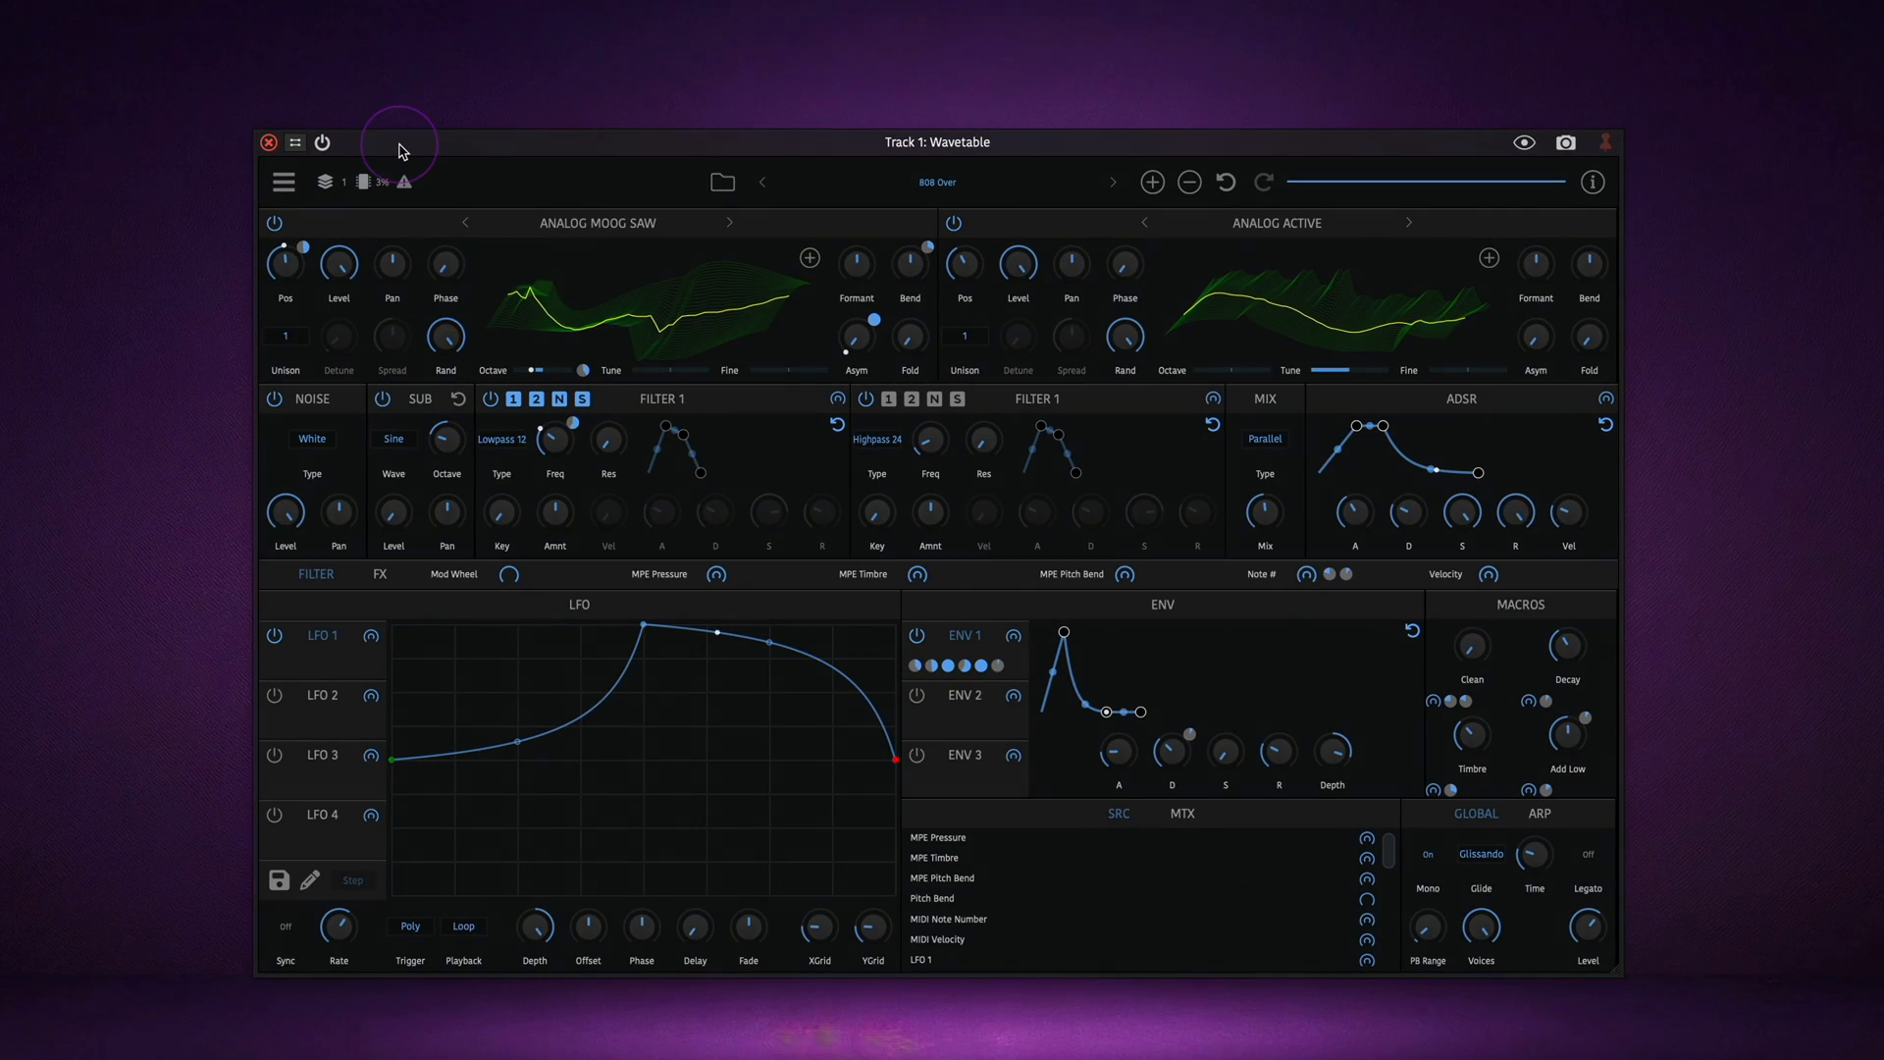
# Check the general options and preset browser, then keep unison at a single voice
pyautogui.click(284, 182)
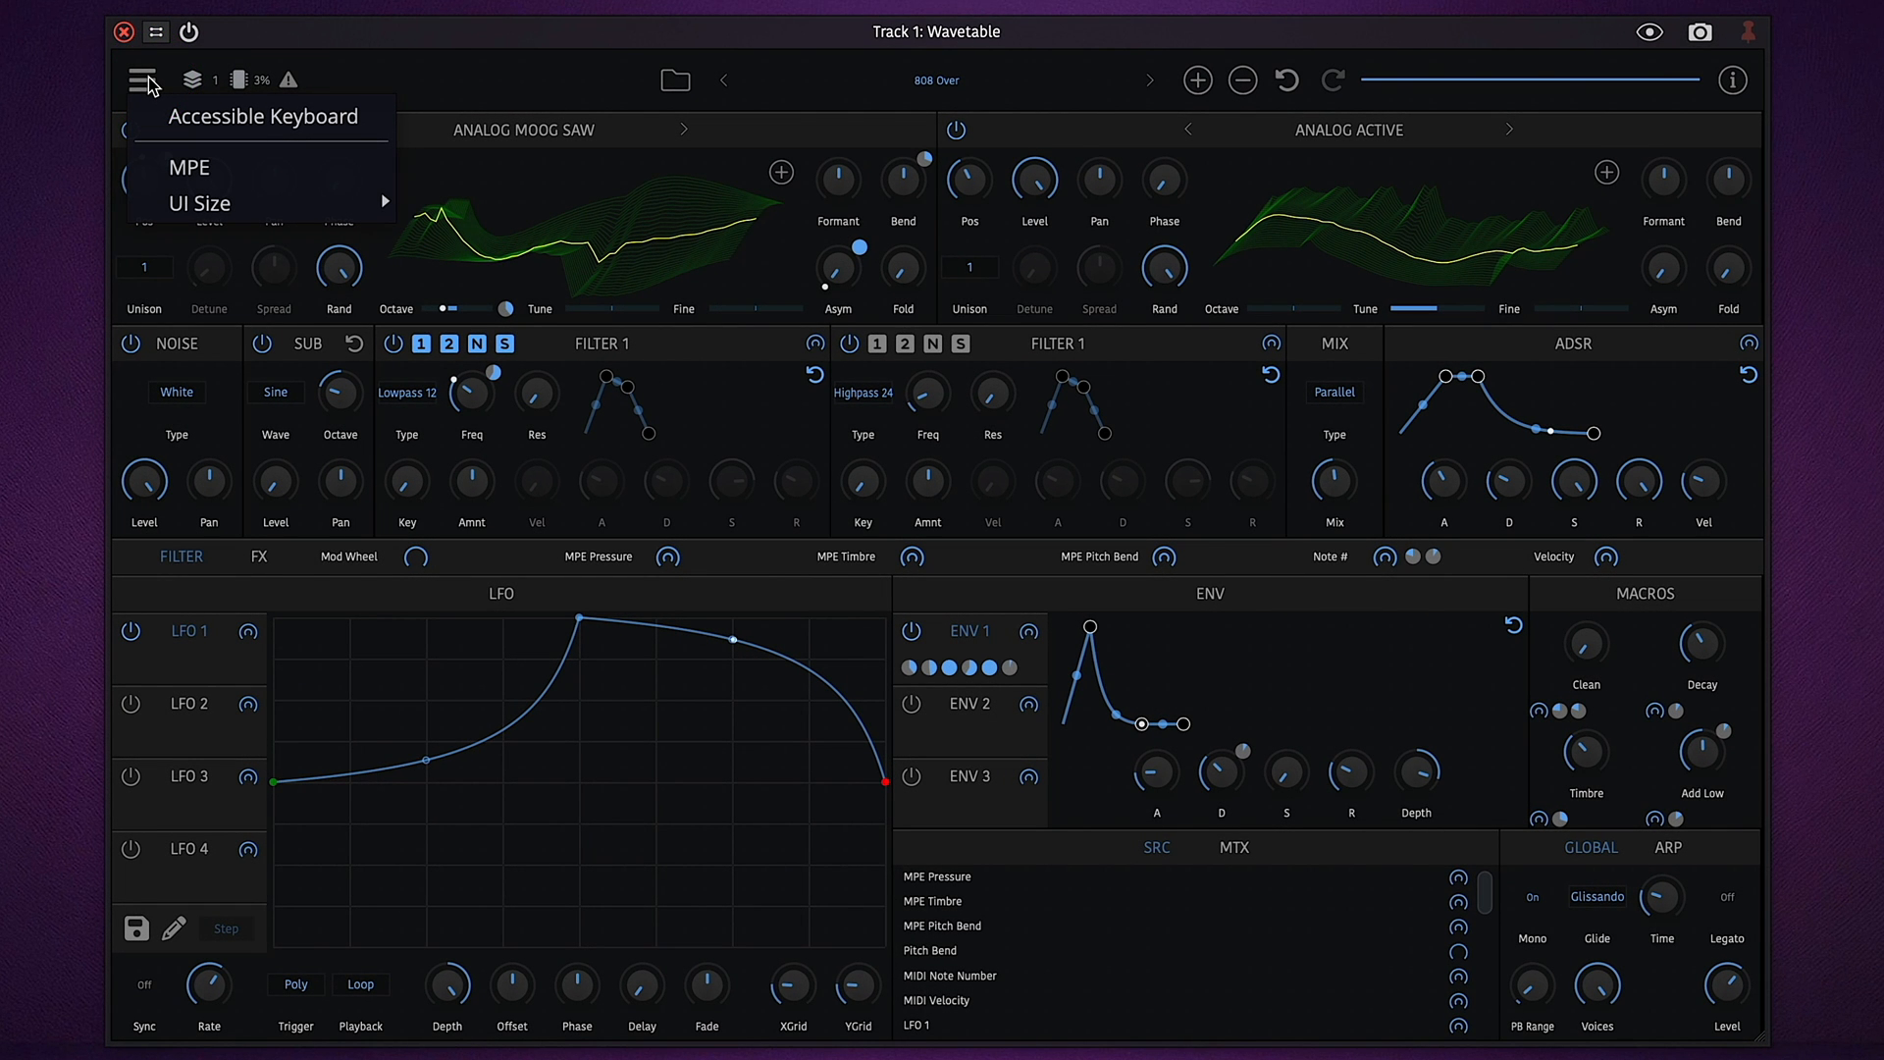
pyautogui.moveTo(200, 202)
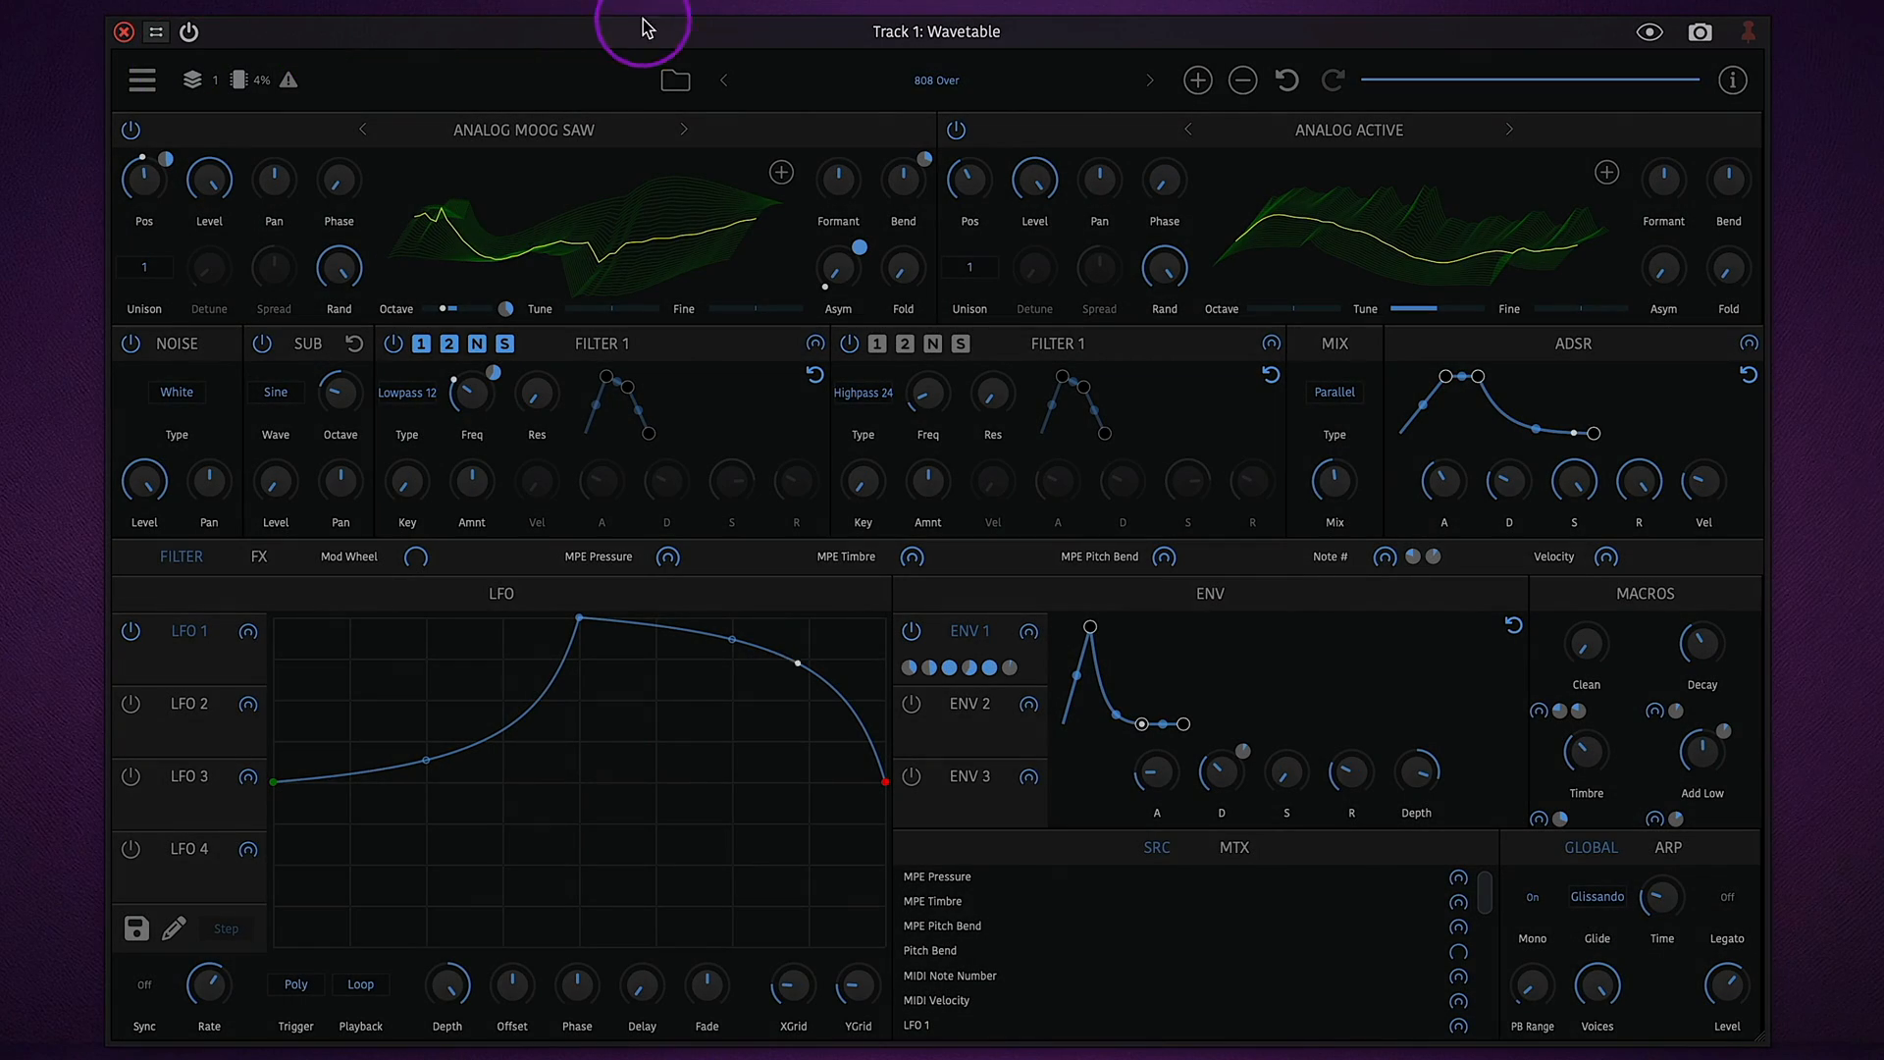
pyautogui.click(674, 79)
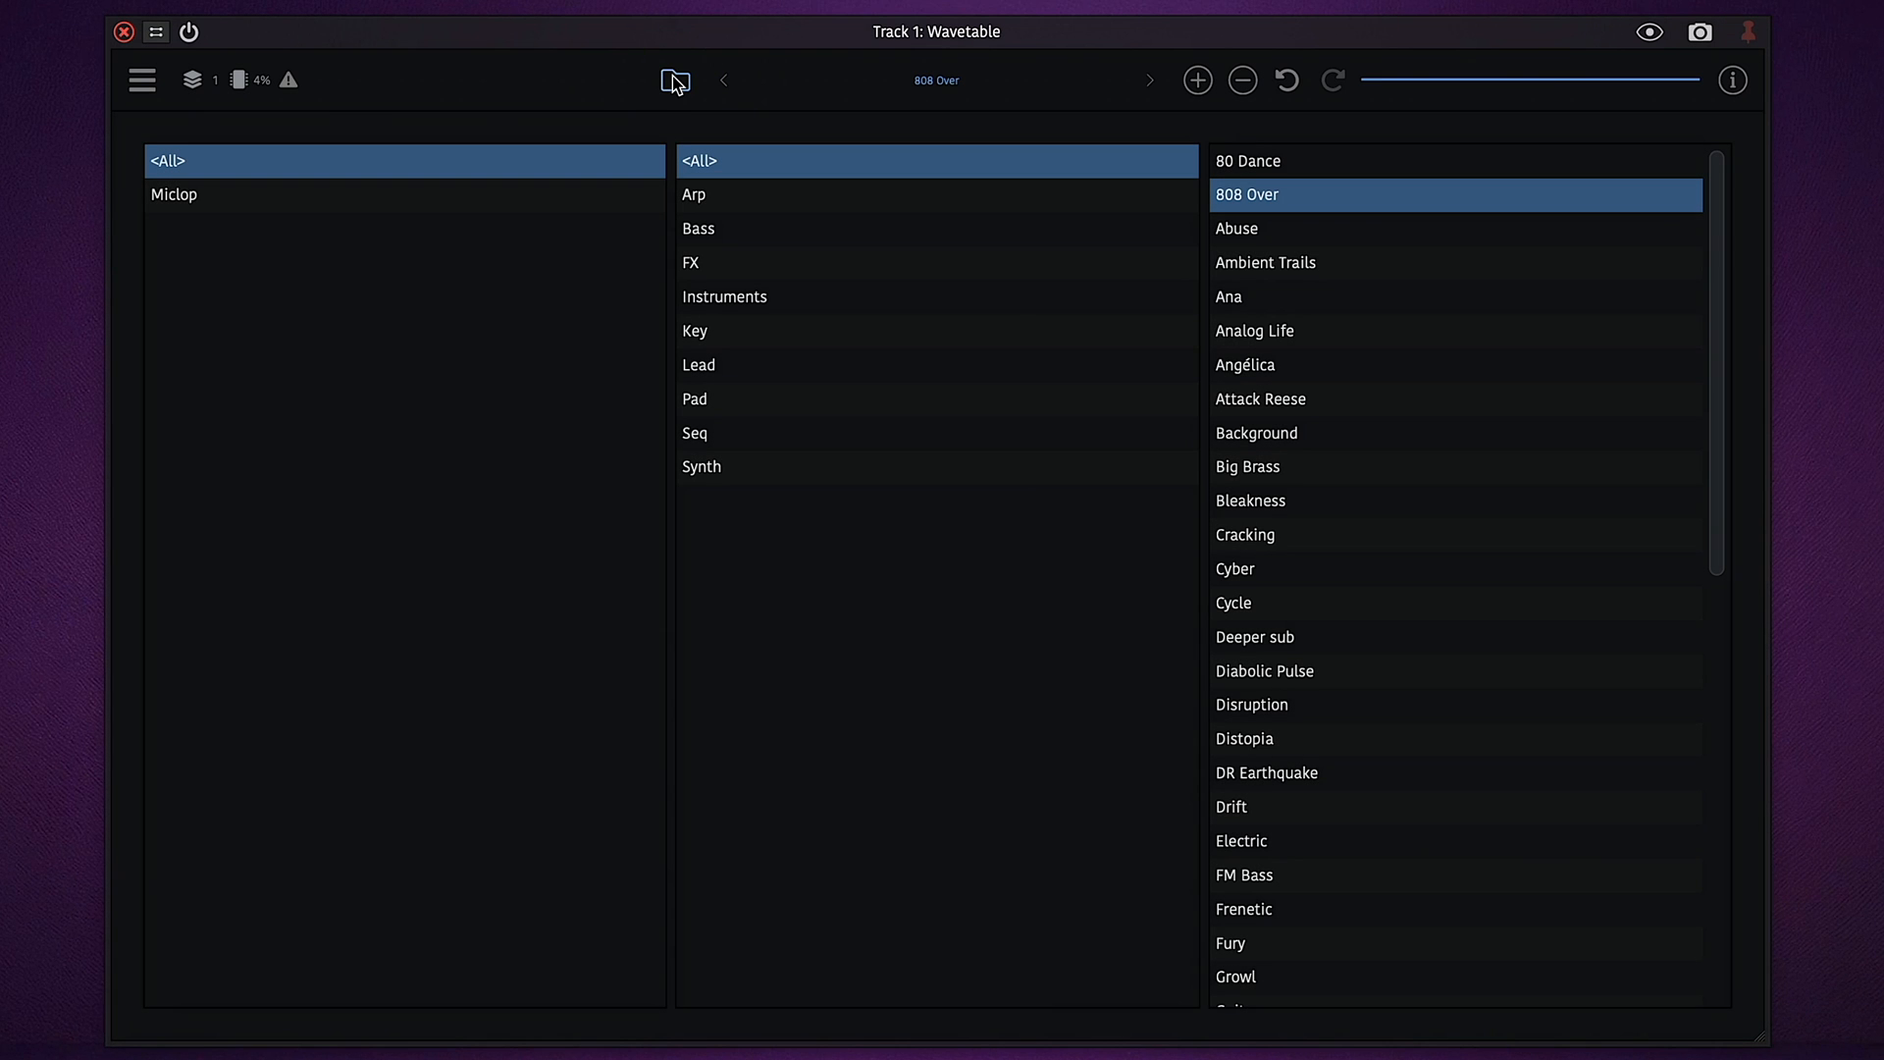
pyautogui.moveTo(674, 81)
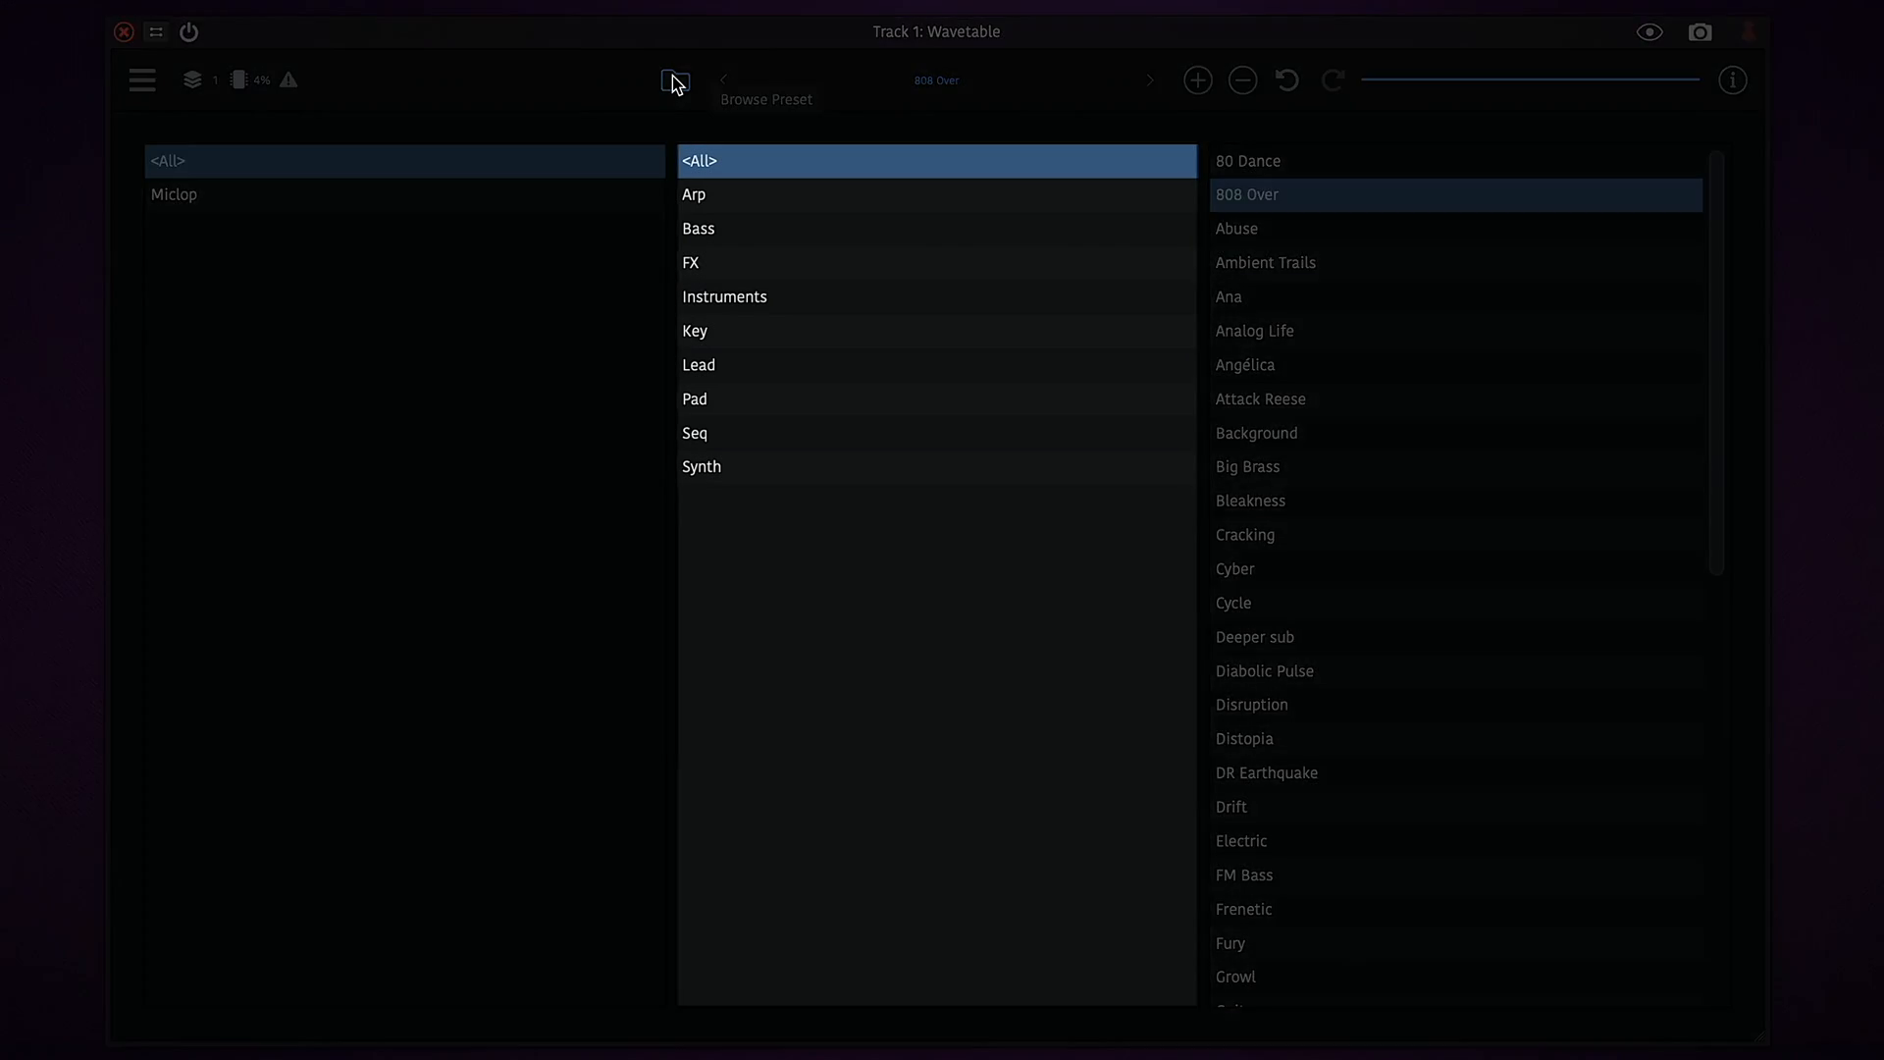
pyautogui.click(675, 80)
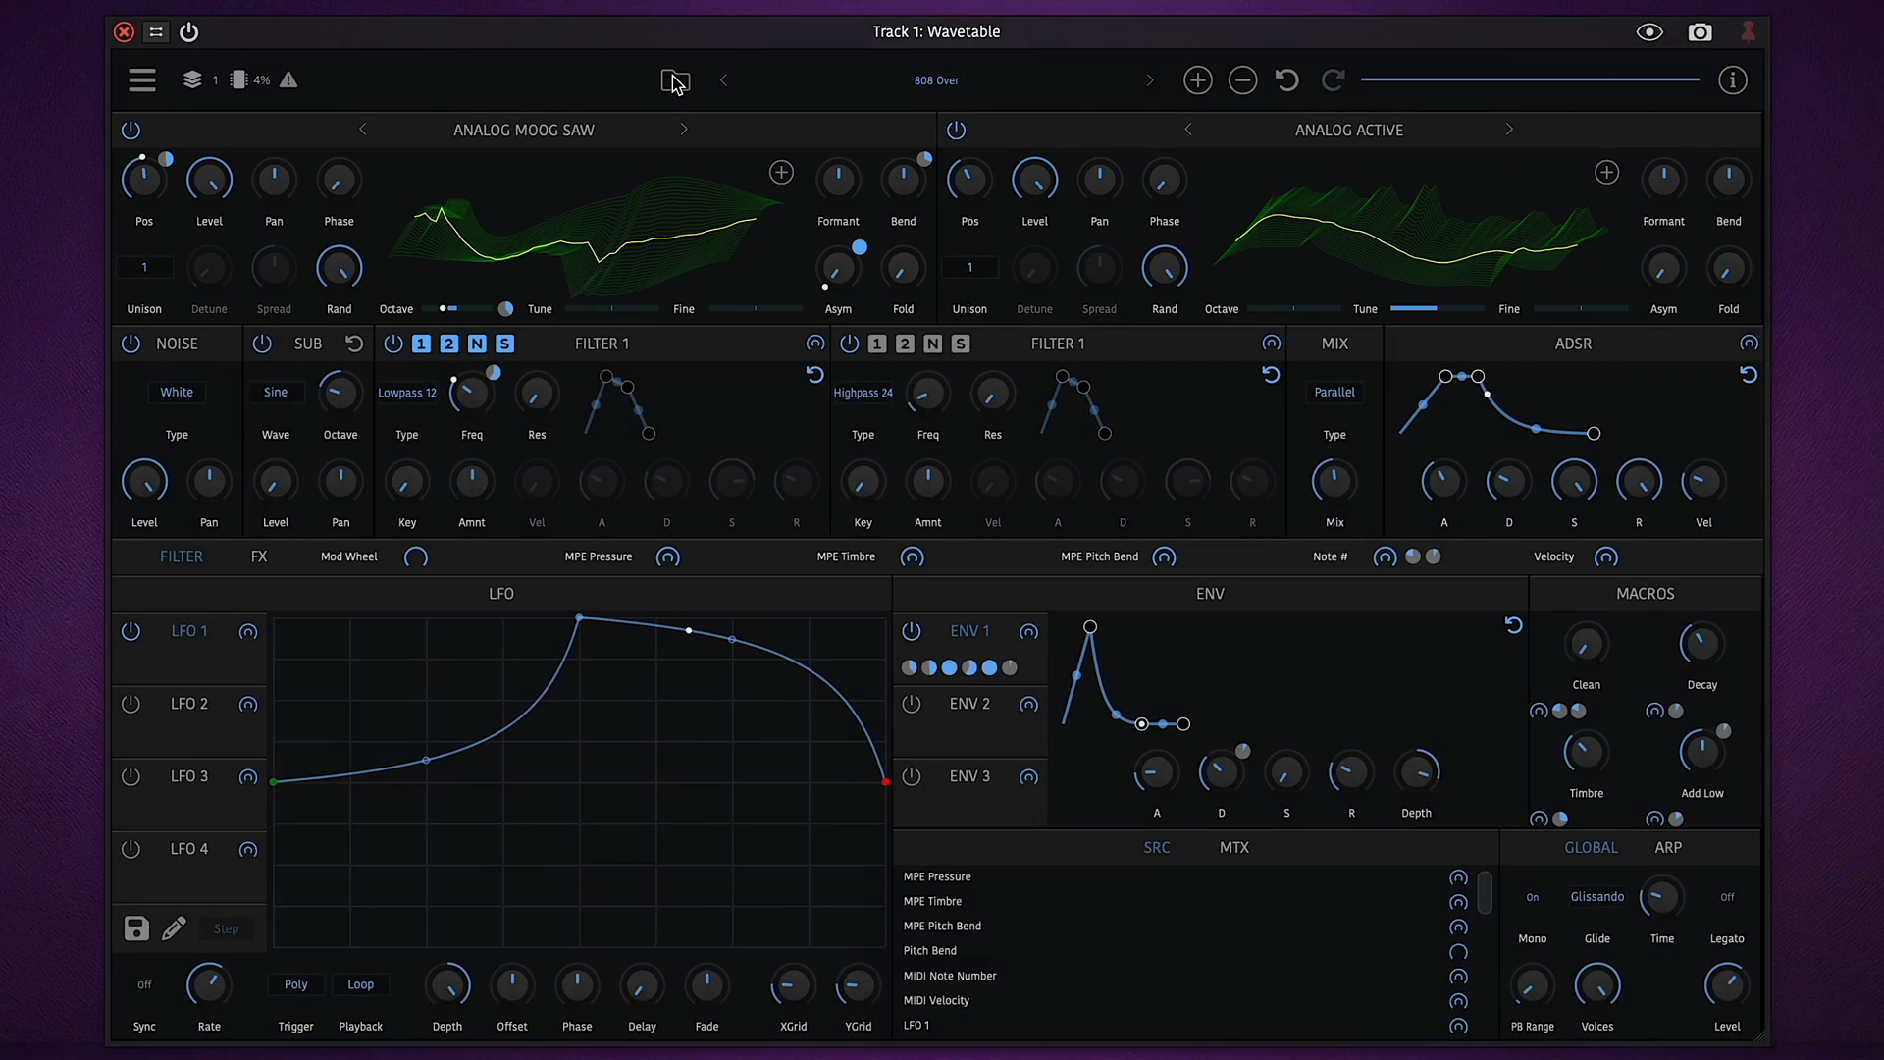
pyautogui.moveTo(685, 631); pyautogui.dragTo(783, 659)
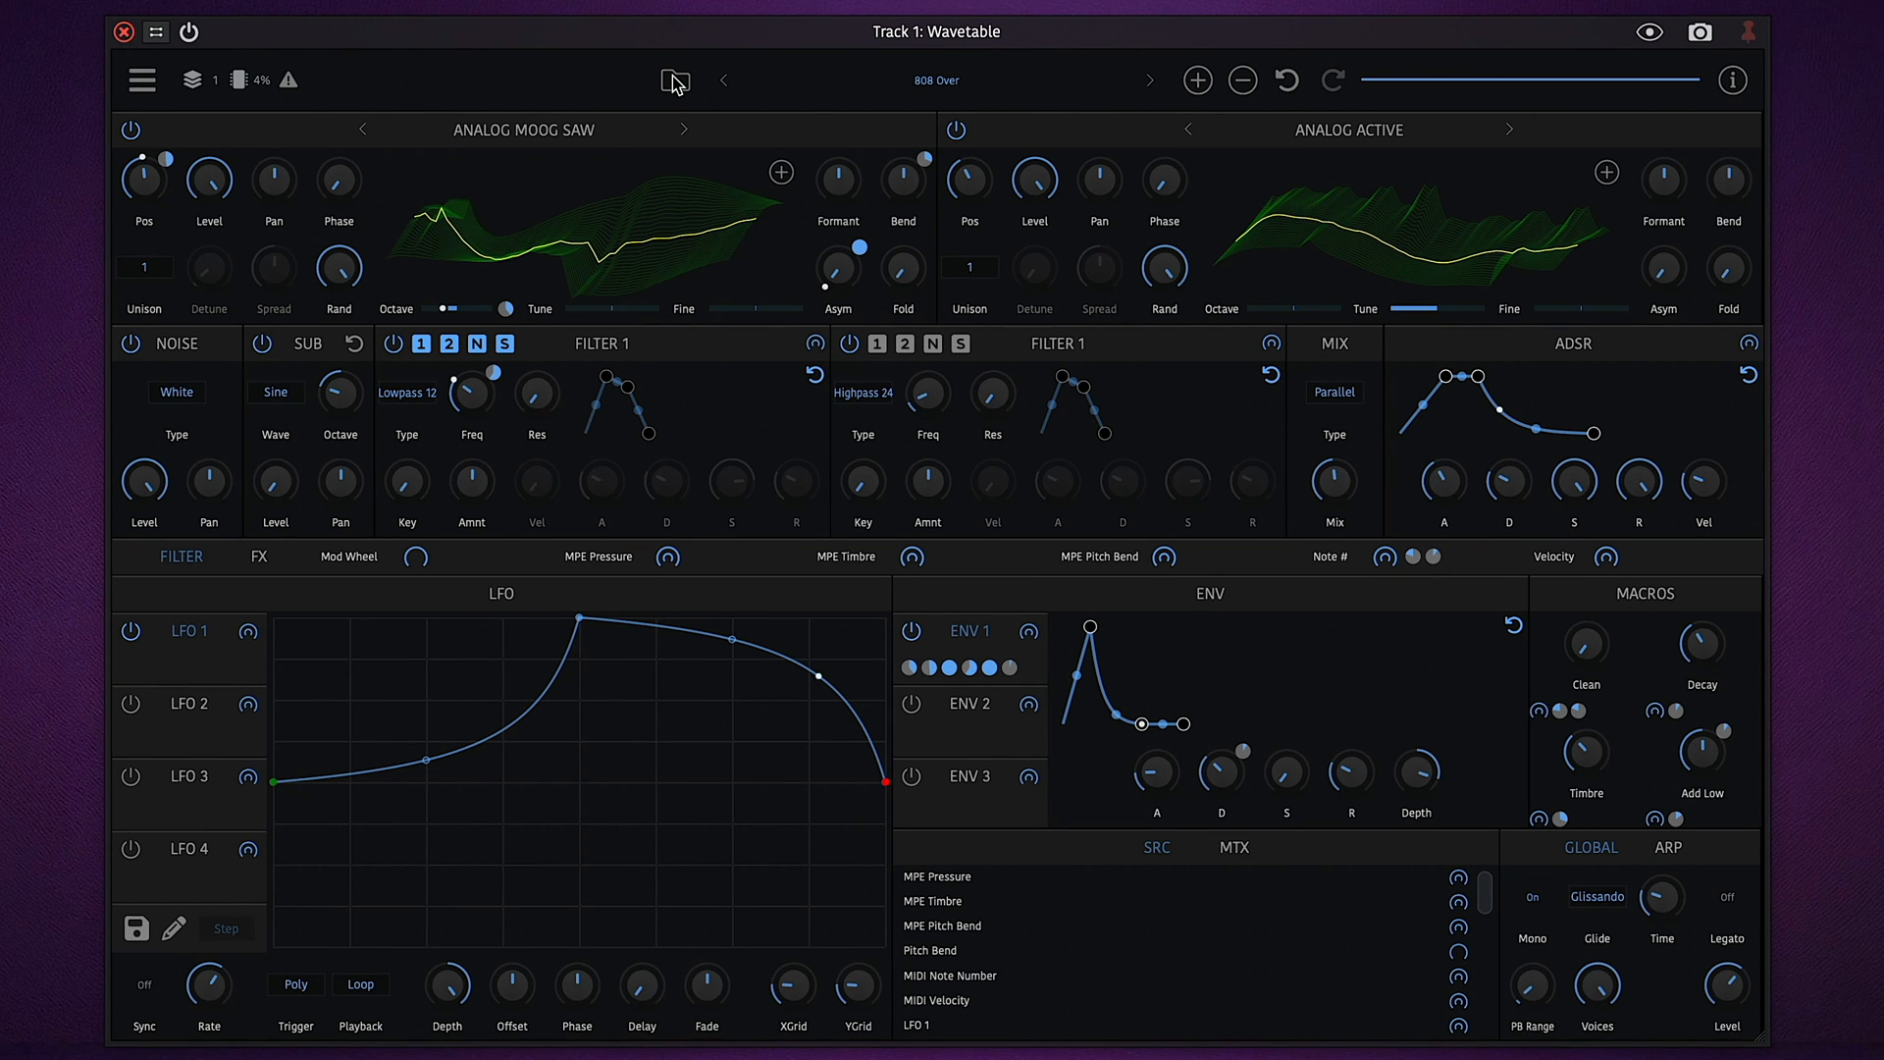
pyautogui.click(144, 266)
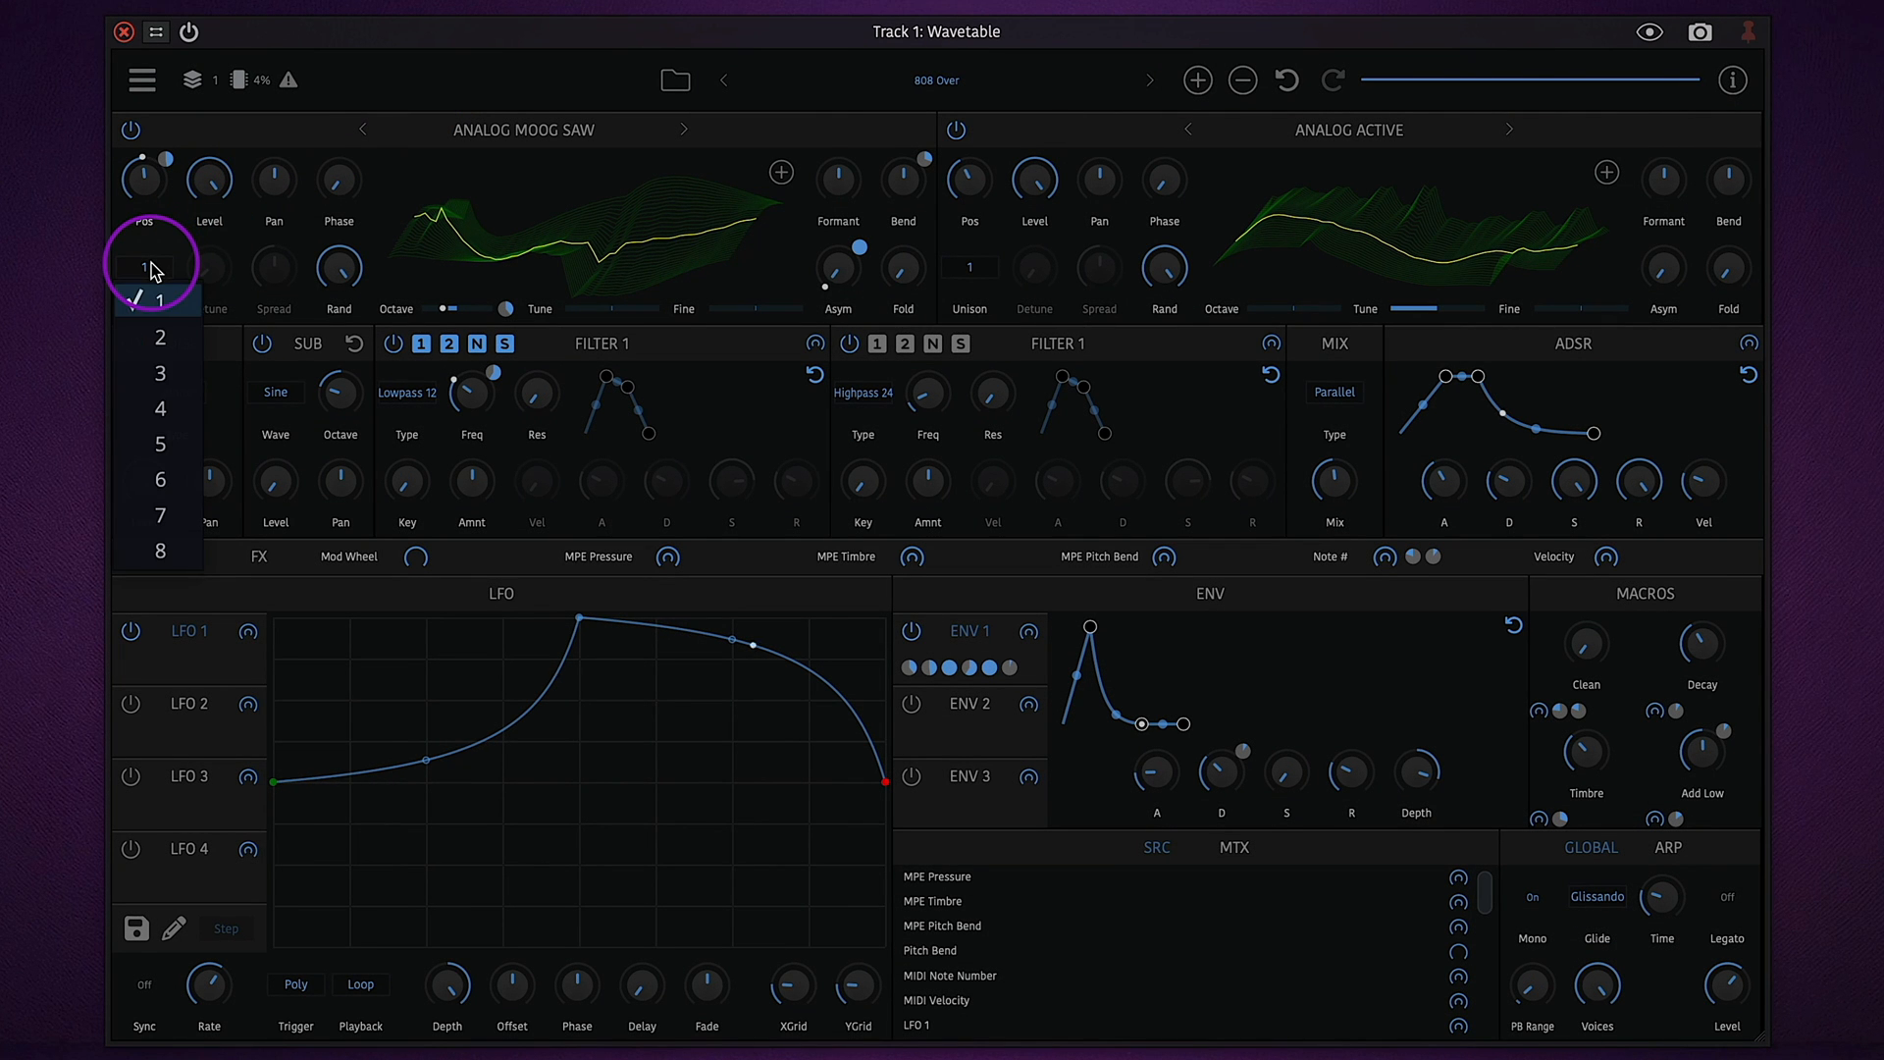
pyautogui.click(154, 306)
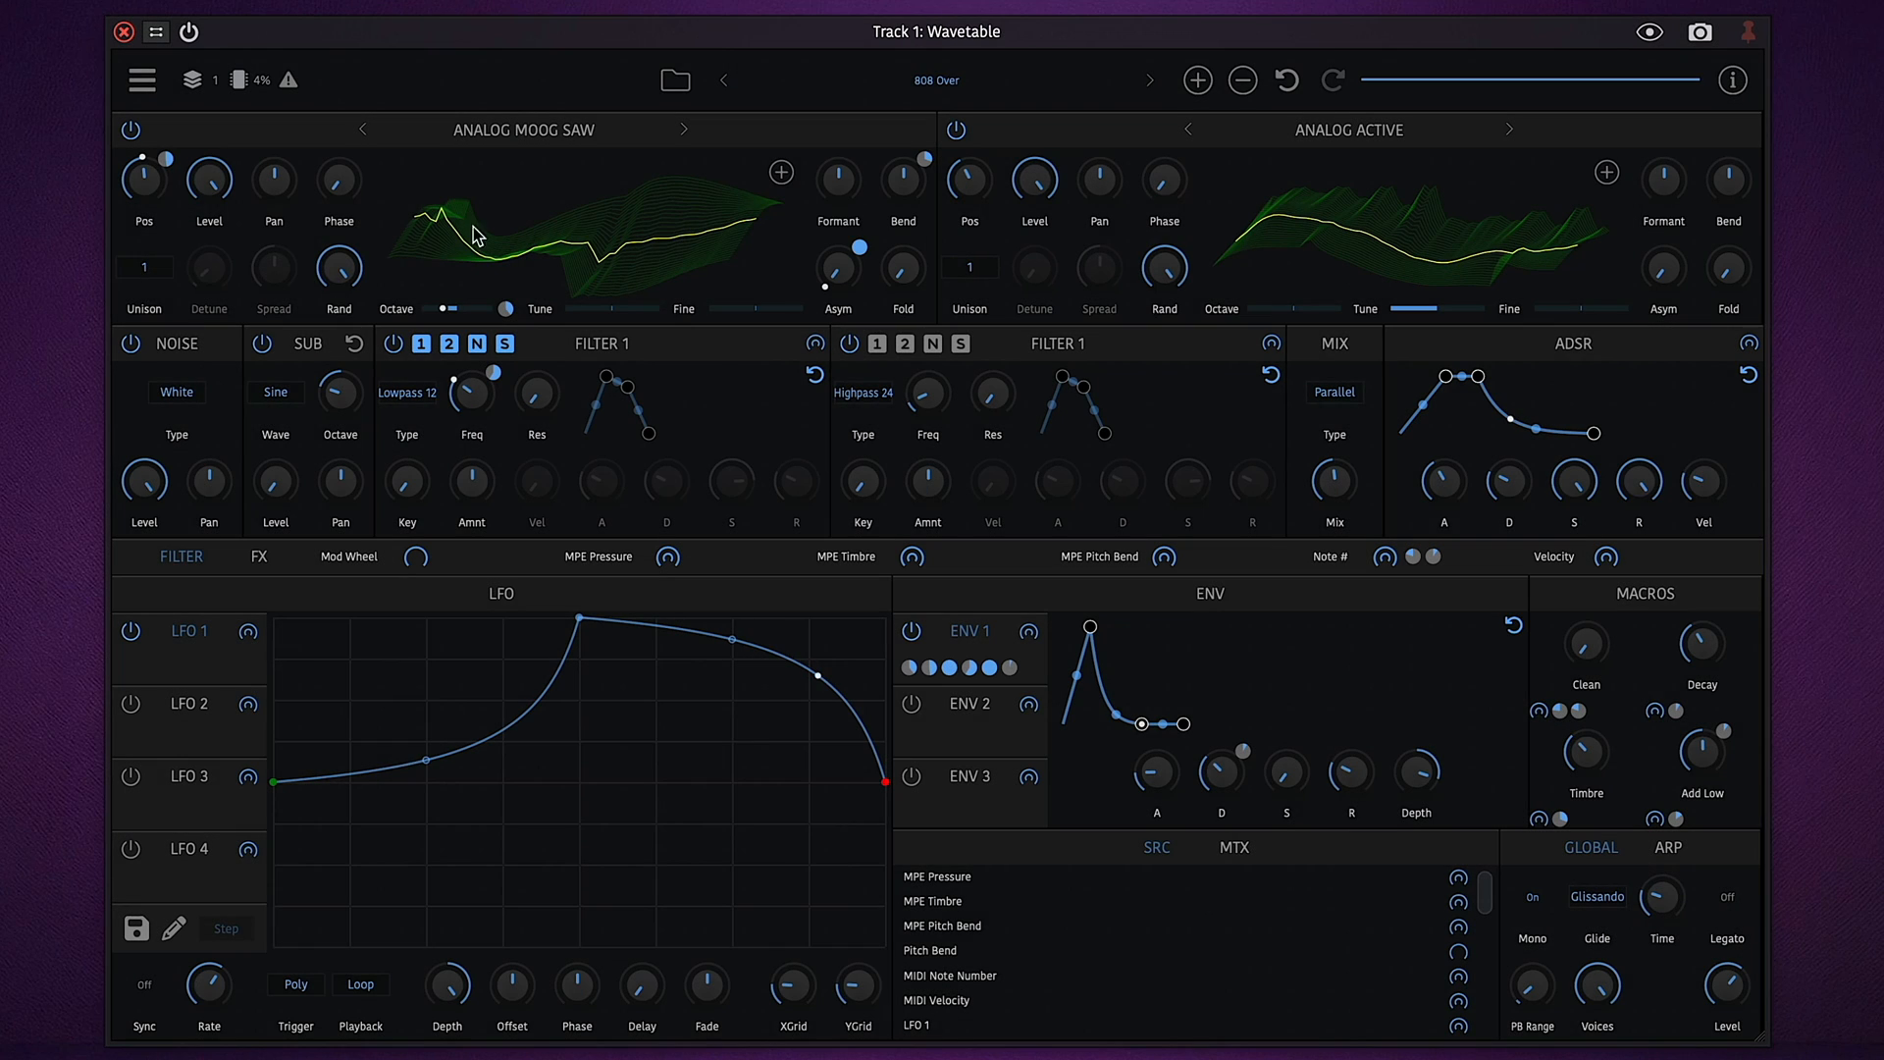
# Import Crimson_110_Gm_GuitarRiffDry01.wav into oscillator 1 at 512 samples per table
pyautogui.click(524, 129)
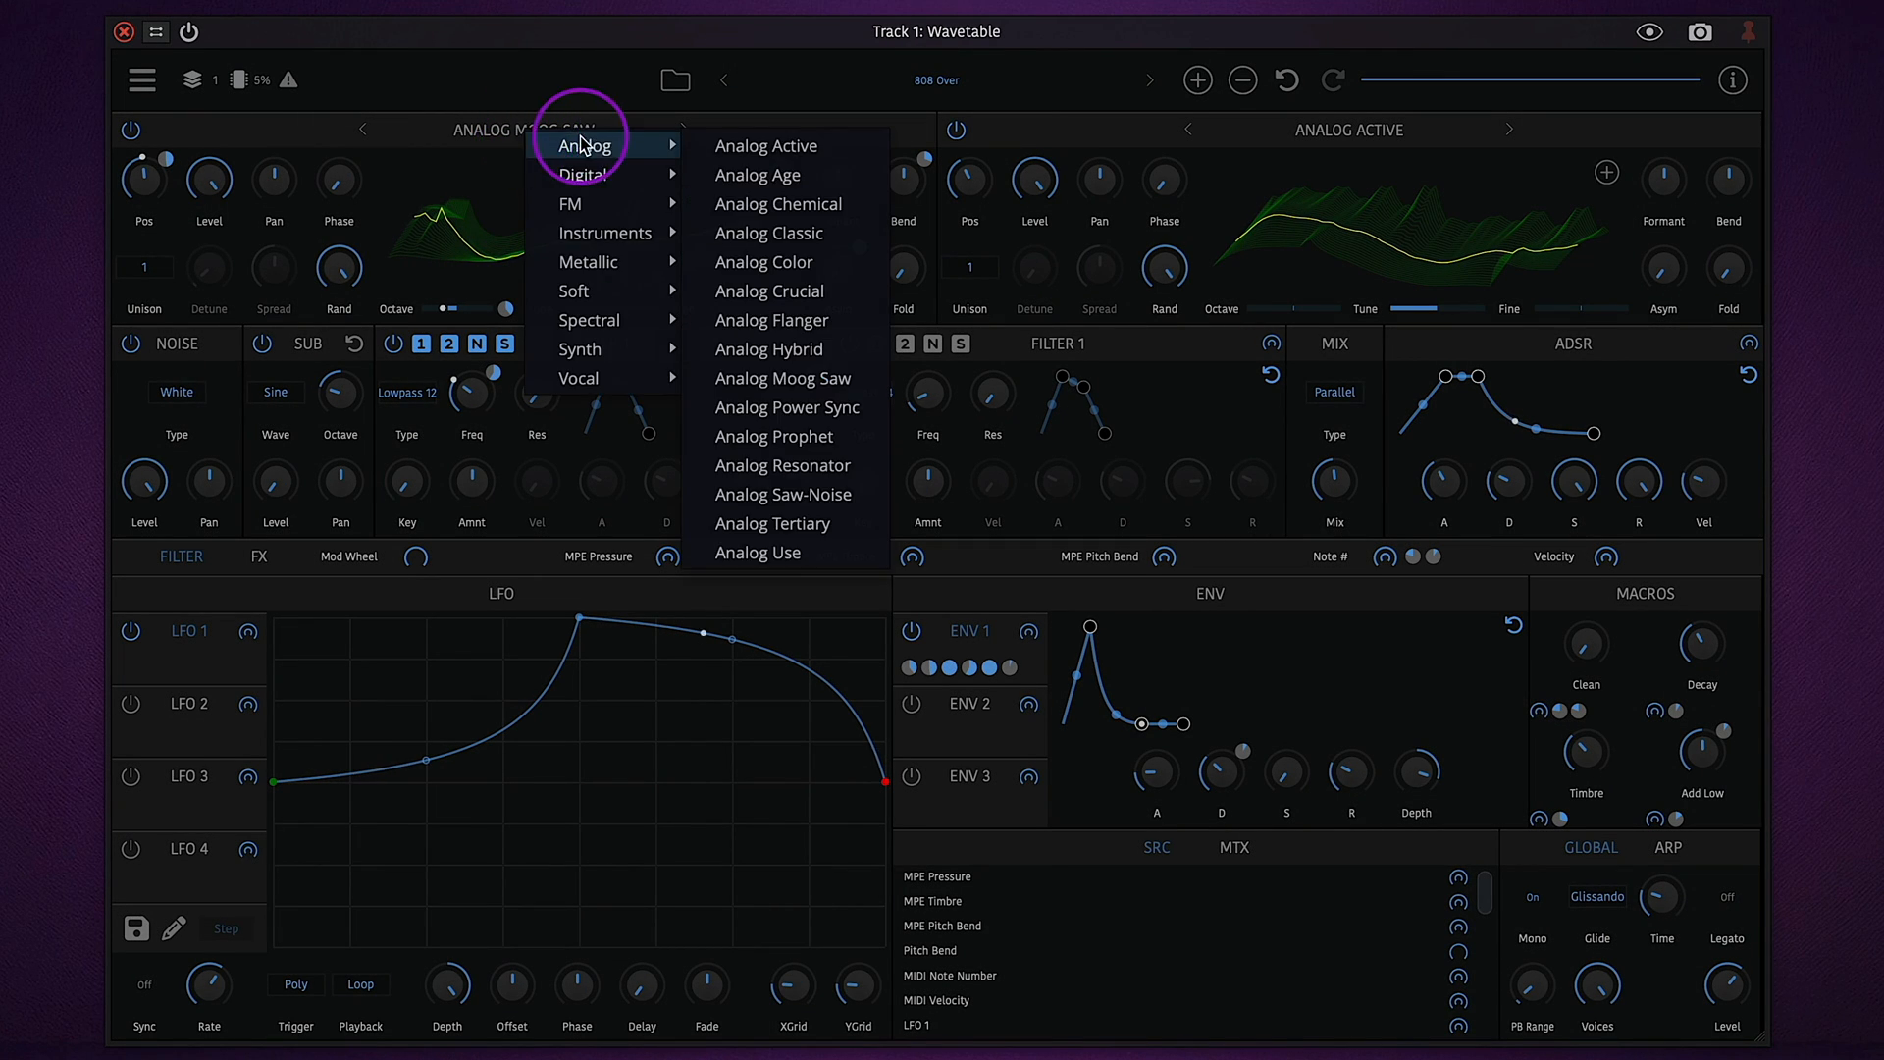
pyautogui.moveTo(577, 203)
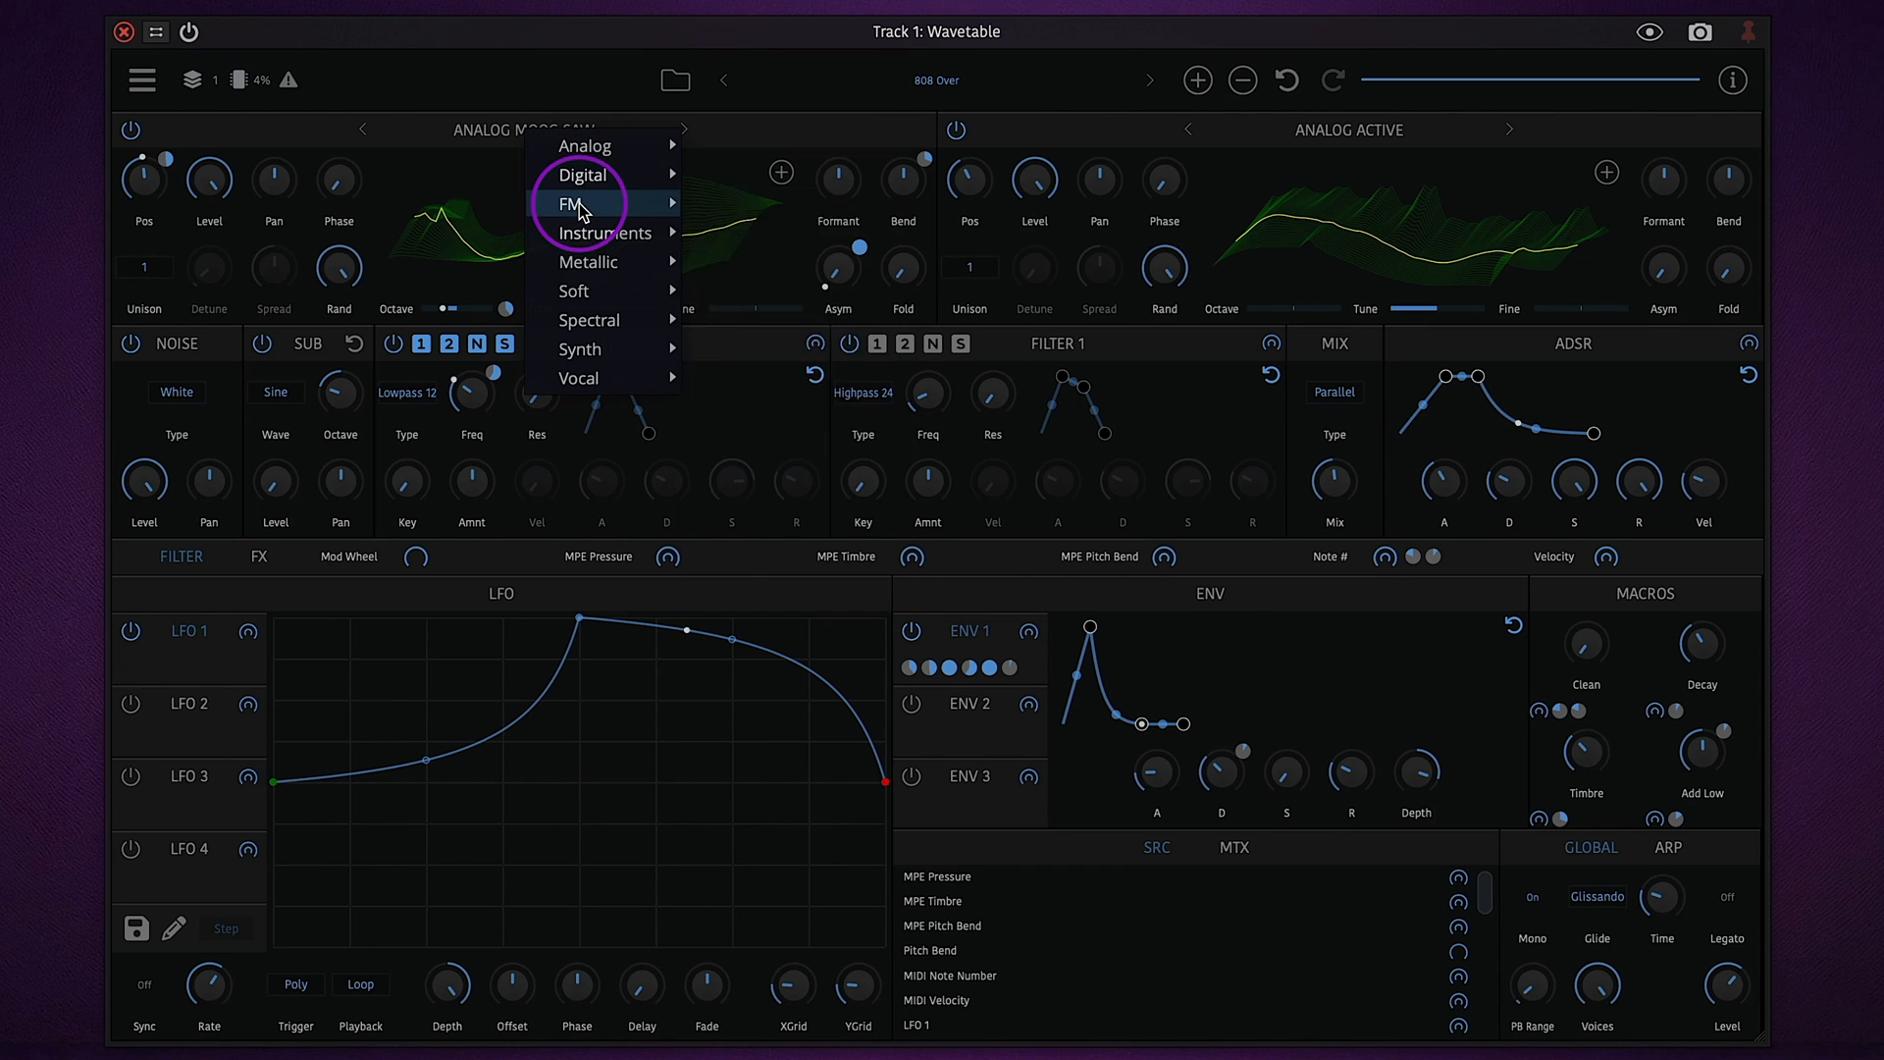
pyautogui.moveTo(606, 232)
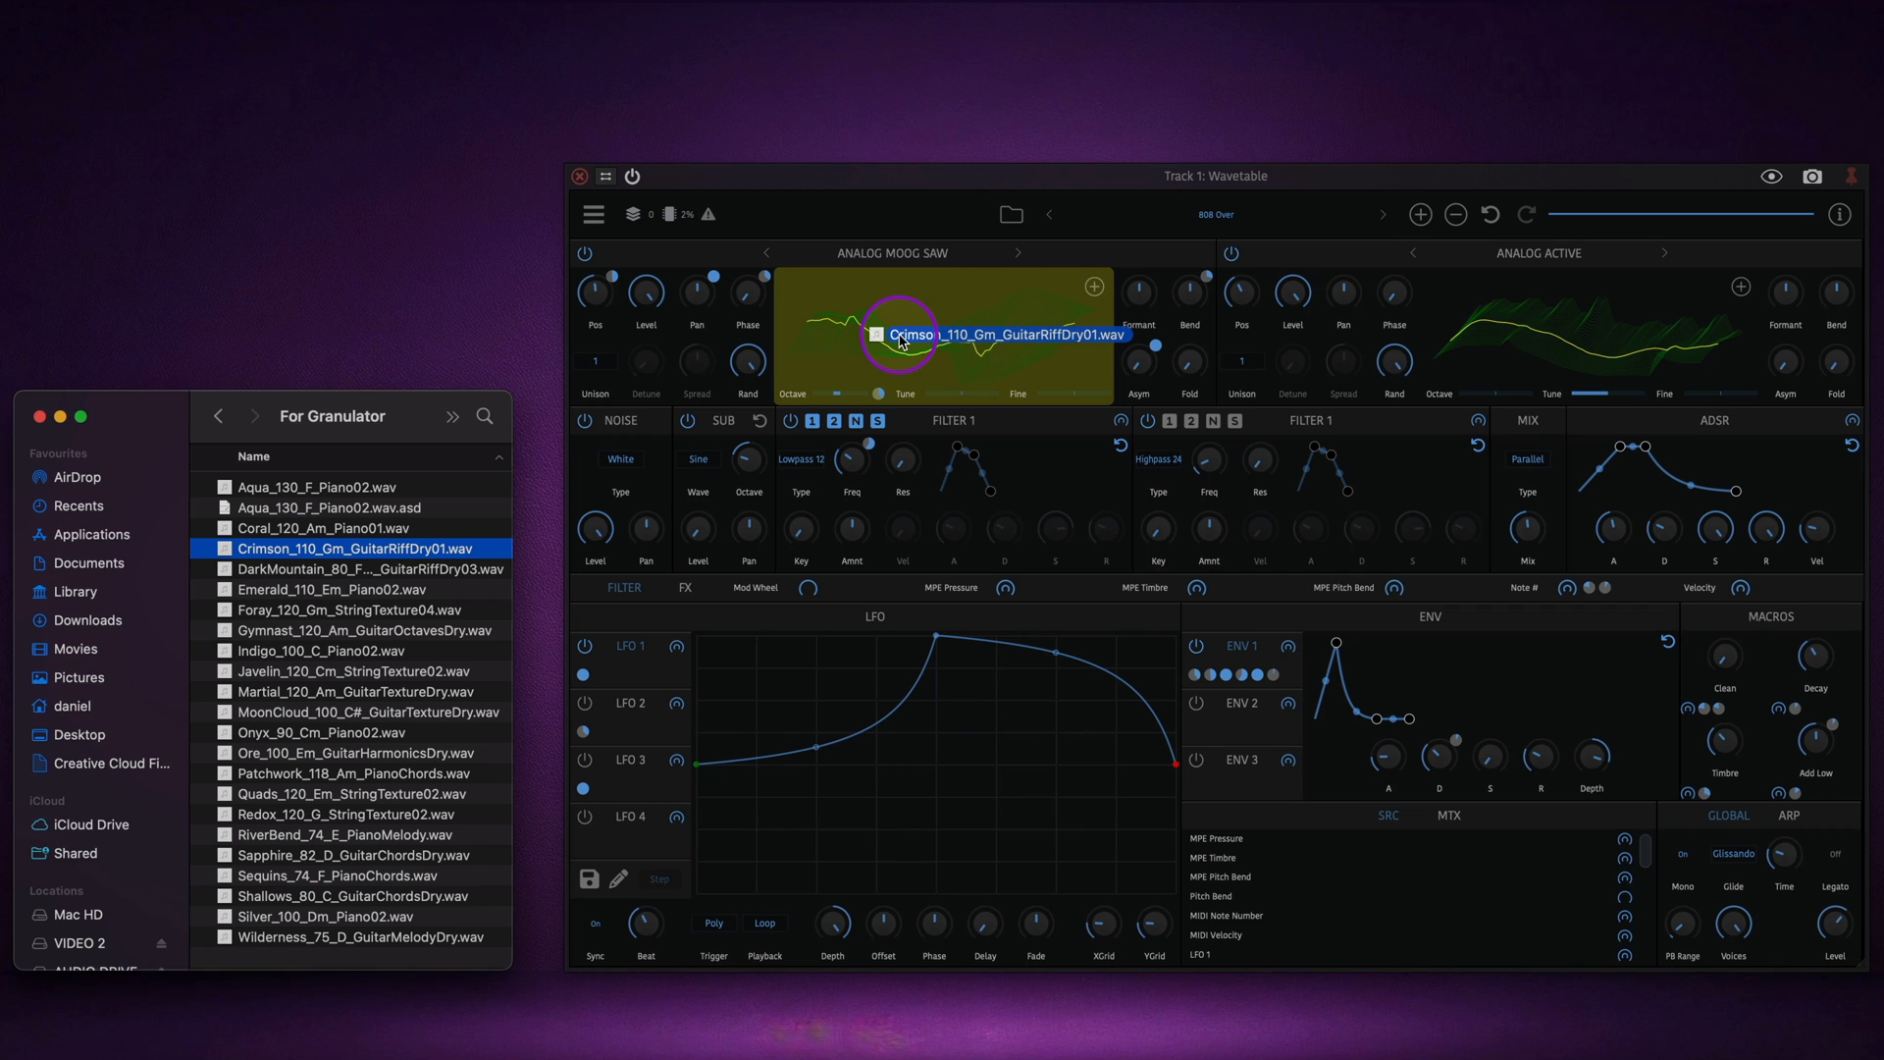
pyautogui.moveTo(354, 548); pyautogui.dragTo(900, 343)
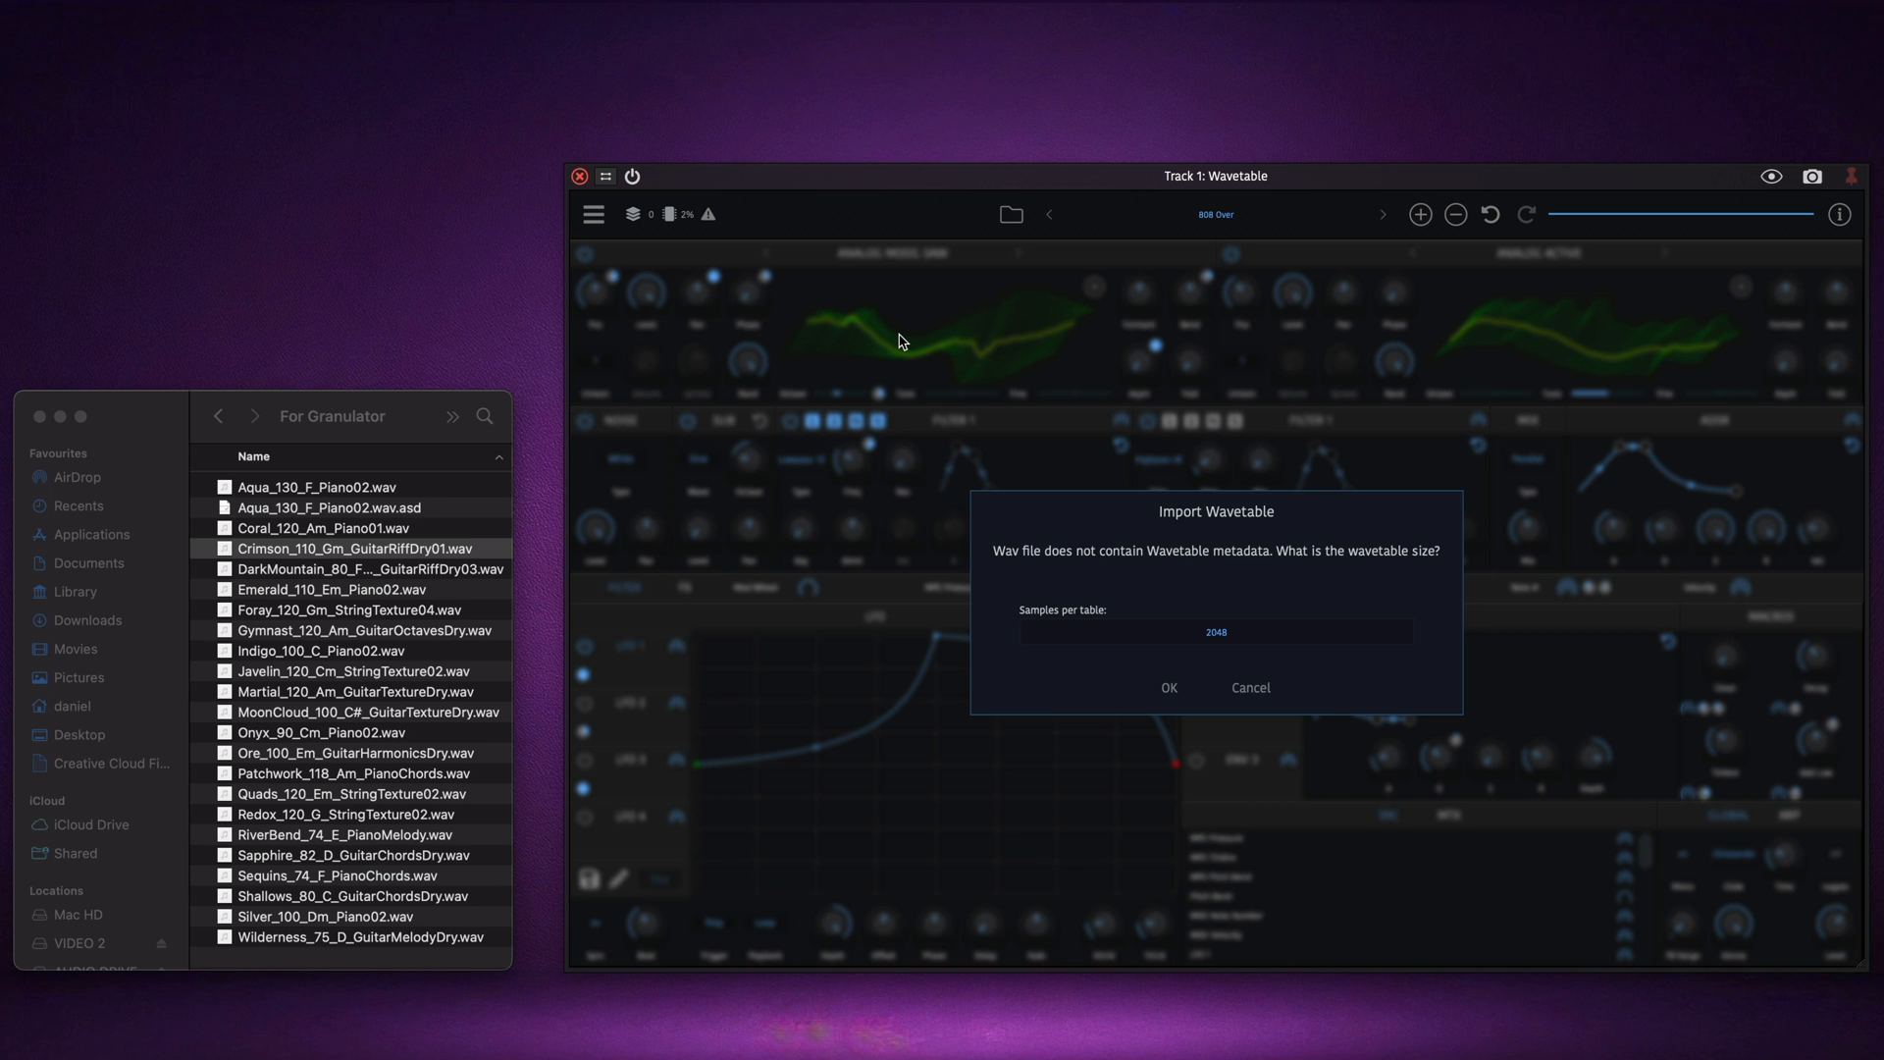
pyautogui.click(1214, 632)
pyautogui.write('512')
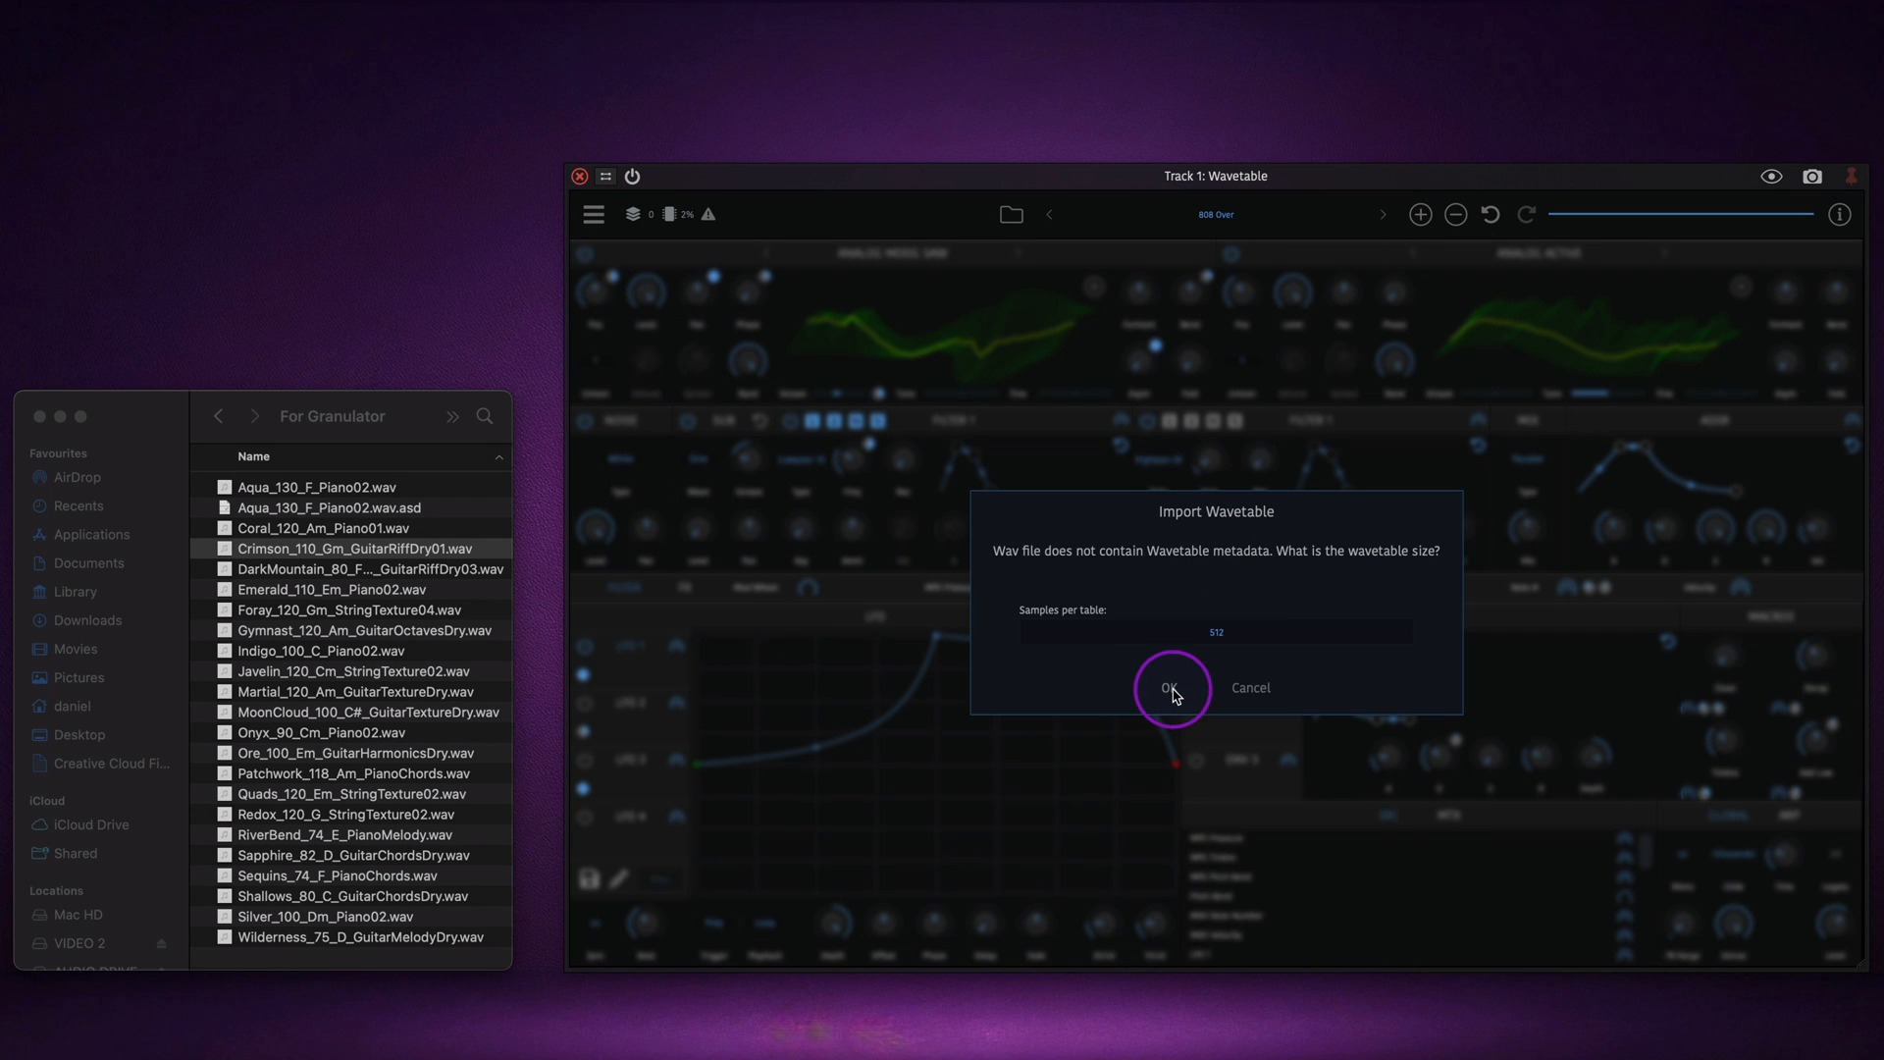
pyautogui.click(1165, 687)
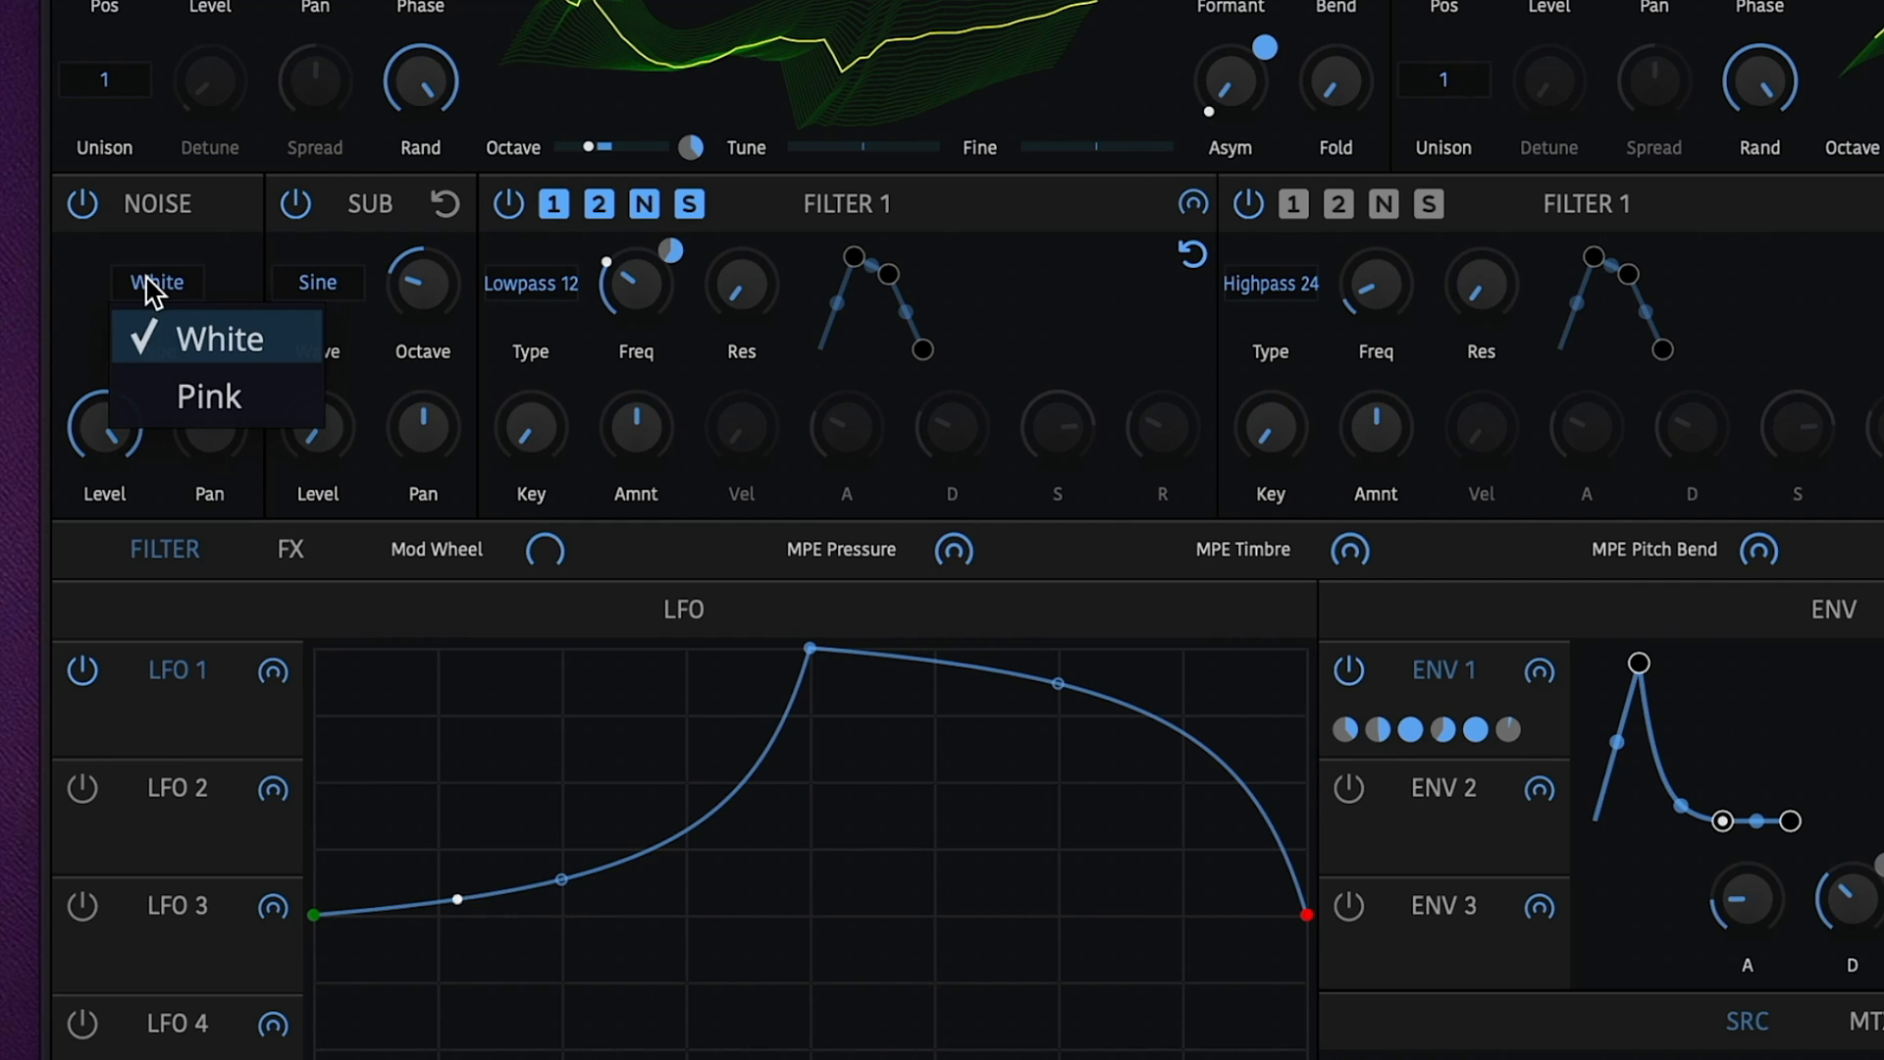
pyautogui.click(316, 283)
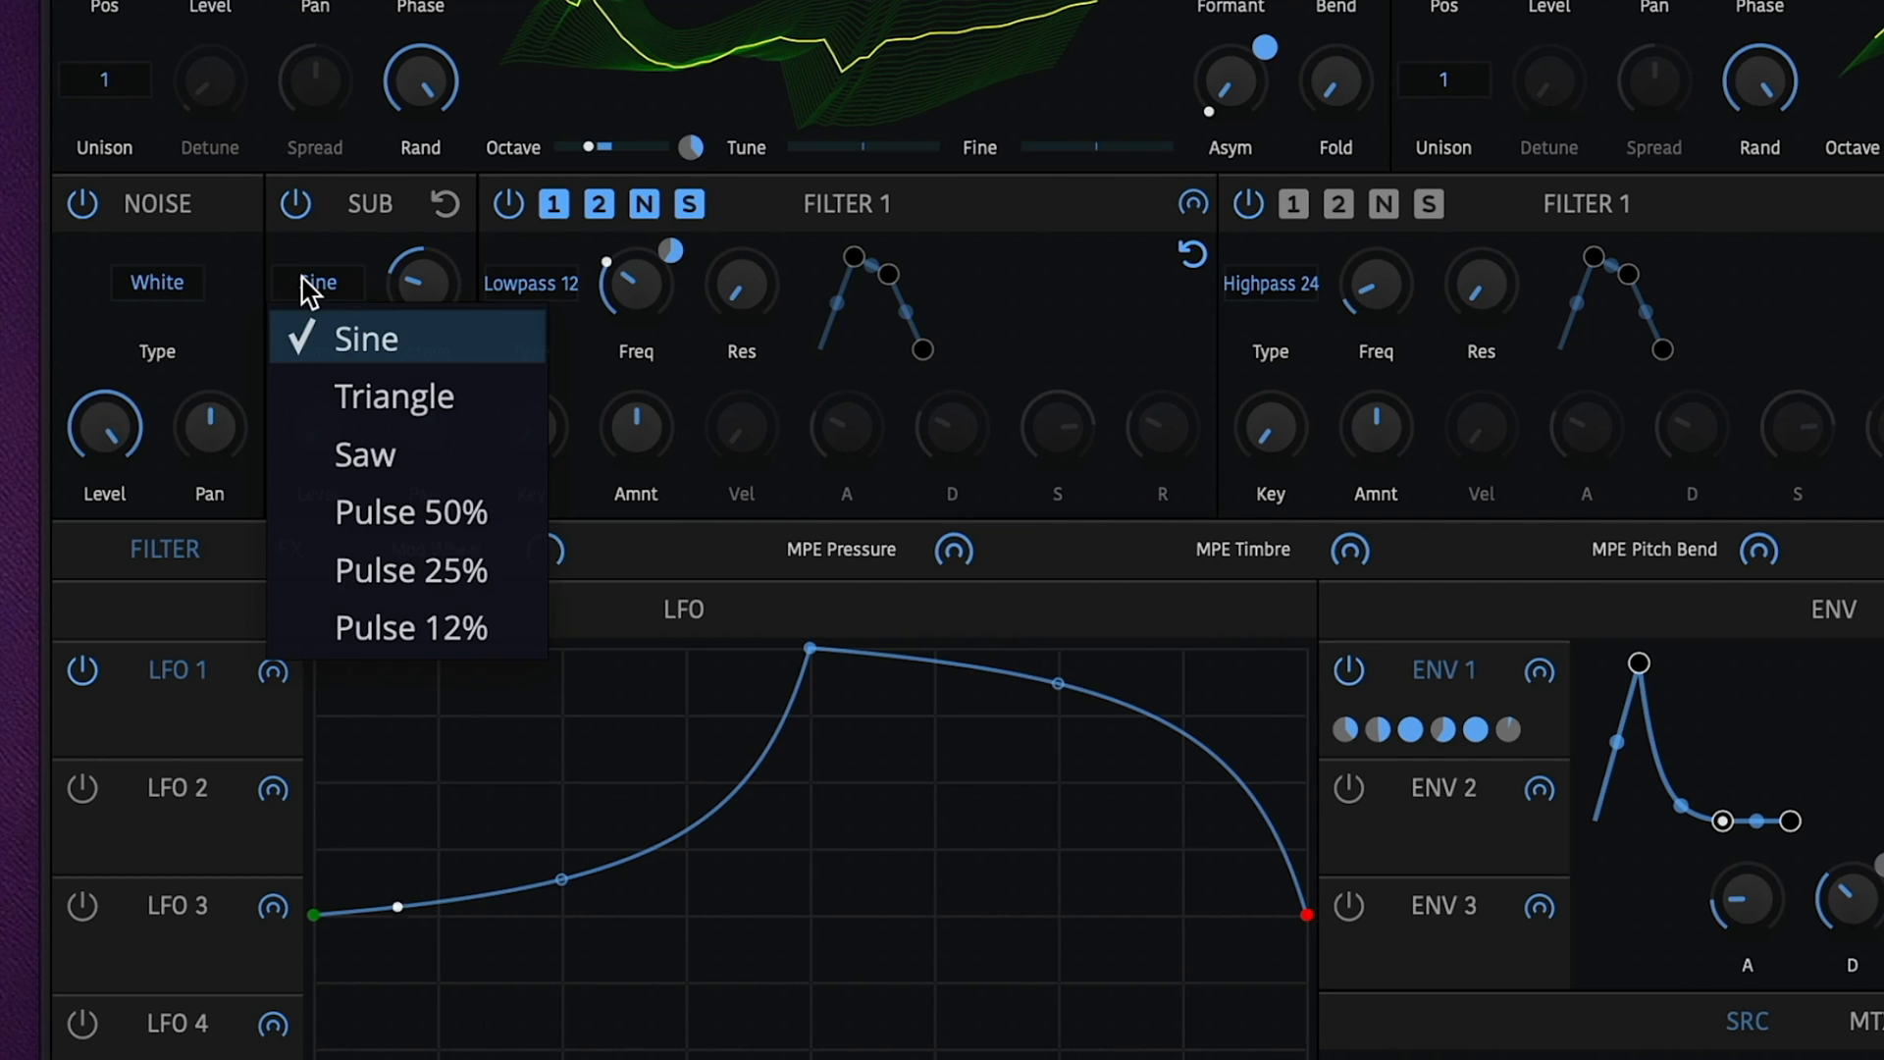
pyautogui.moveTo(1058, 684); pyautogui.dragTo(1232, 769)
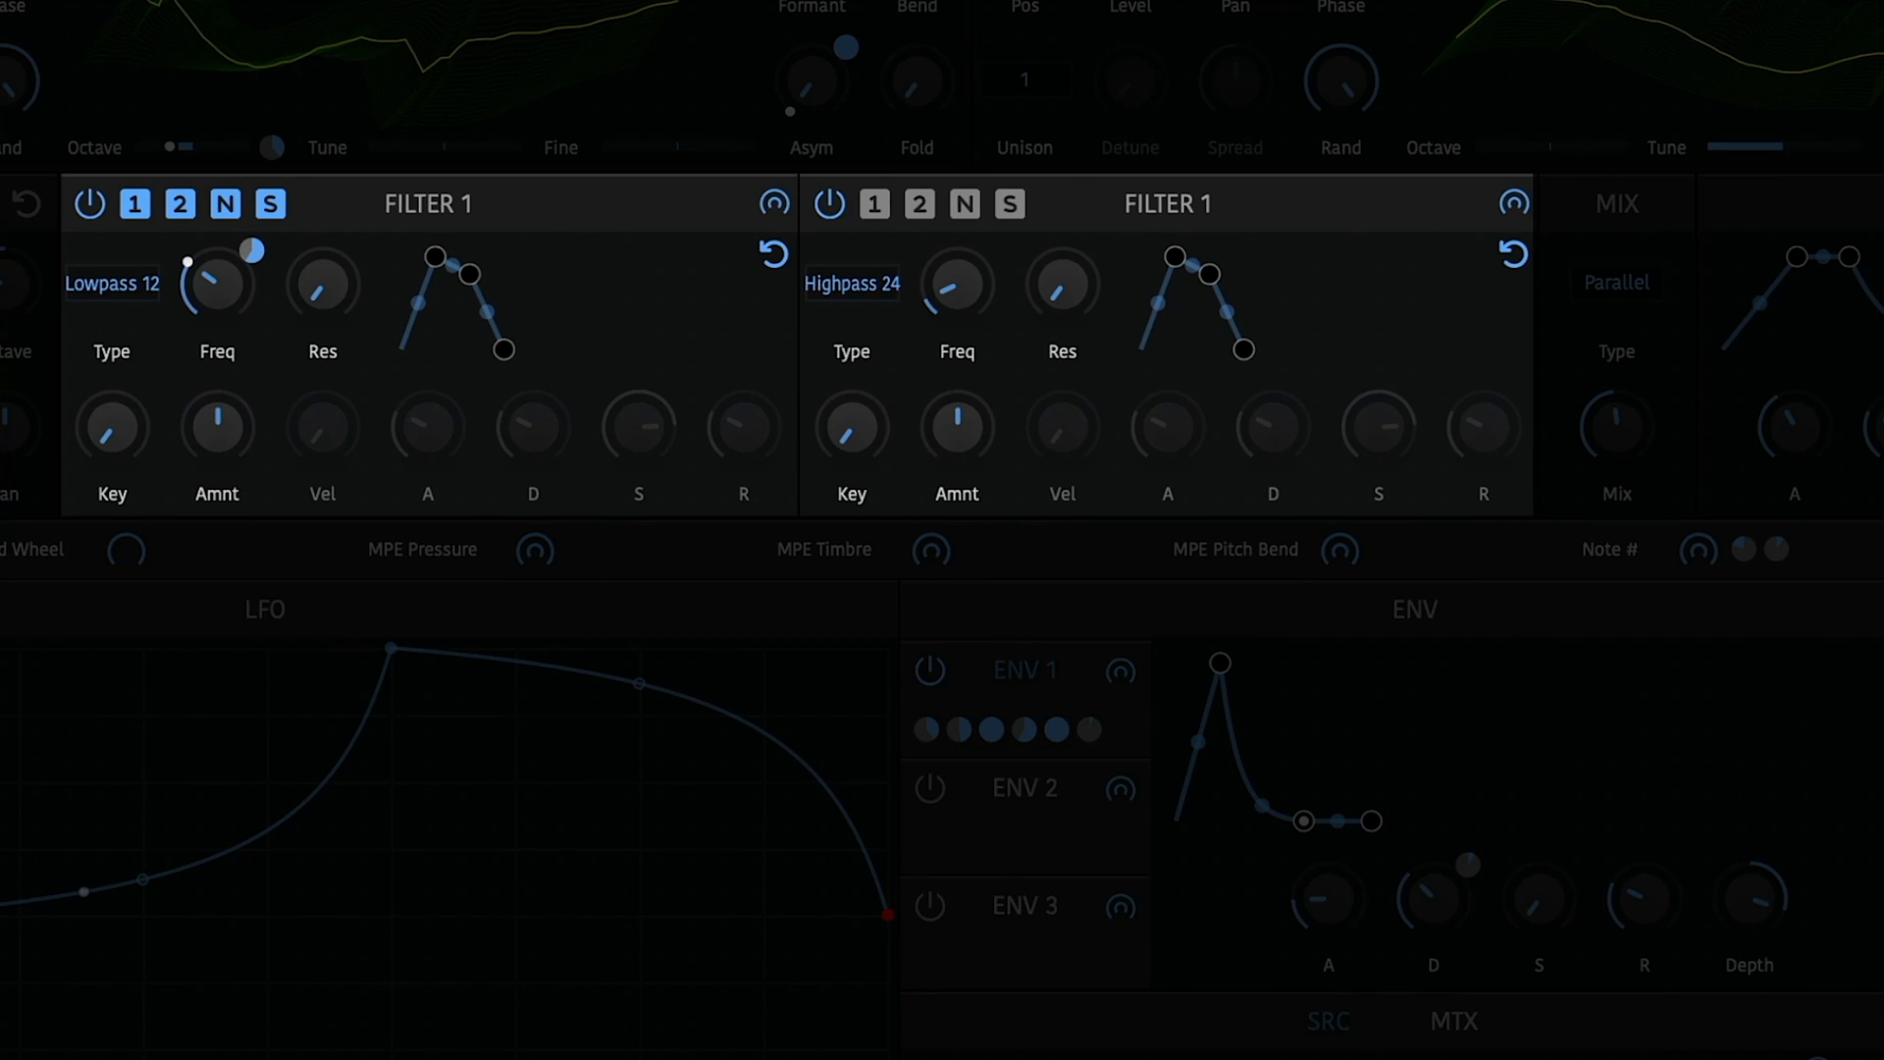
pyautogui.click(111, 284)
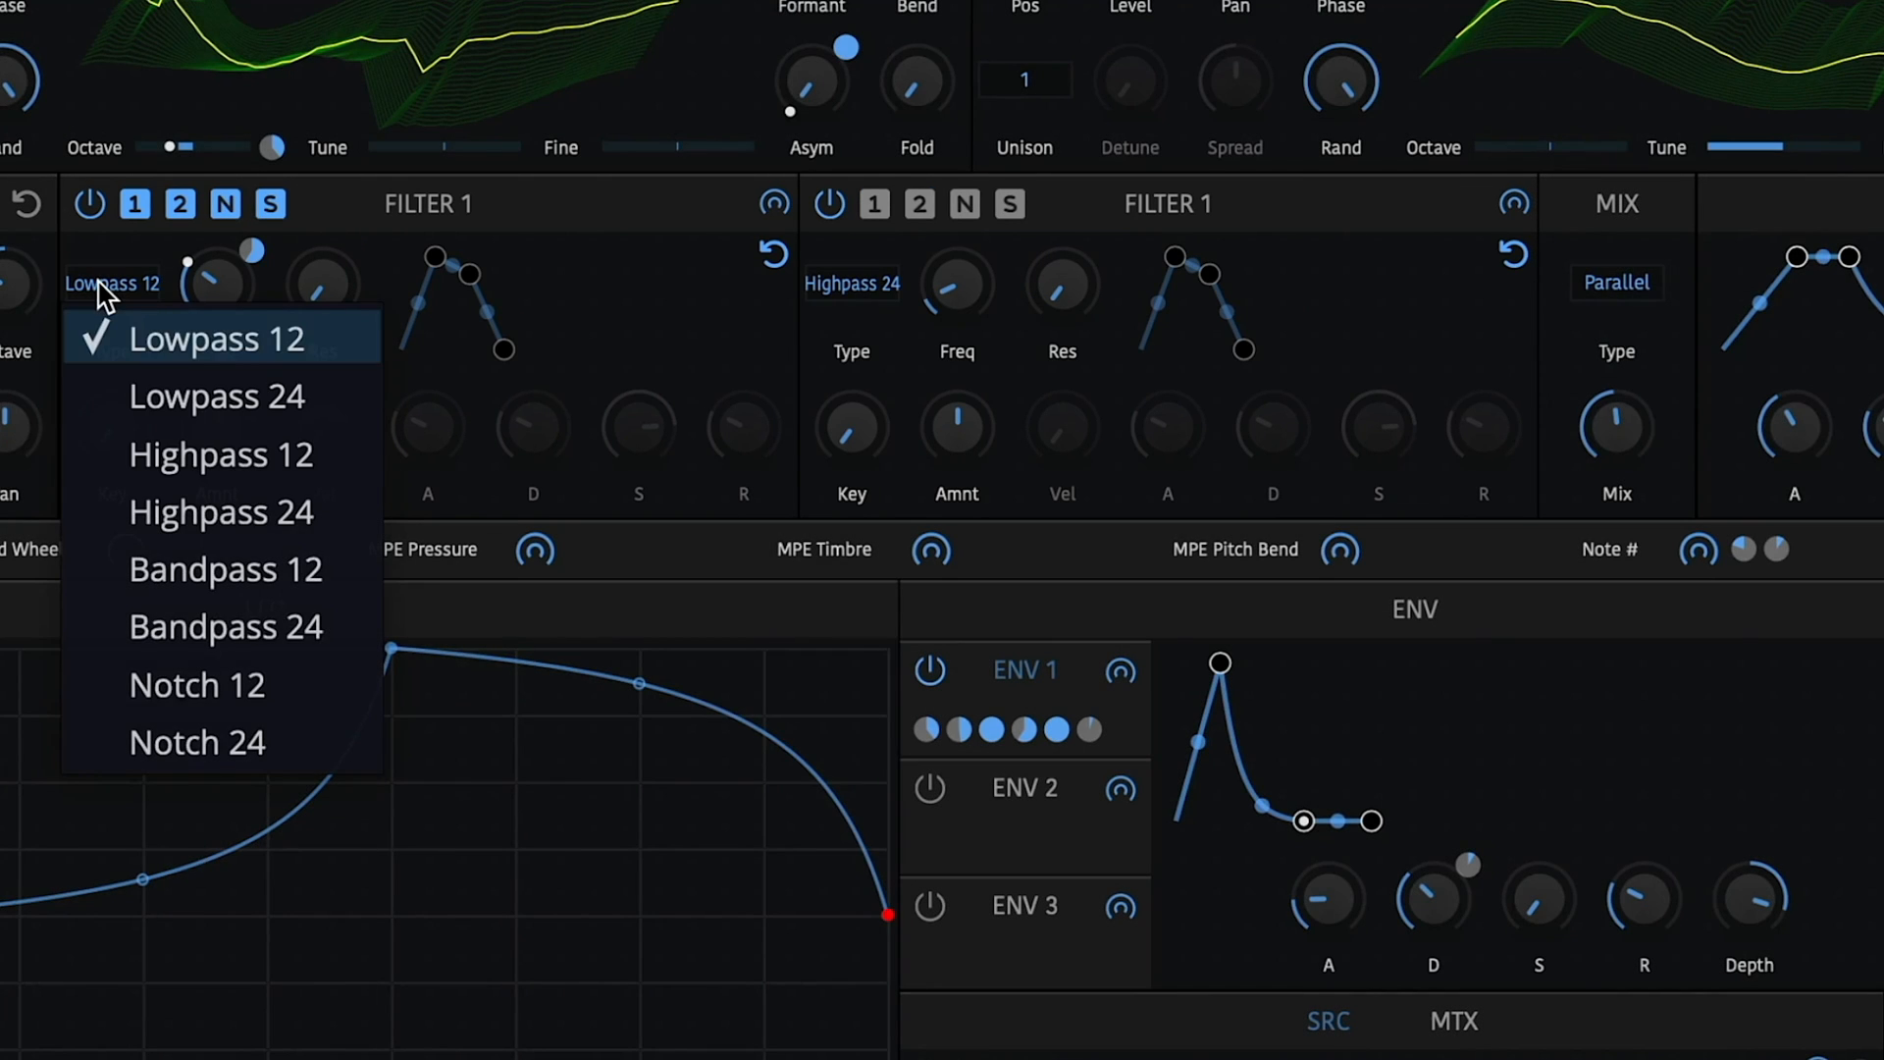
pyautogui.click(852, 284)
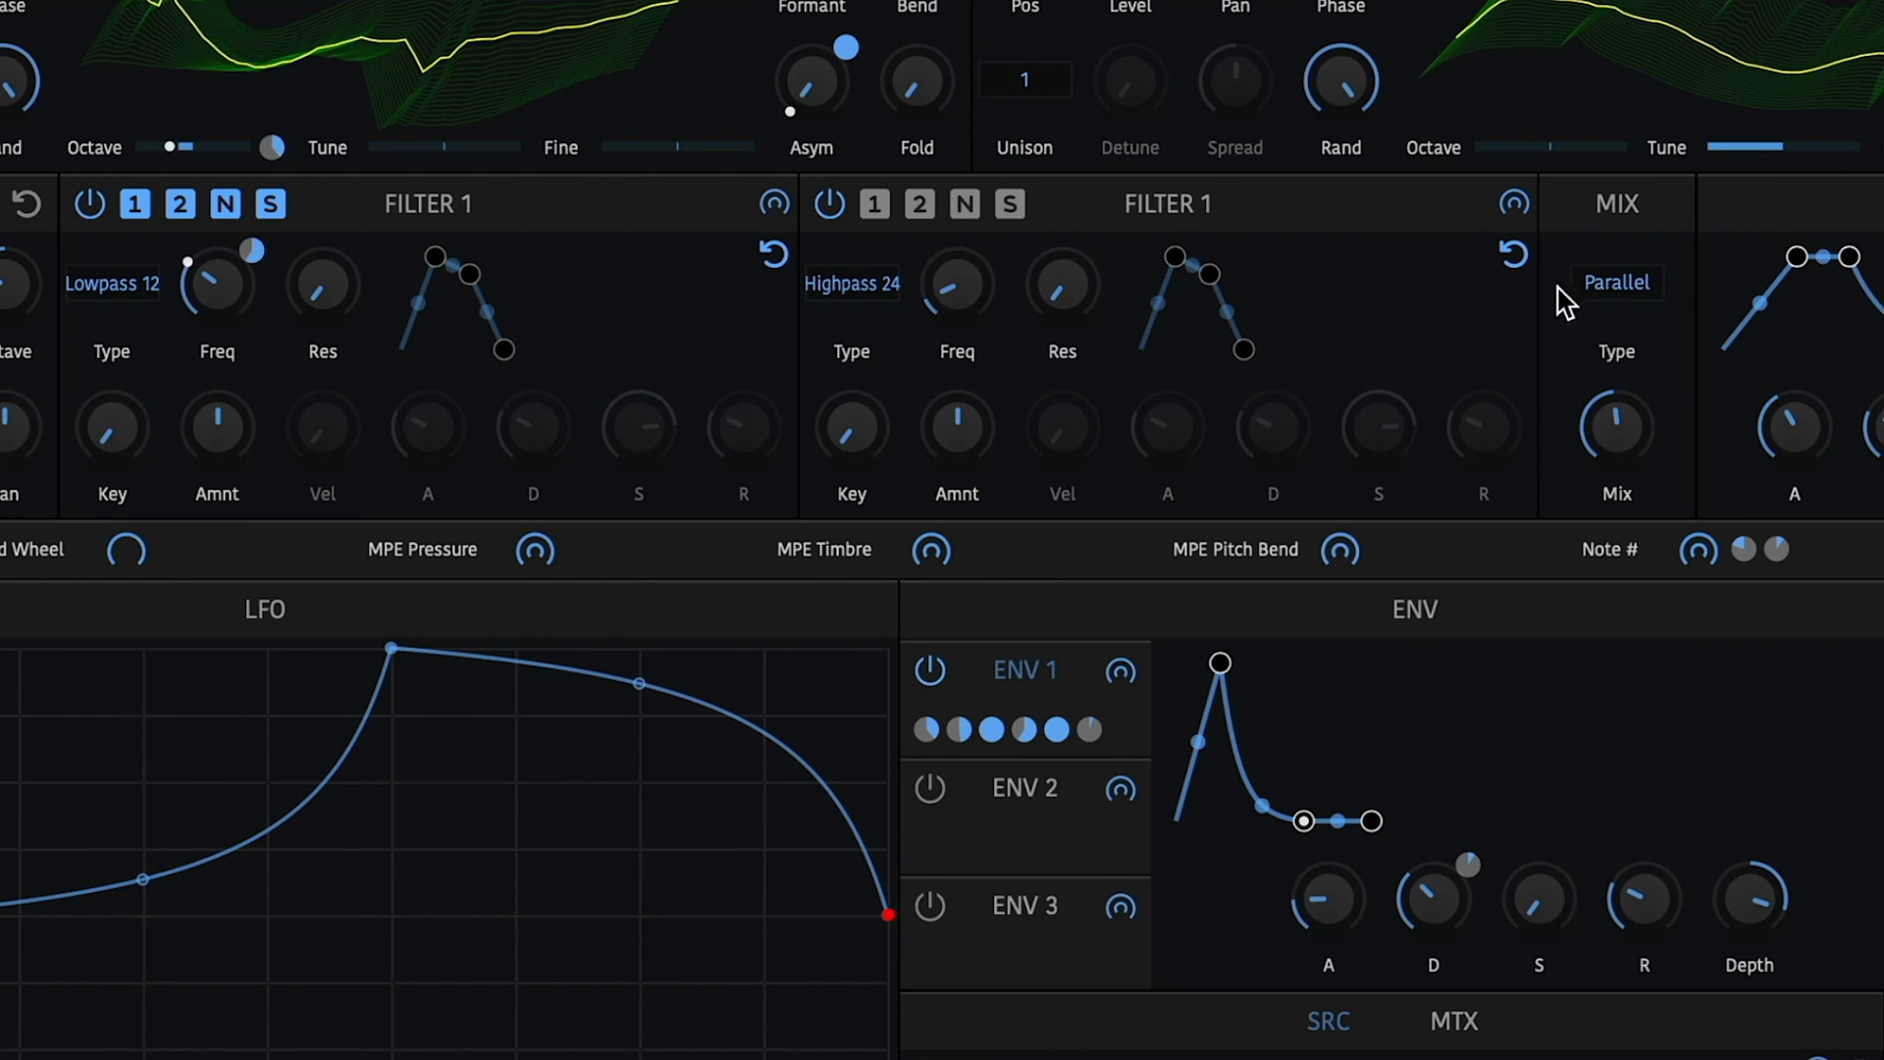
pyautogui.click(1616, 283)
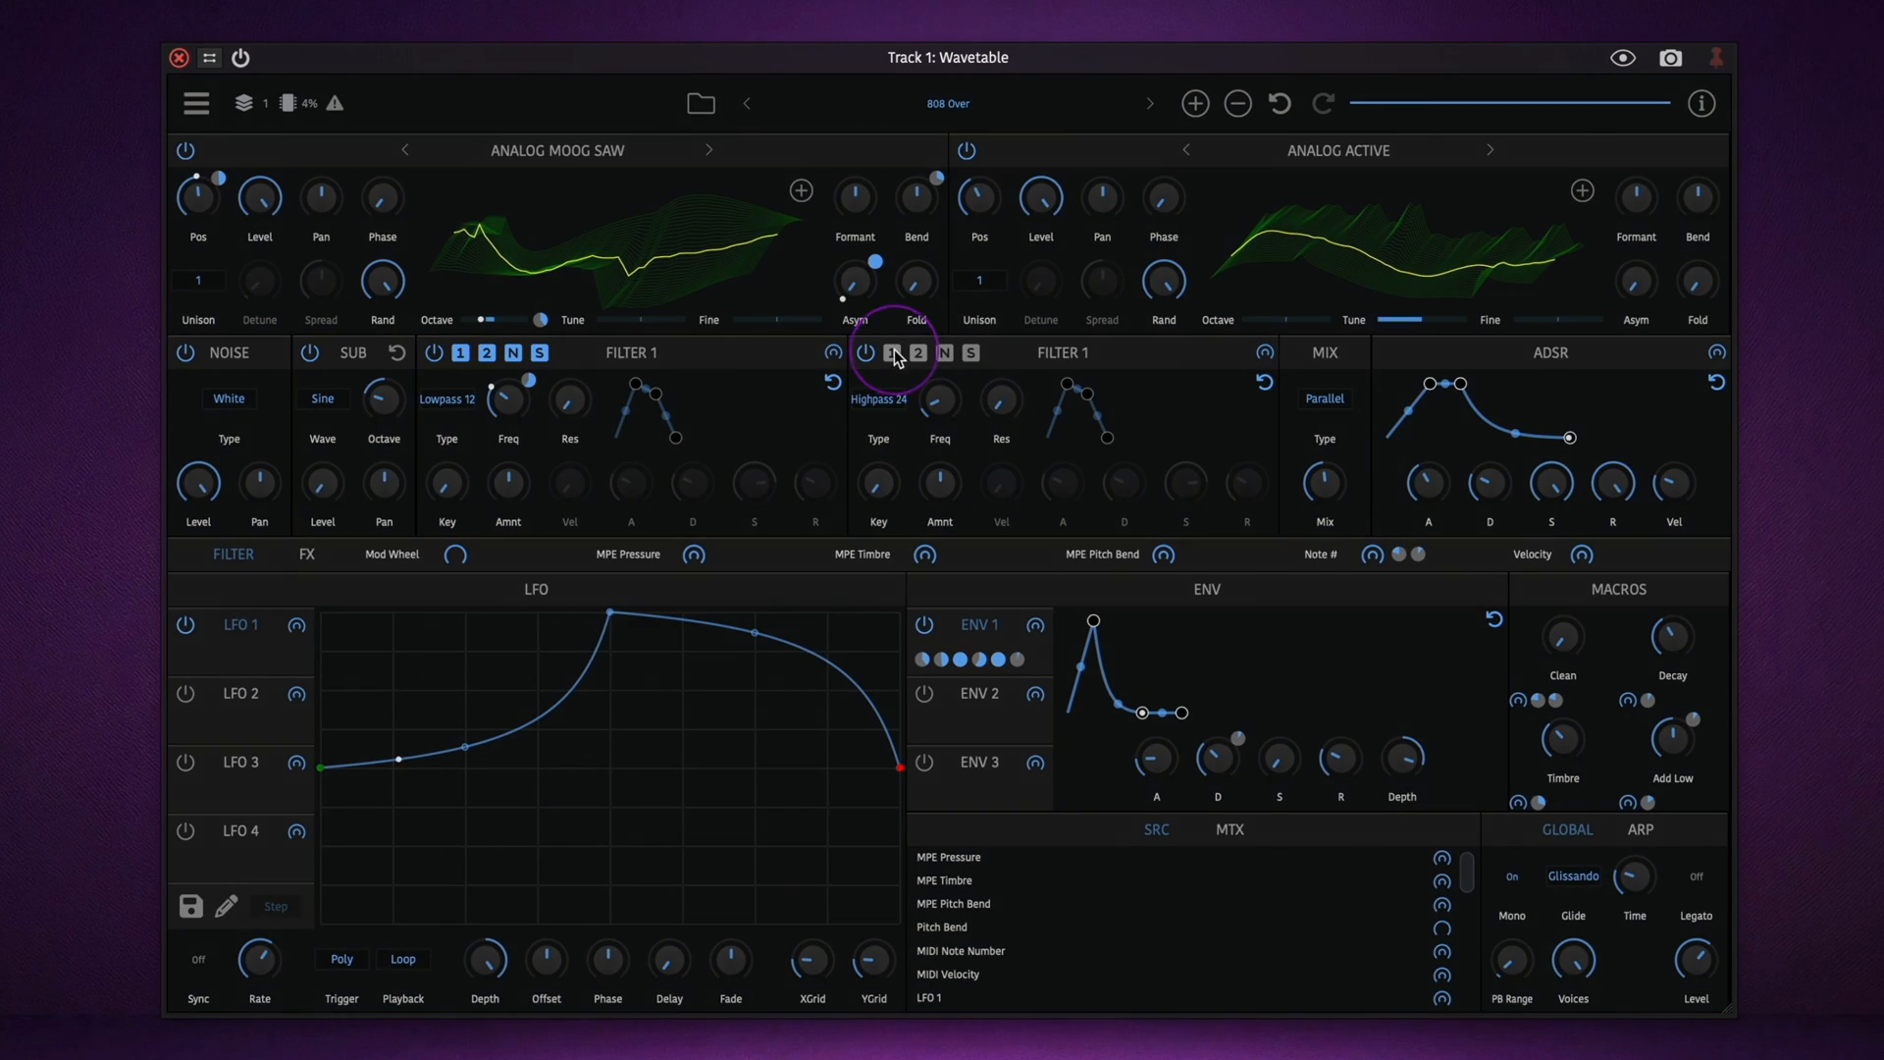
pyautogui.click(971, 352)
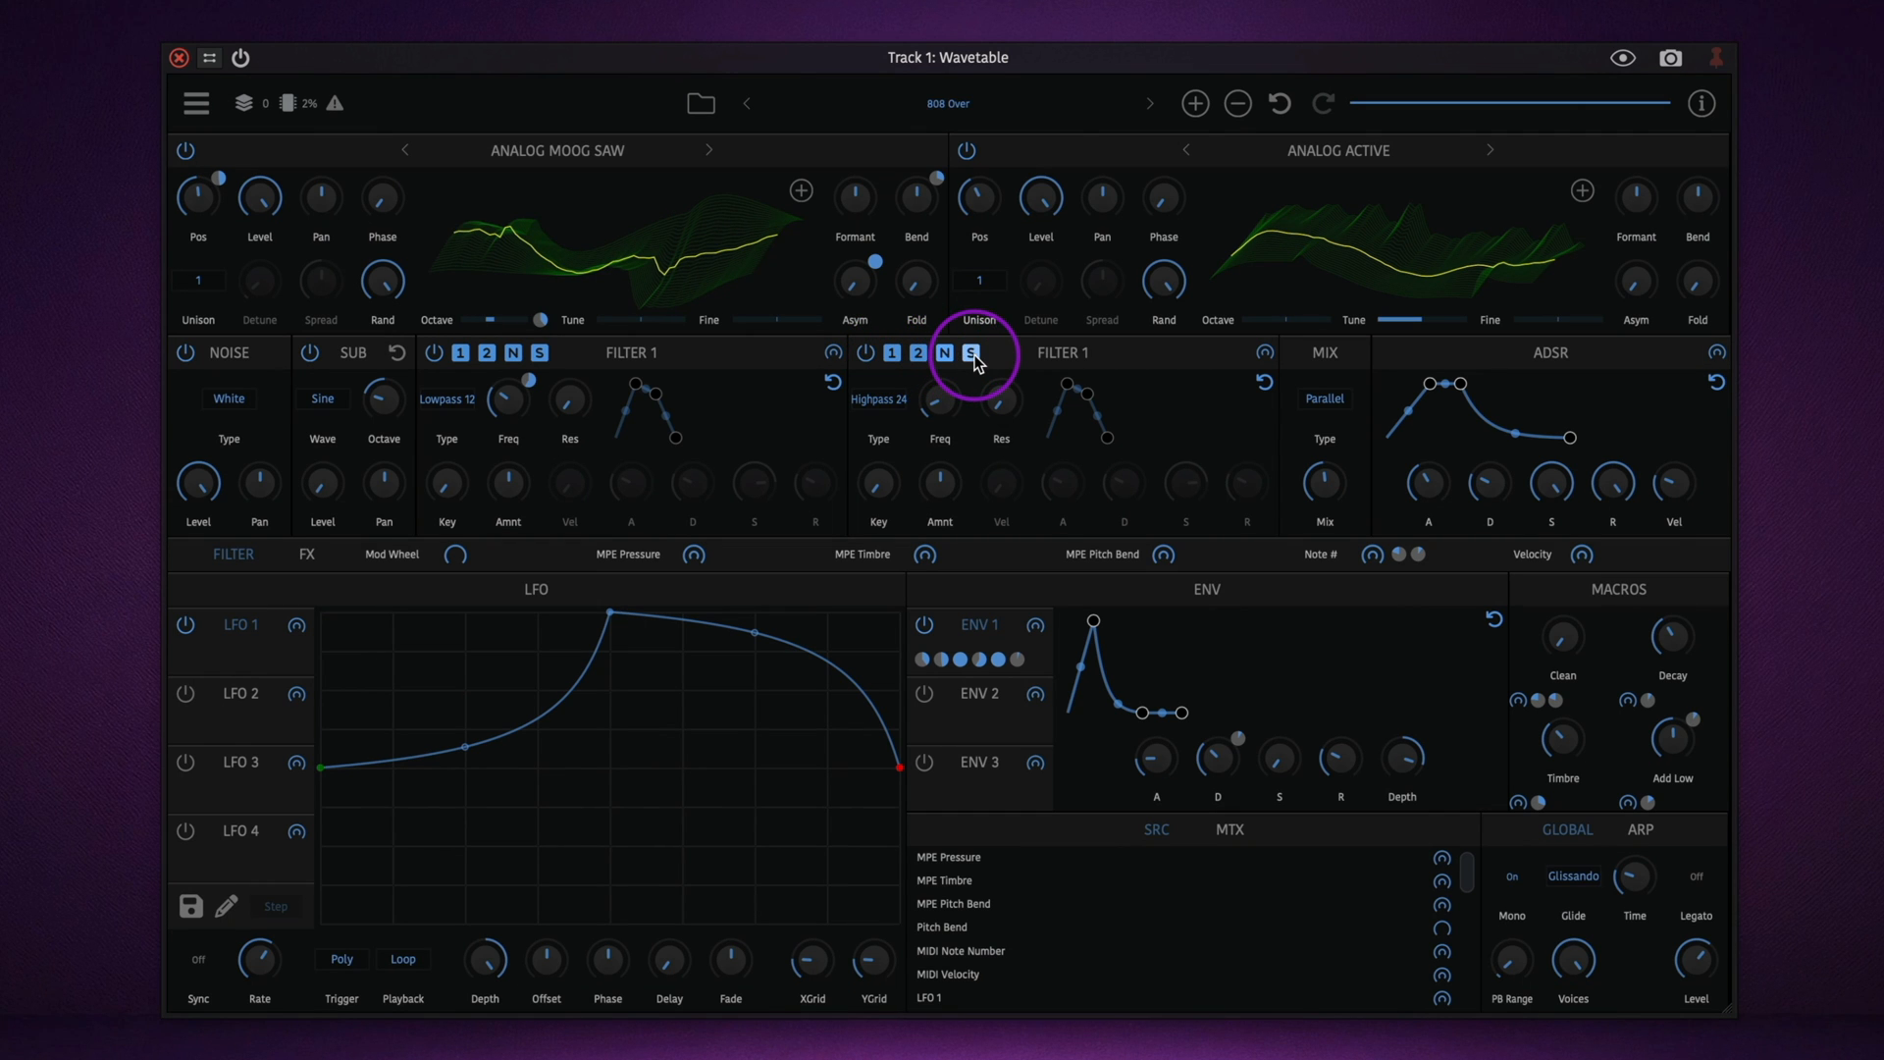
pyautogui.click(919, 354)
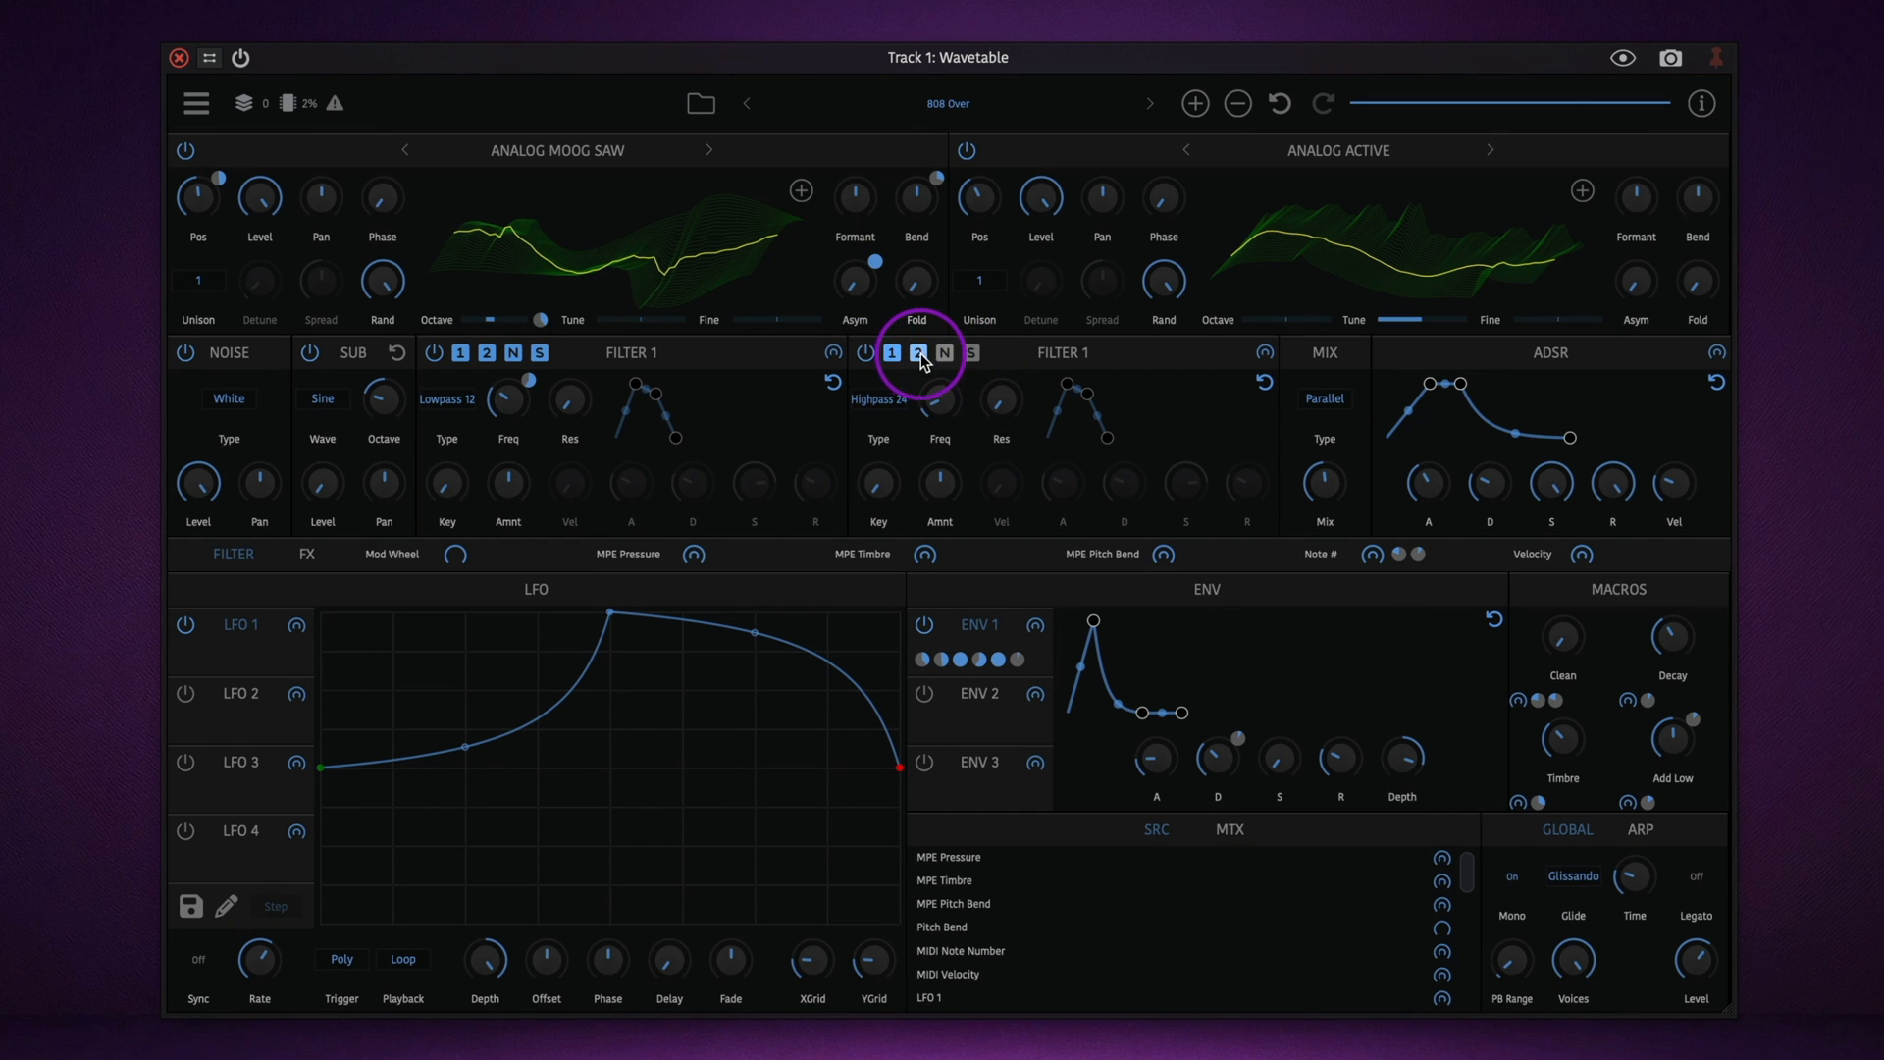
pyautogui.click(917, 352)
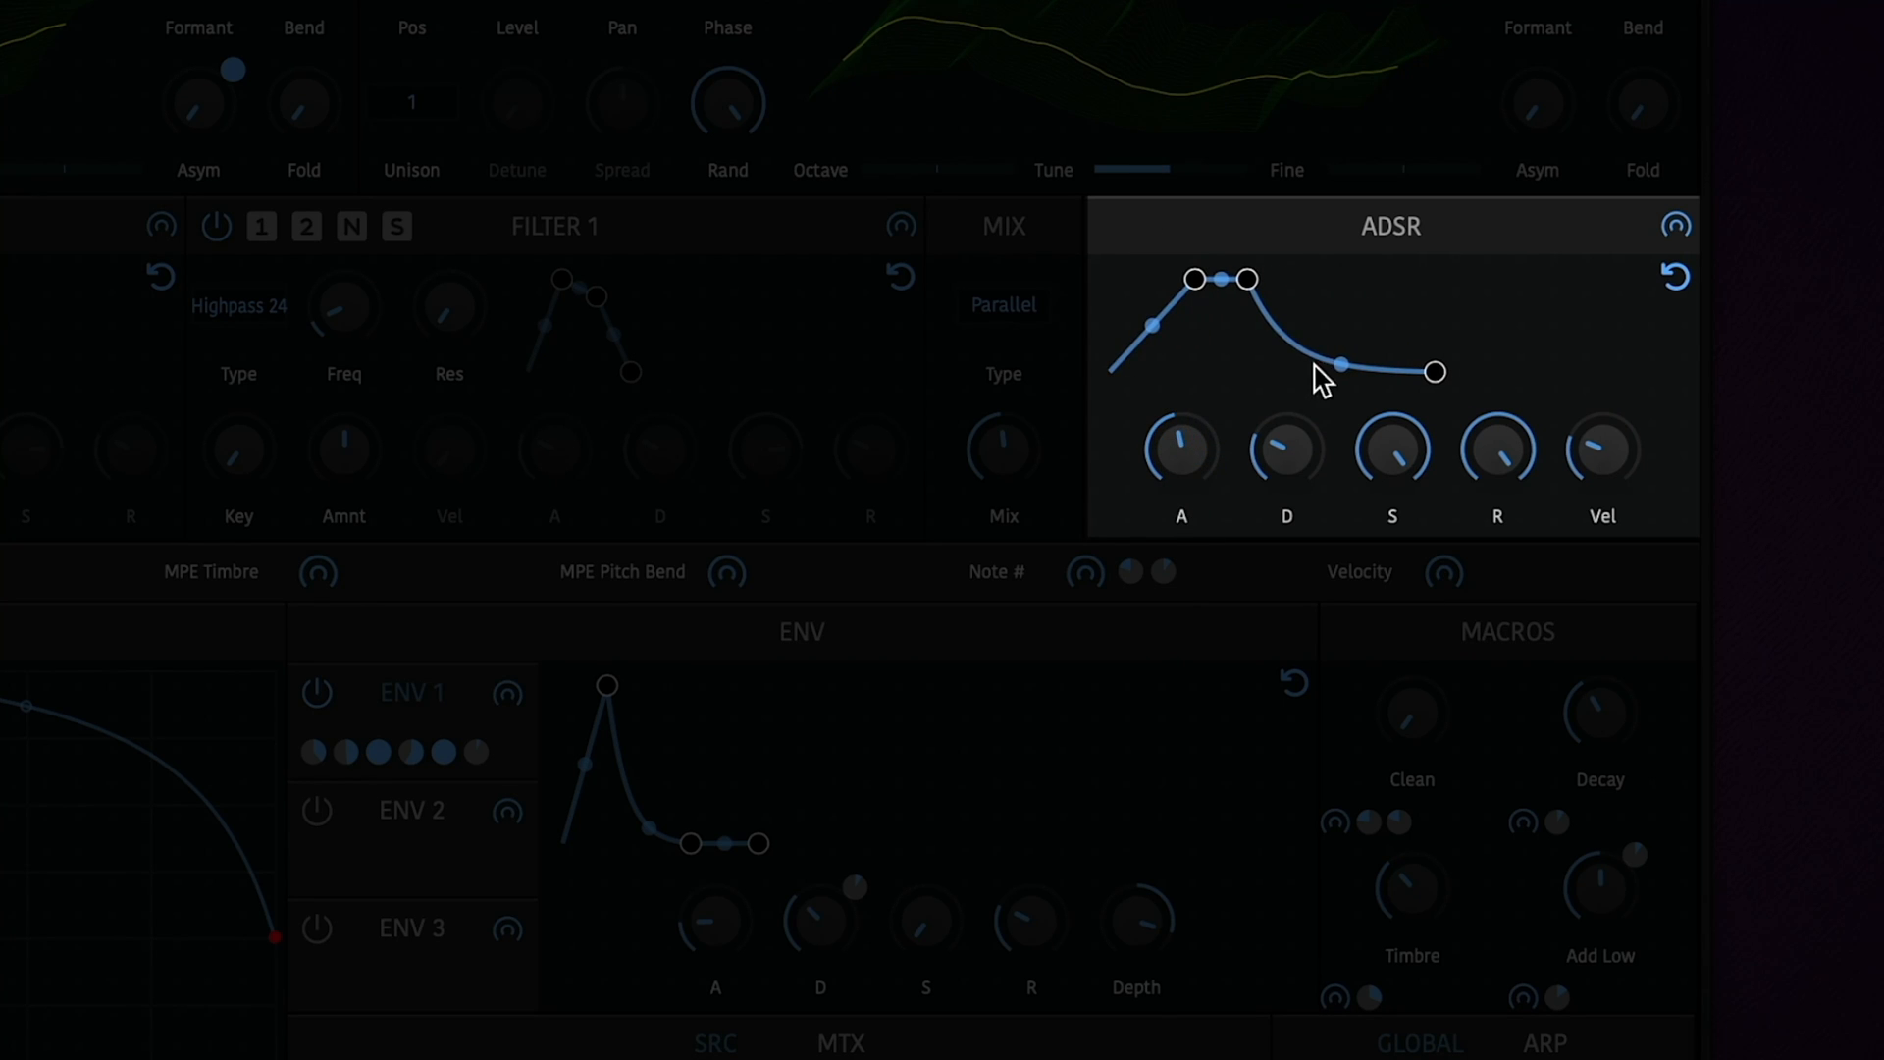
# Bend the ADSR decay curve using the handle between decay and sustain
pyautogui.moveTo(1343, 365); pyautogui.dragTo(1343, 364)
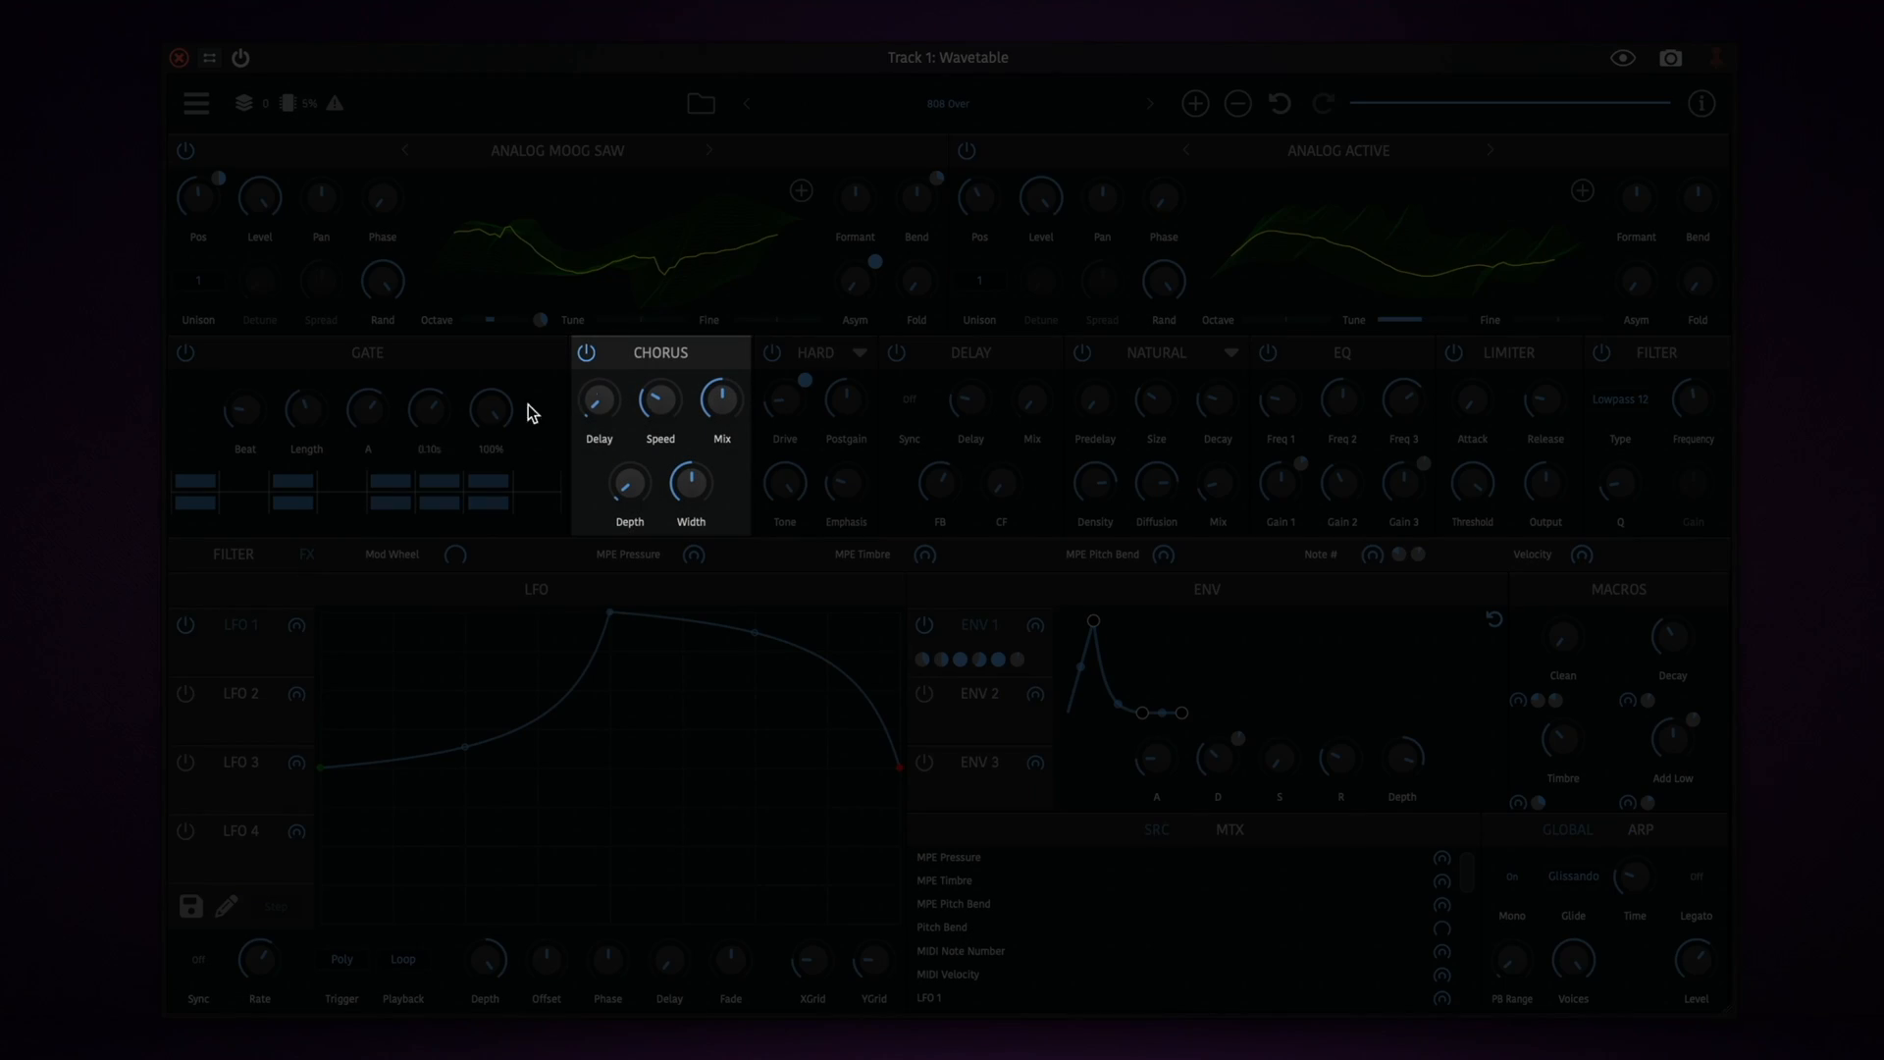
# Order effects as gate, distortion, delay, chorus, Natural Reverb, filter, EQ, limiter
pyautogui.click(855, 353)
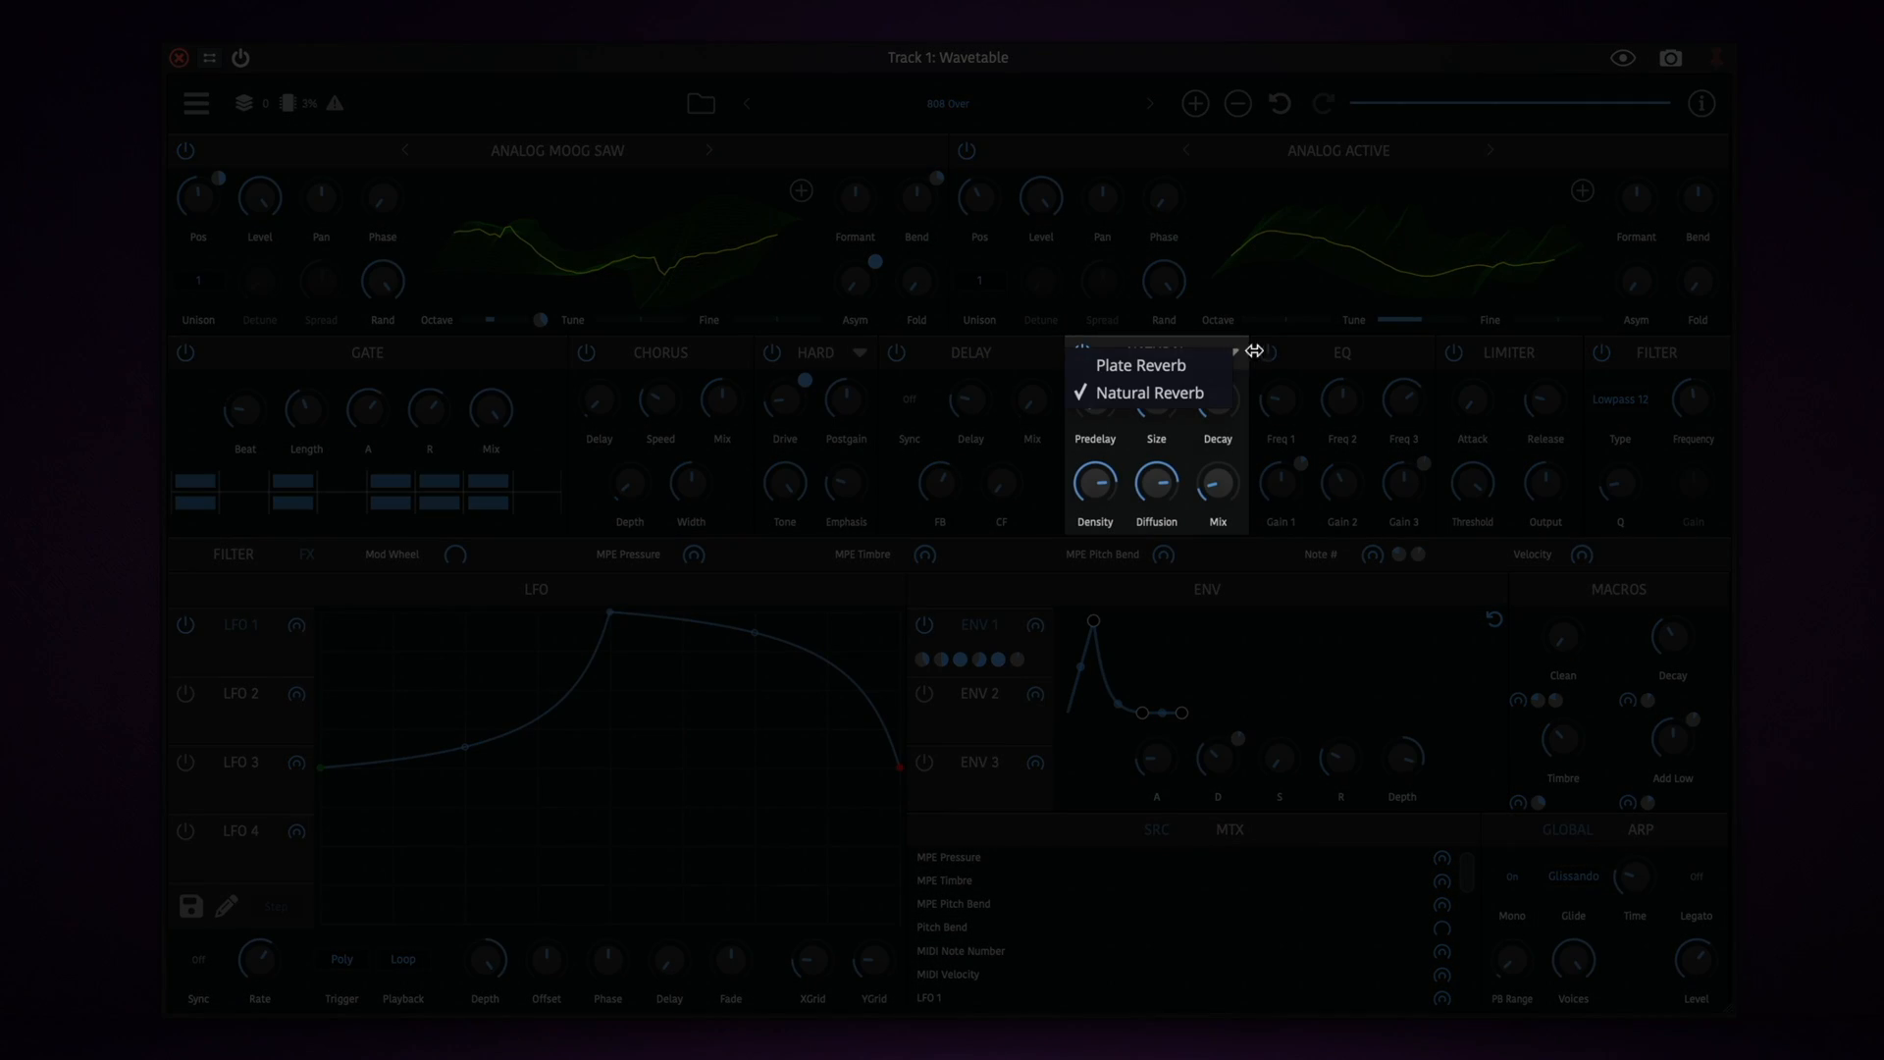
pyautogui.click(1150, 393)
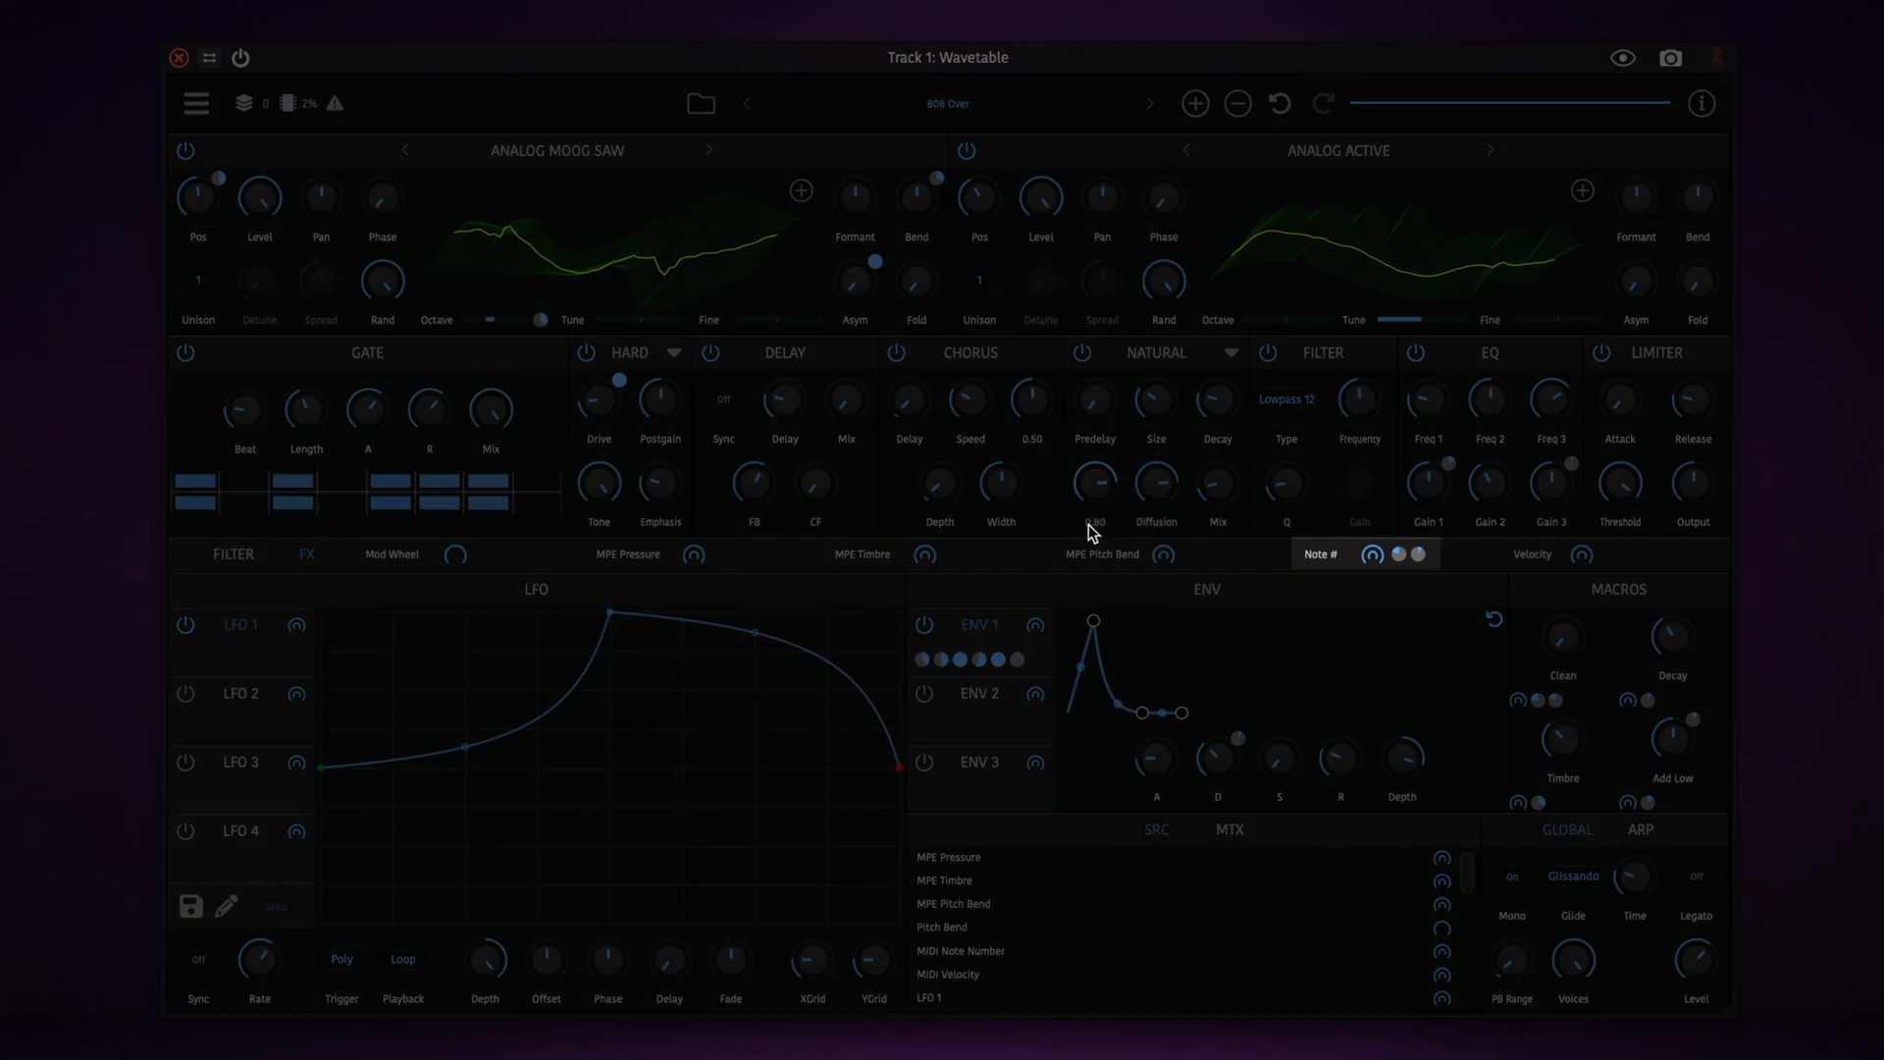
pyautogui.click(1531, 553)
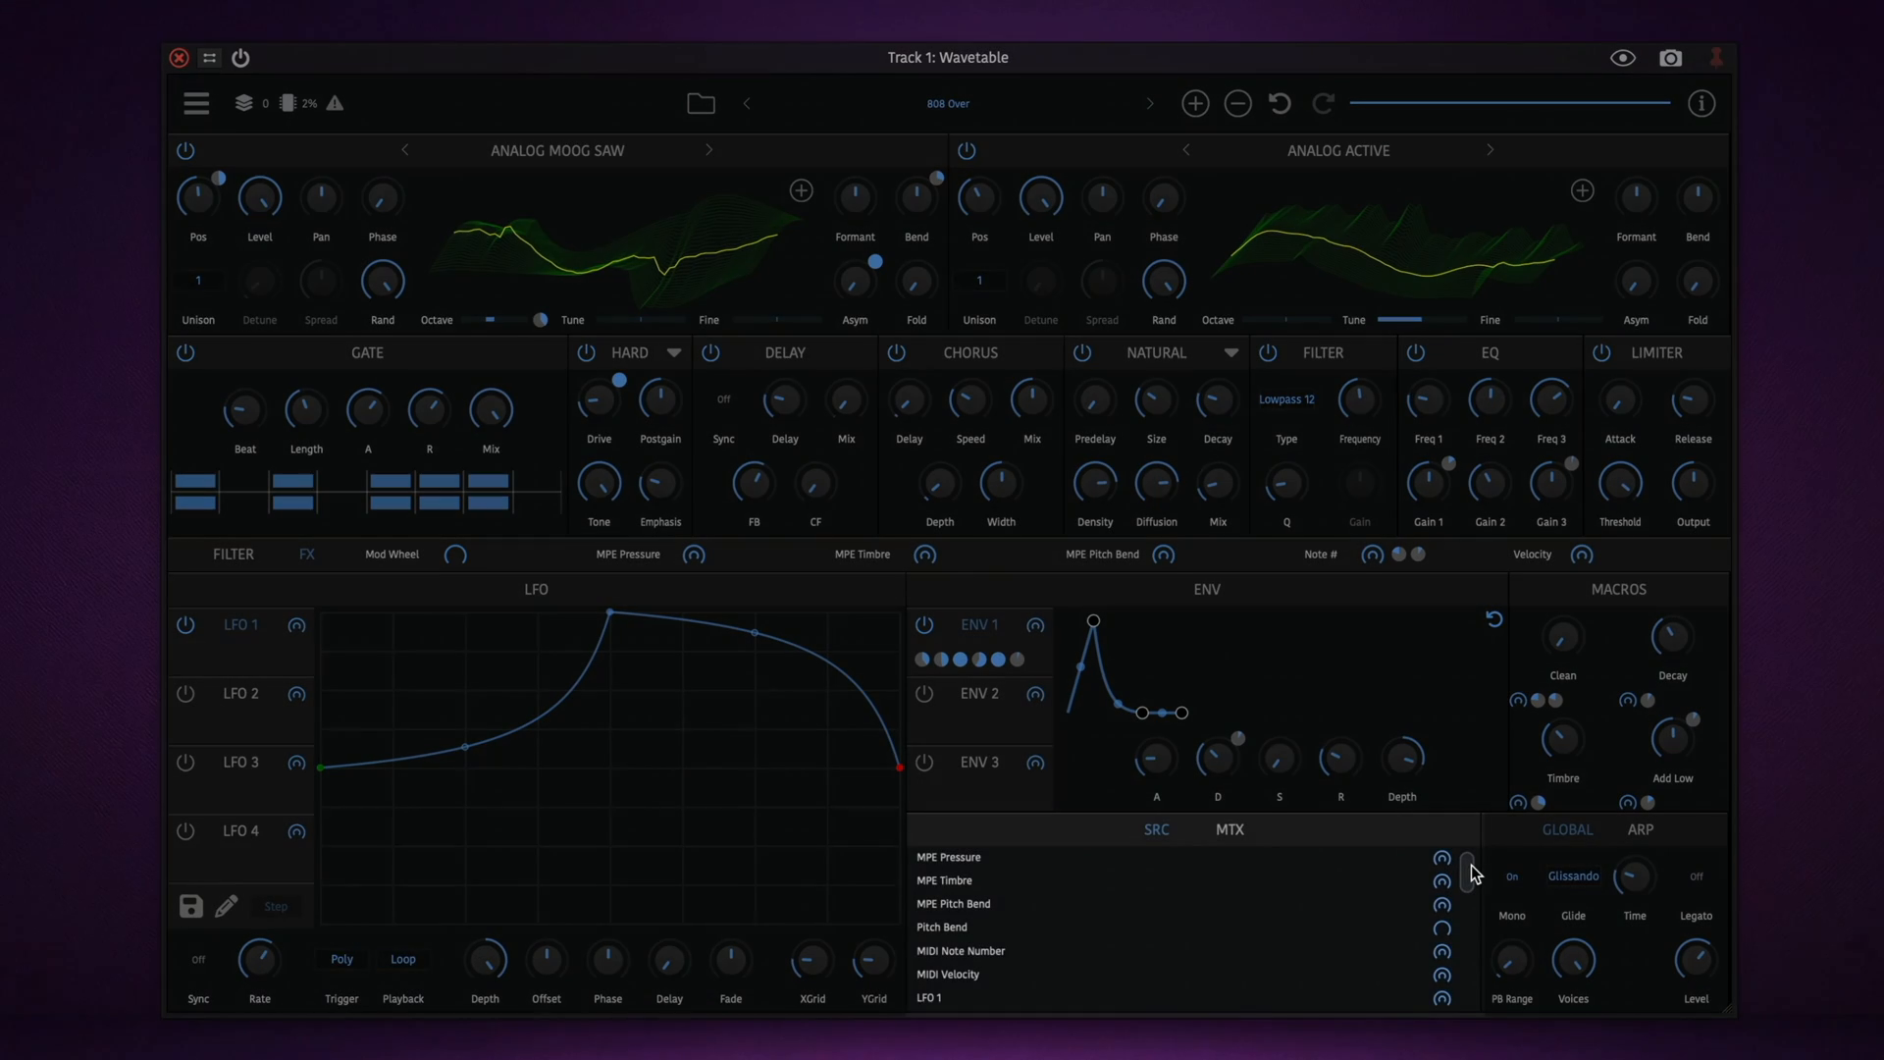
pyautogui.scroll(-3)
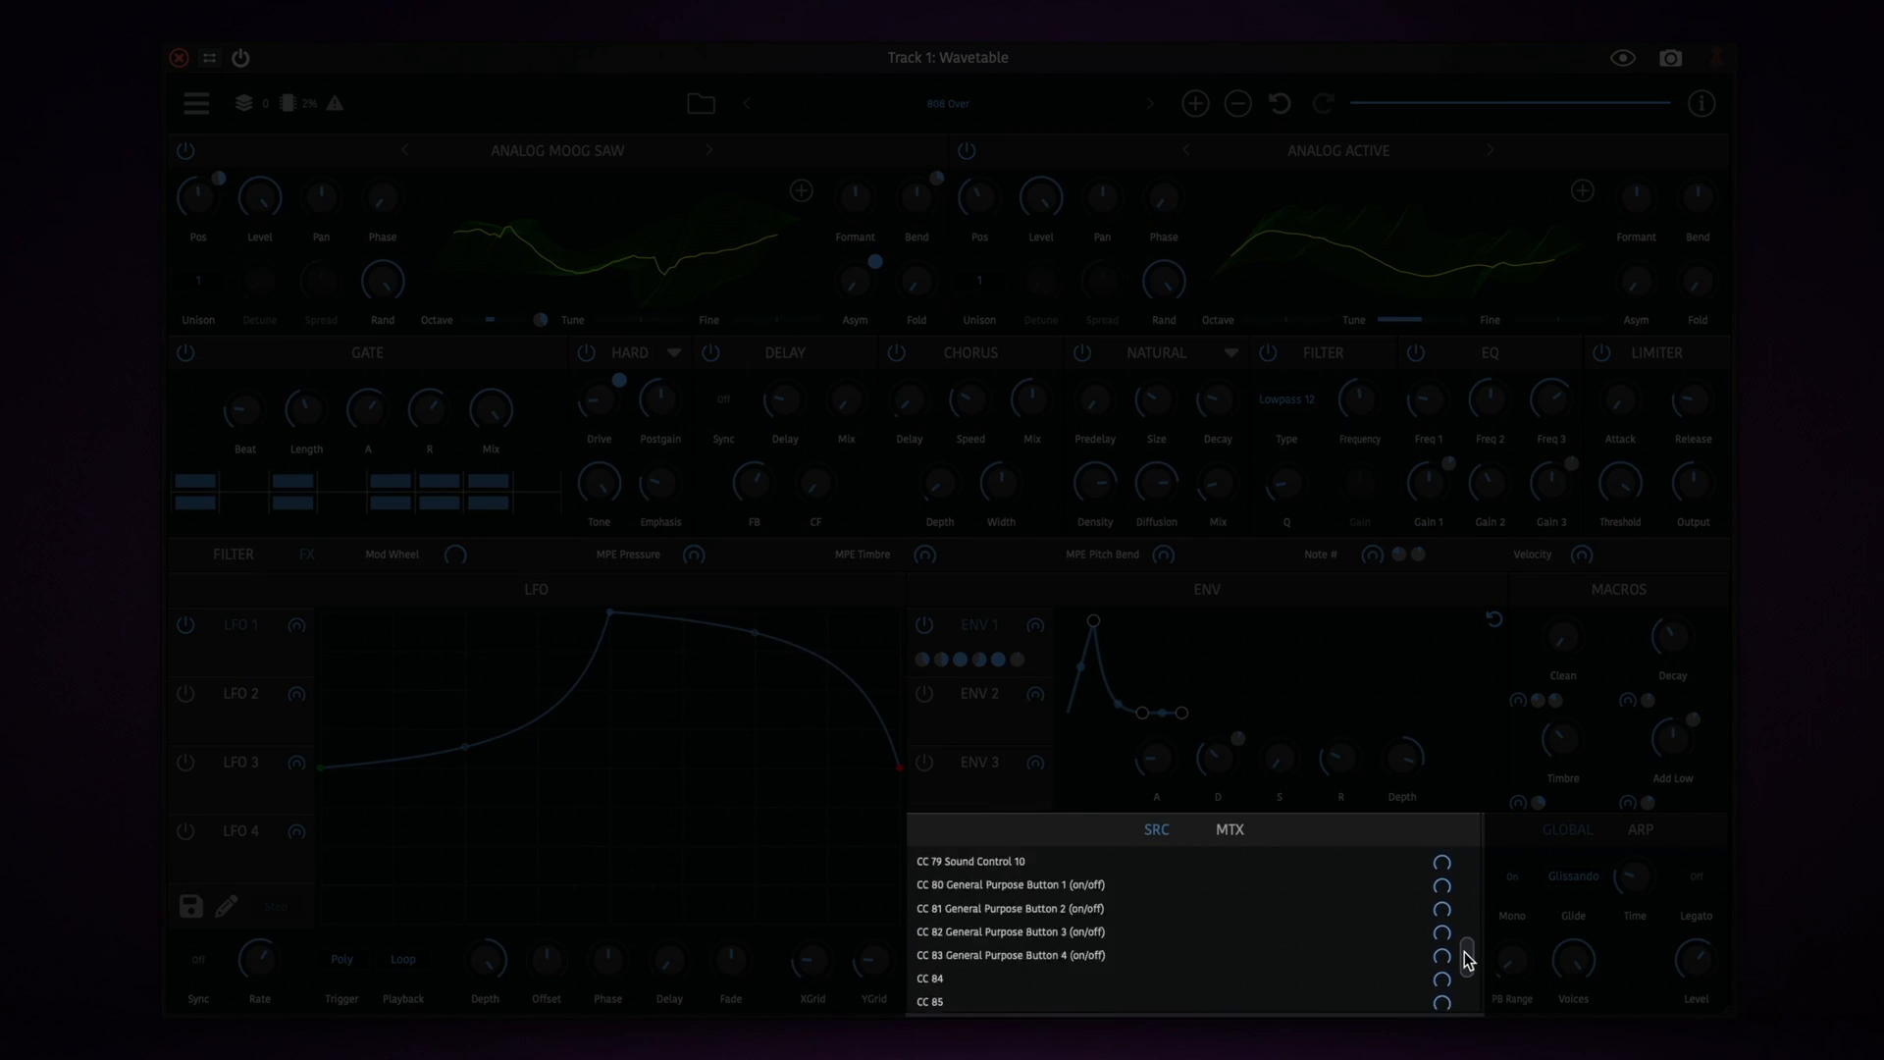
# Set the gate attack time and assign LFO 1 to the Gate R knob
pyautogui.scroll(-3)
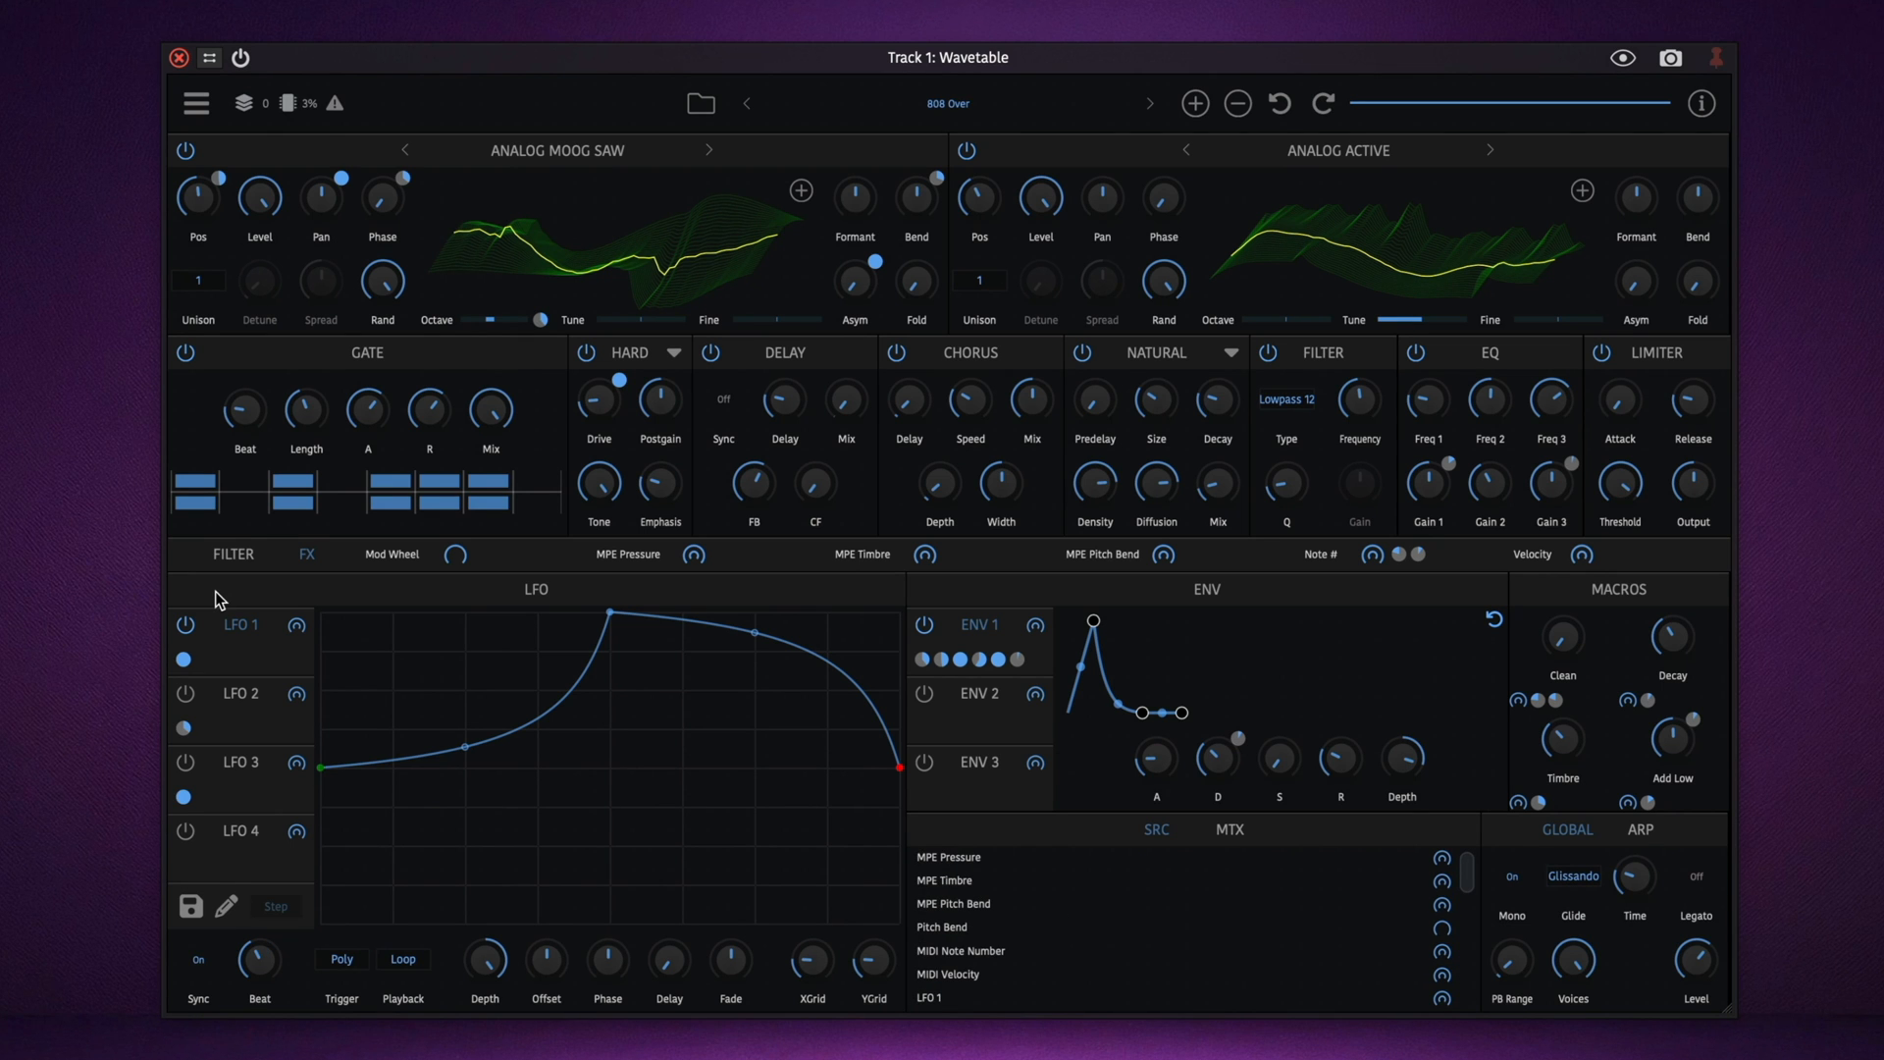
pyautogui.click(694, 554)
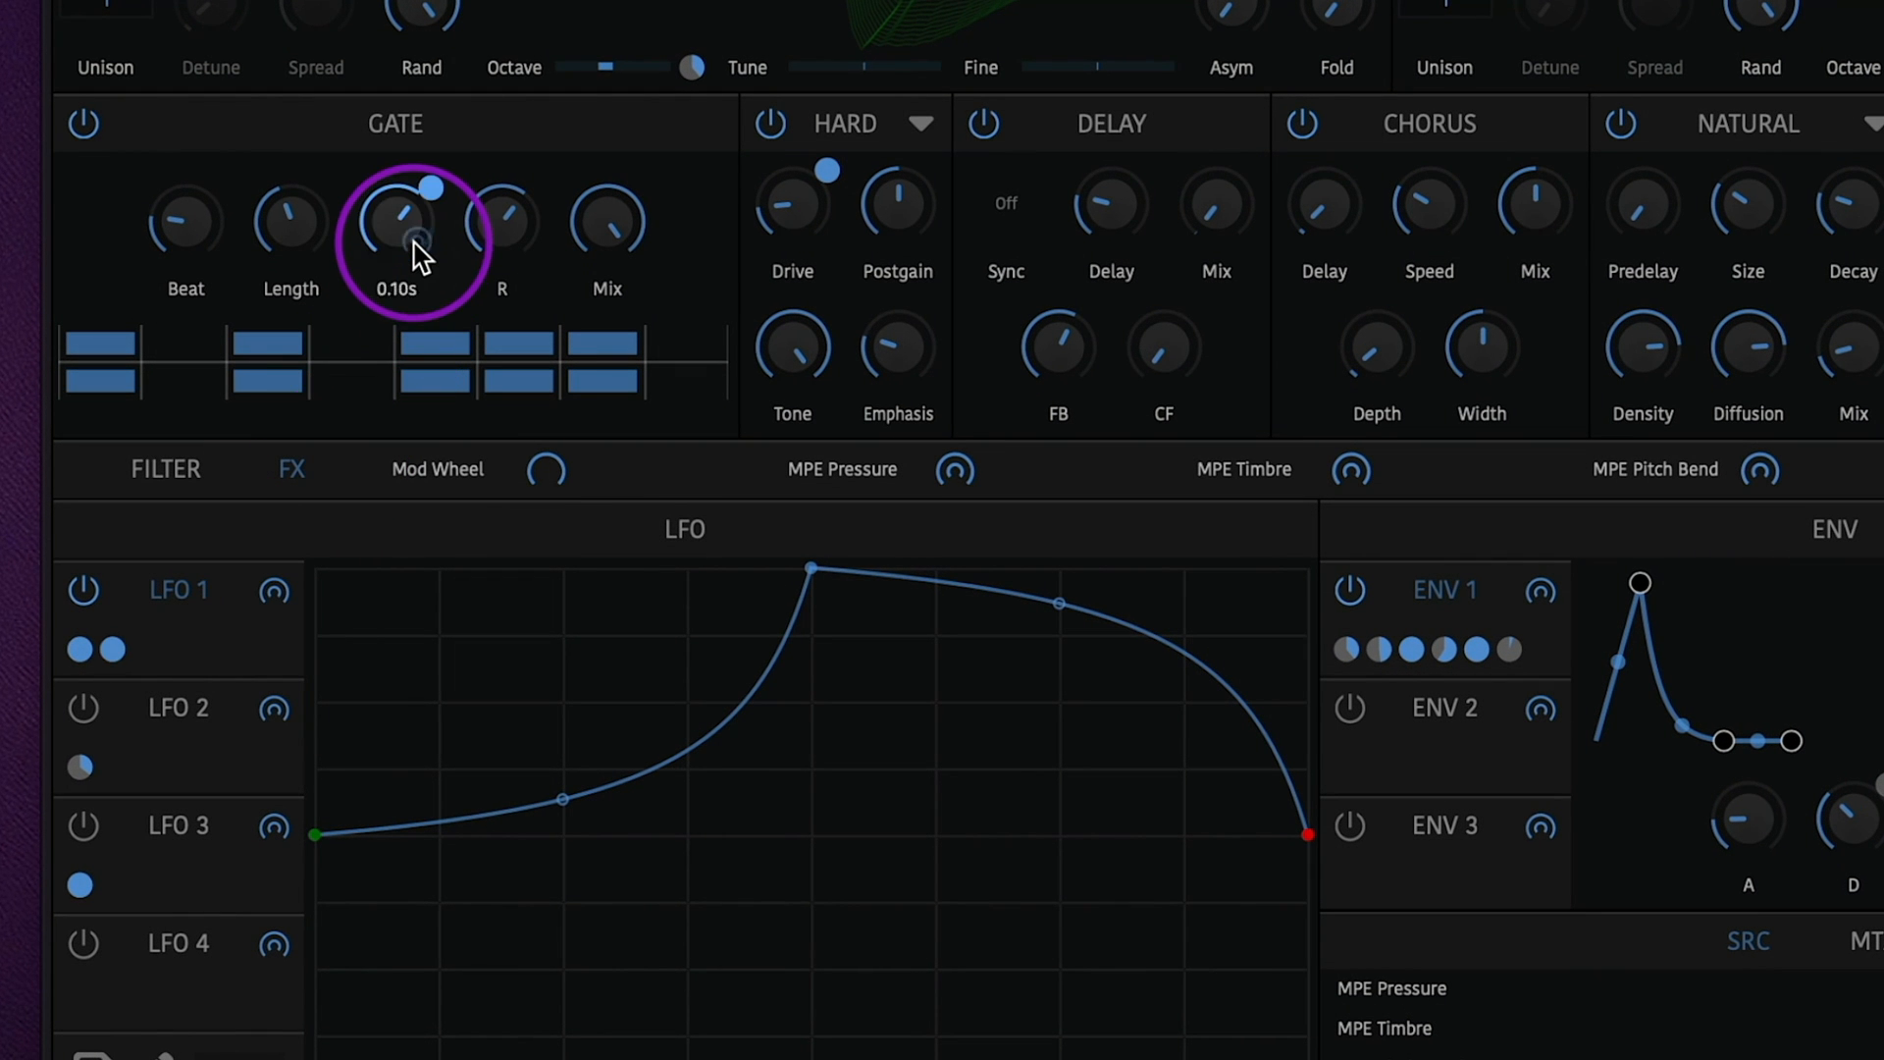
pyautogui.moveTo(397, 223); pyautogui.dragTo(397, 240)
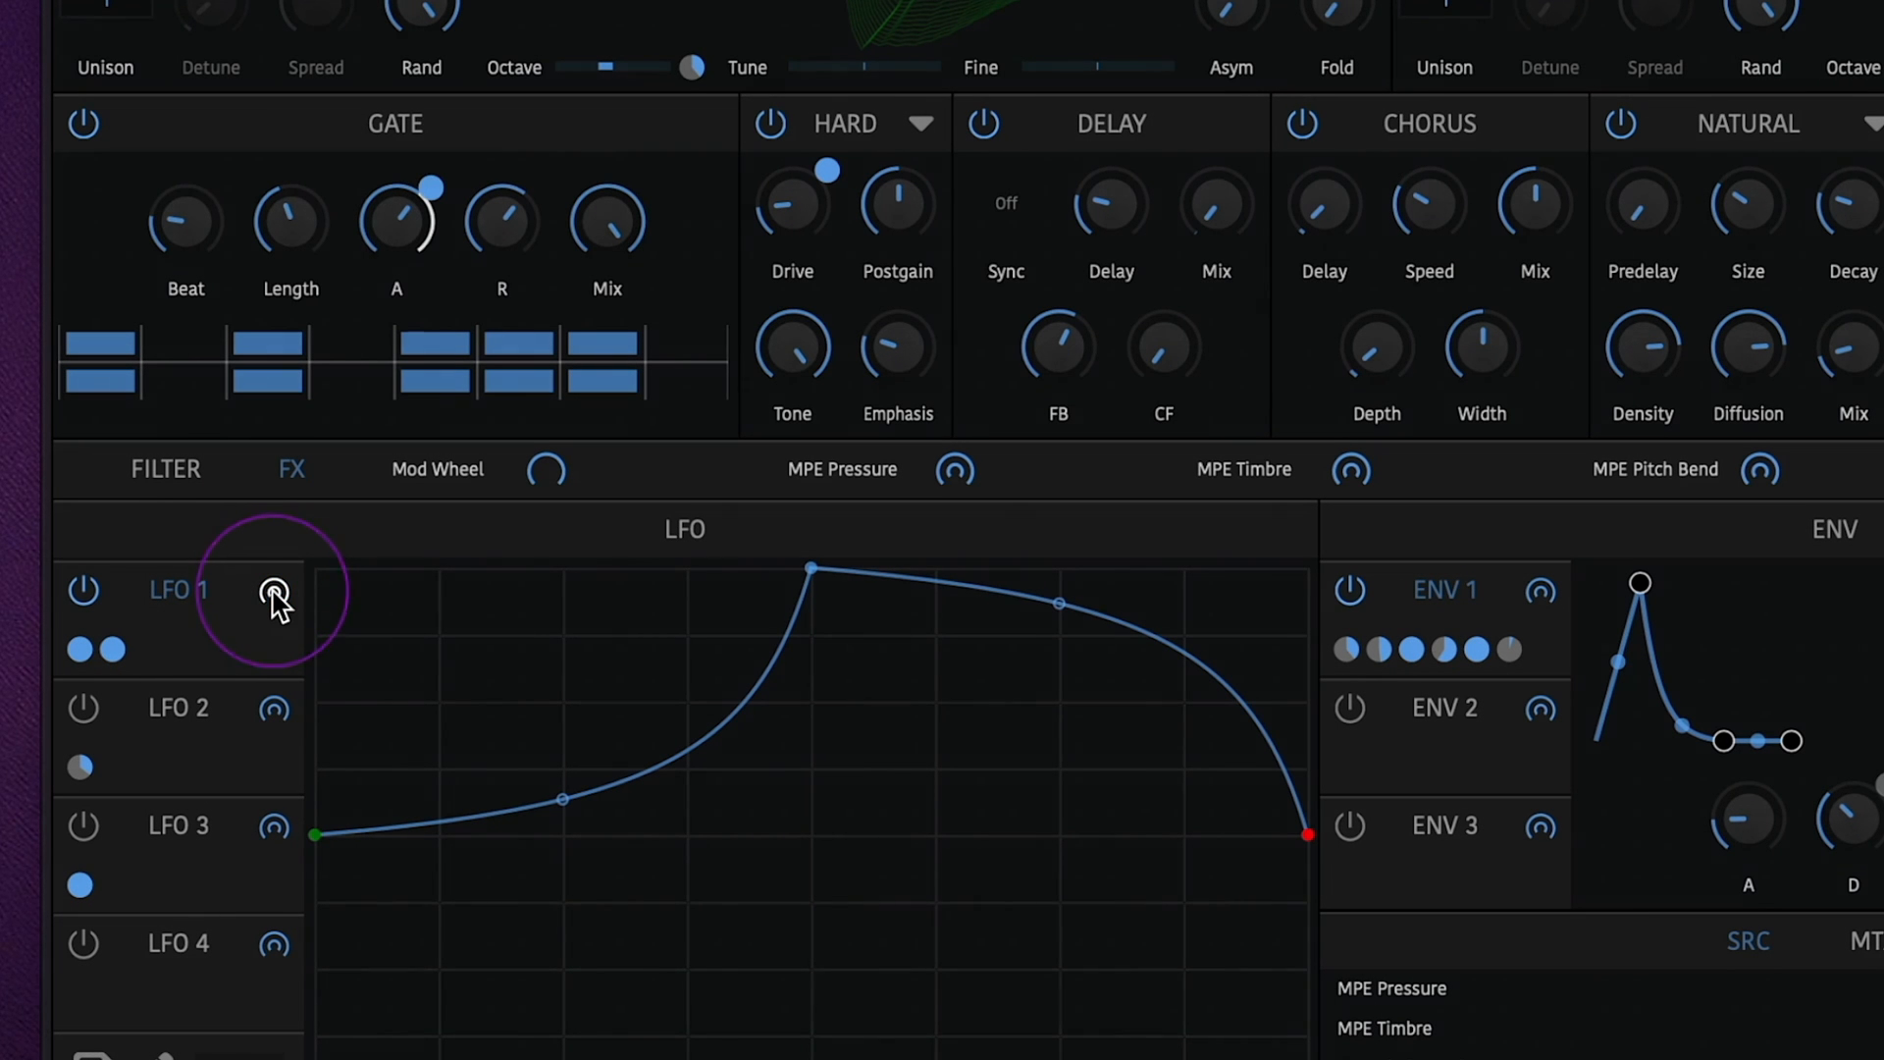
pyautogui.moveTo(502, 223); pyautogui.dragTo(535, 186)
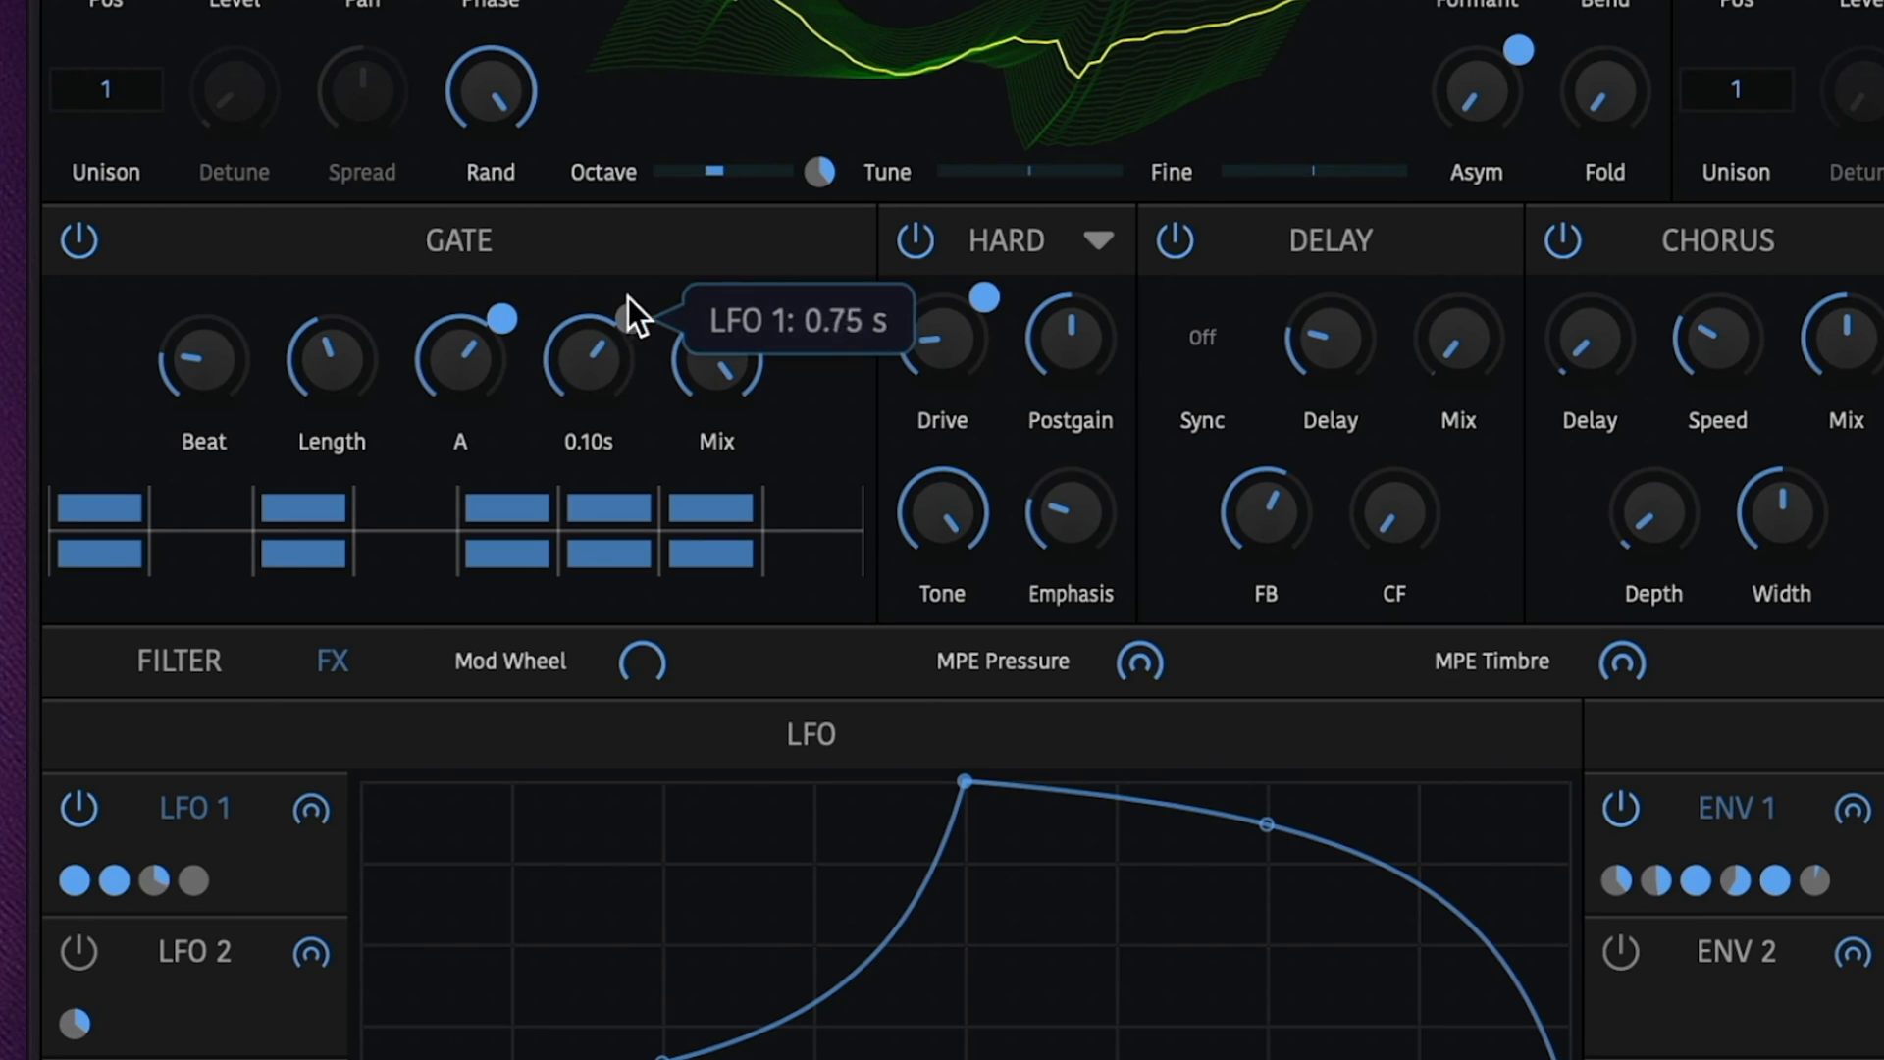
pyautogui.scroll(-3)
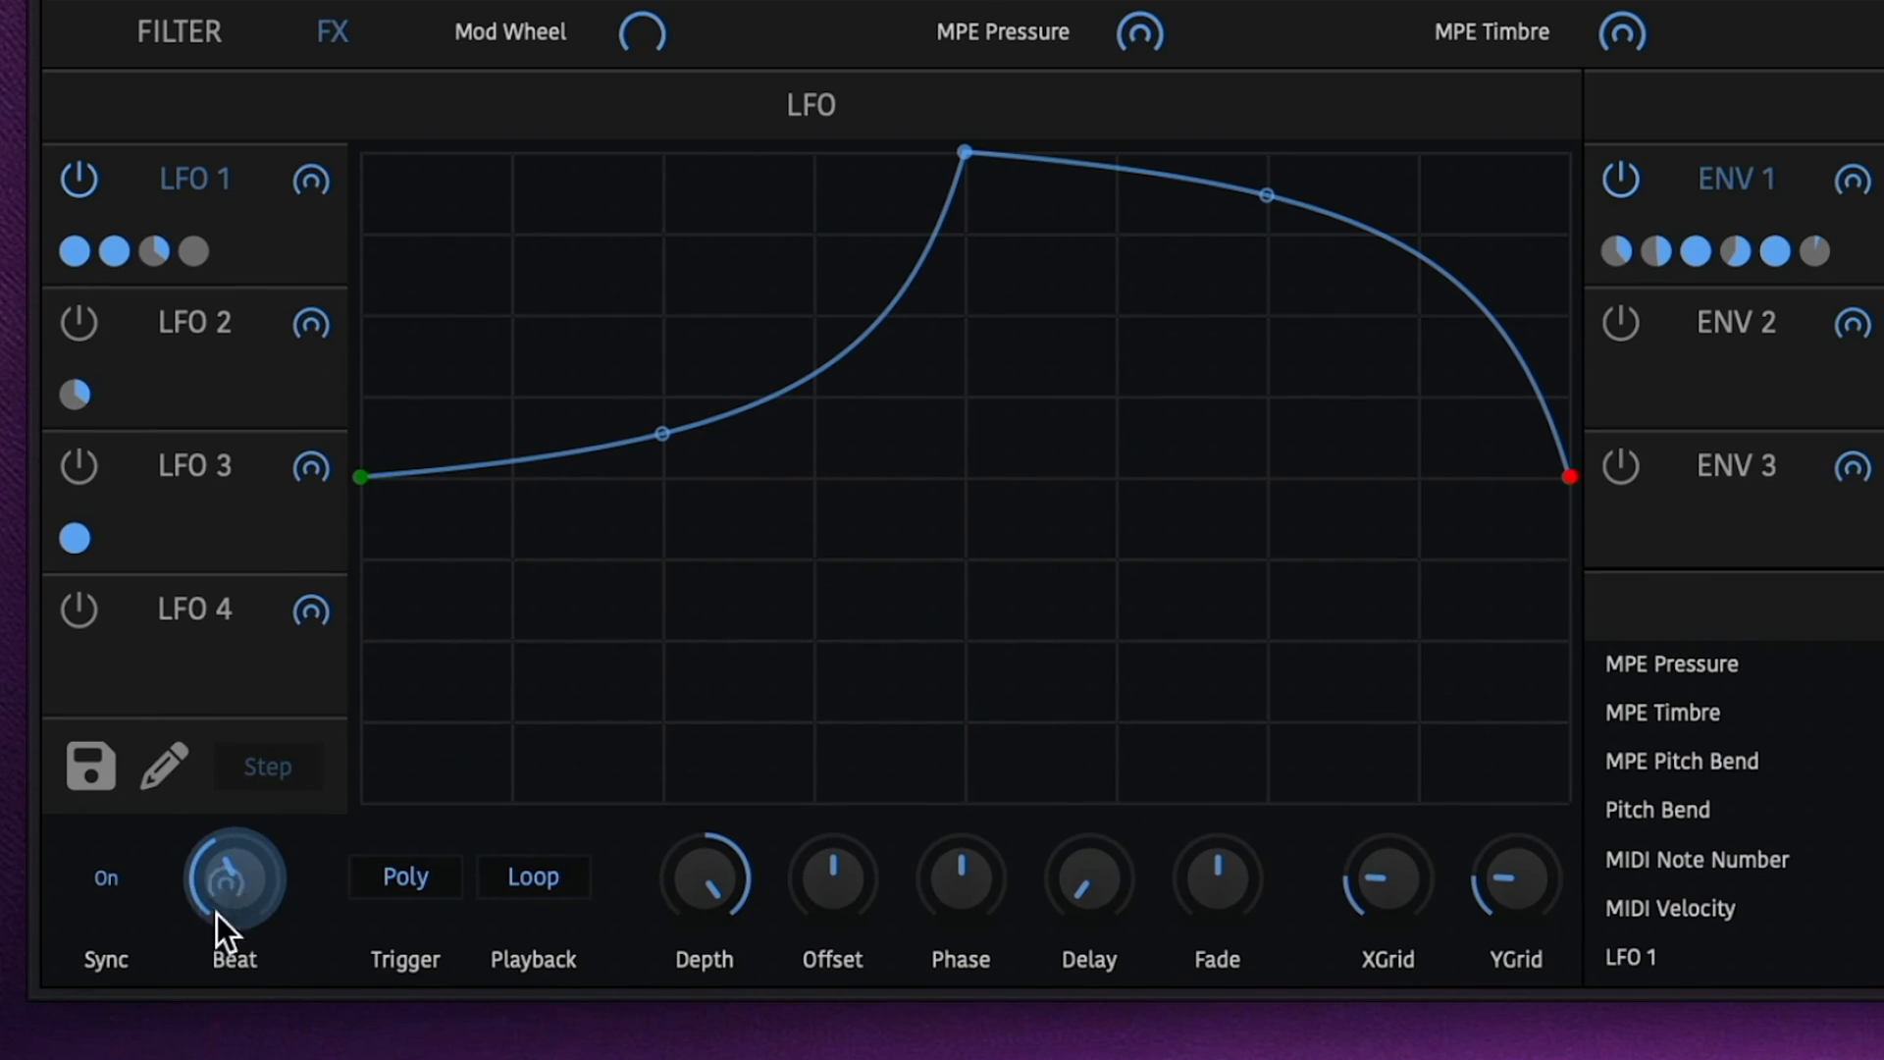
# Route LFO 2 to LFO 1's Beat knob with an amount, keeping tempo sync on
pyautogui.moveTo(234, 878); pyautogui.dragTo(275, 835)
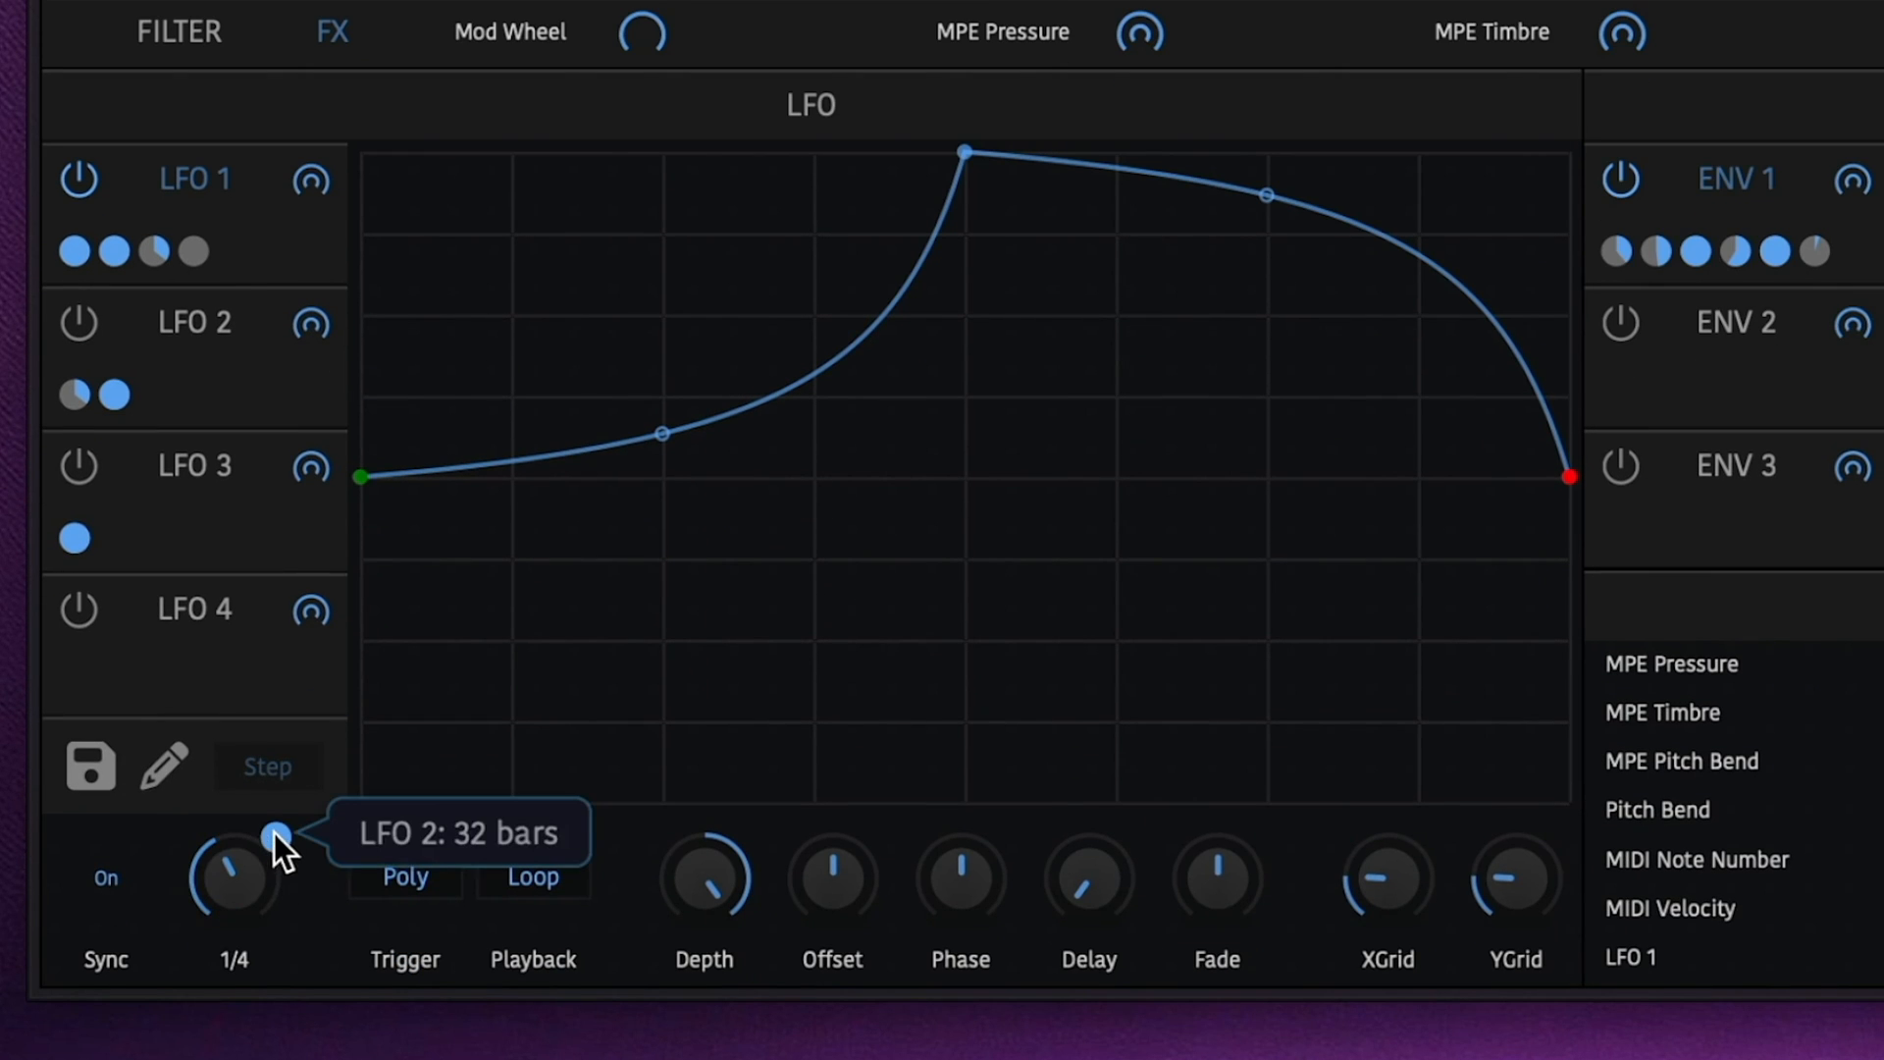
pyautogui.moveTo(277, 837); pyautogui.dragTo(271, 842)
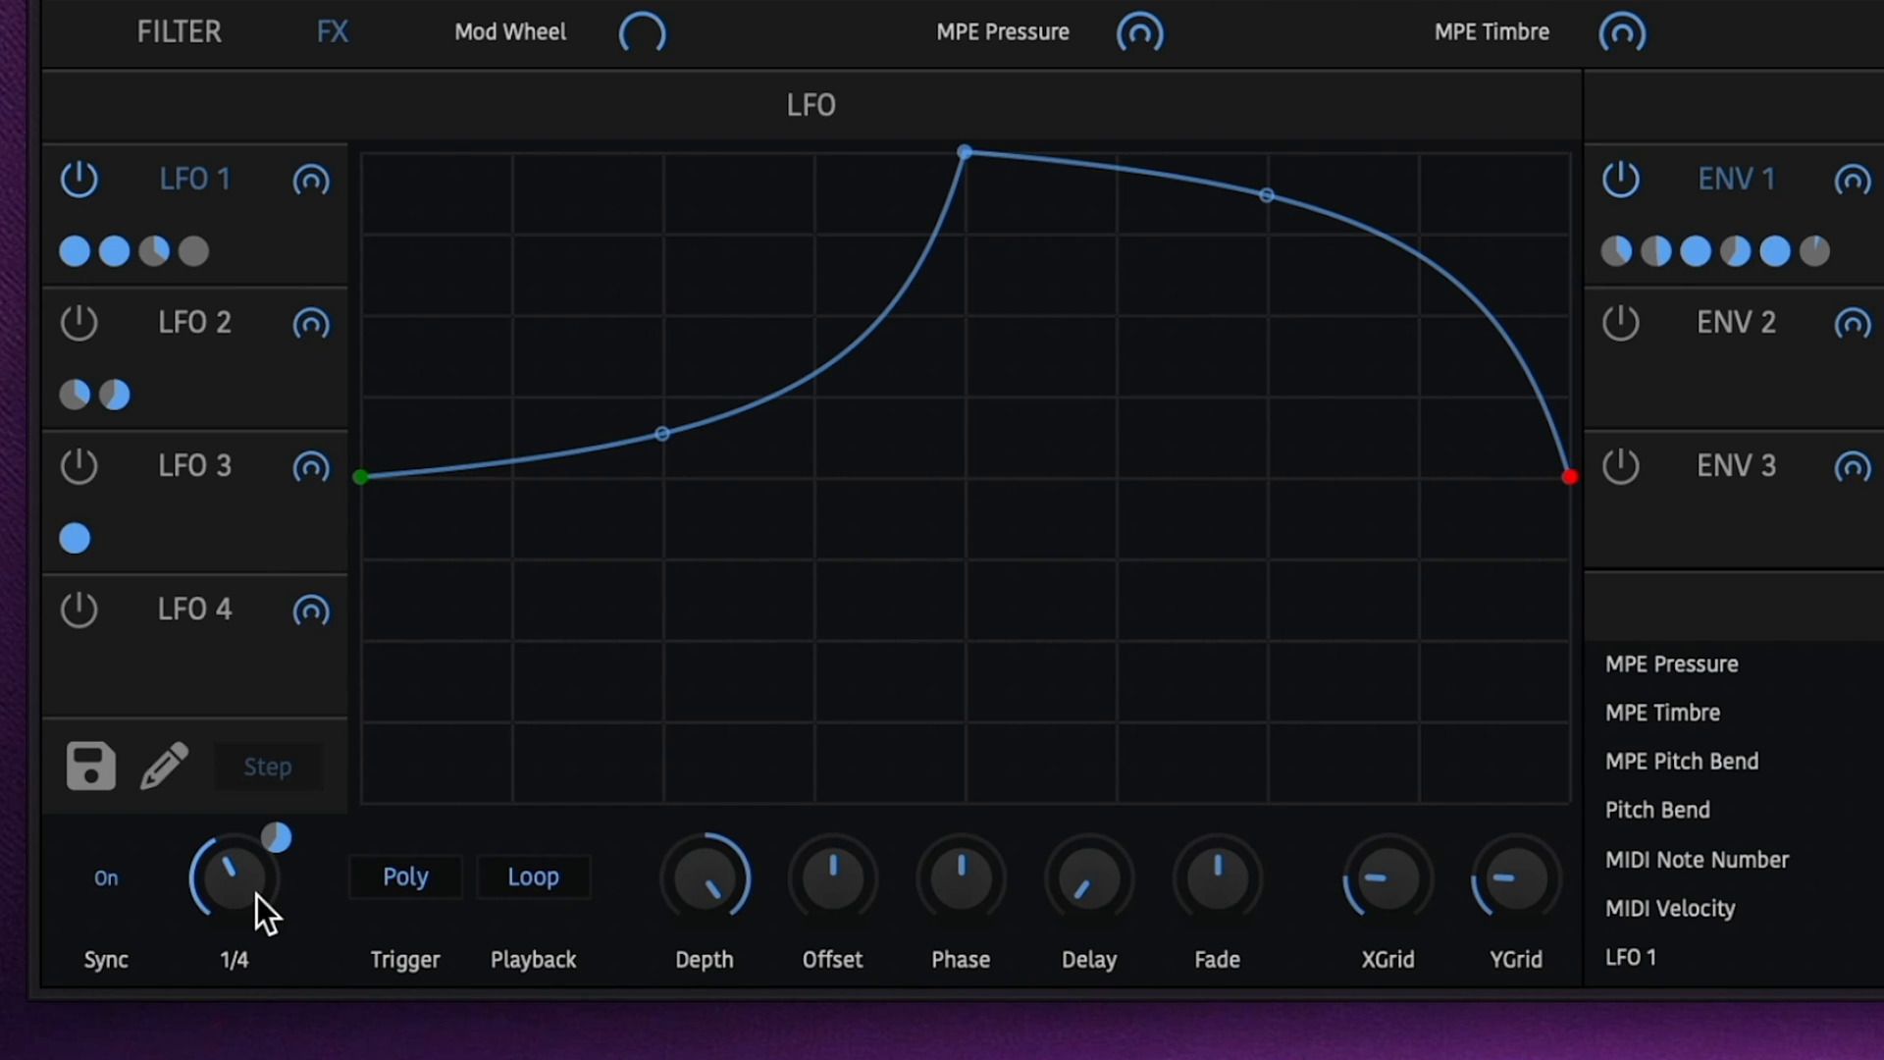
pyautogui.click(106, 878)
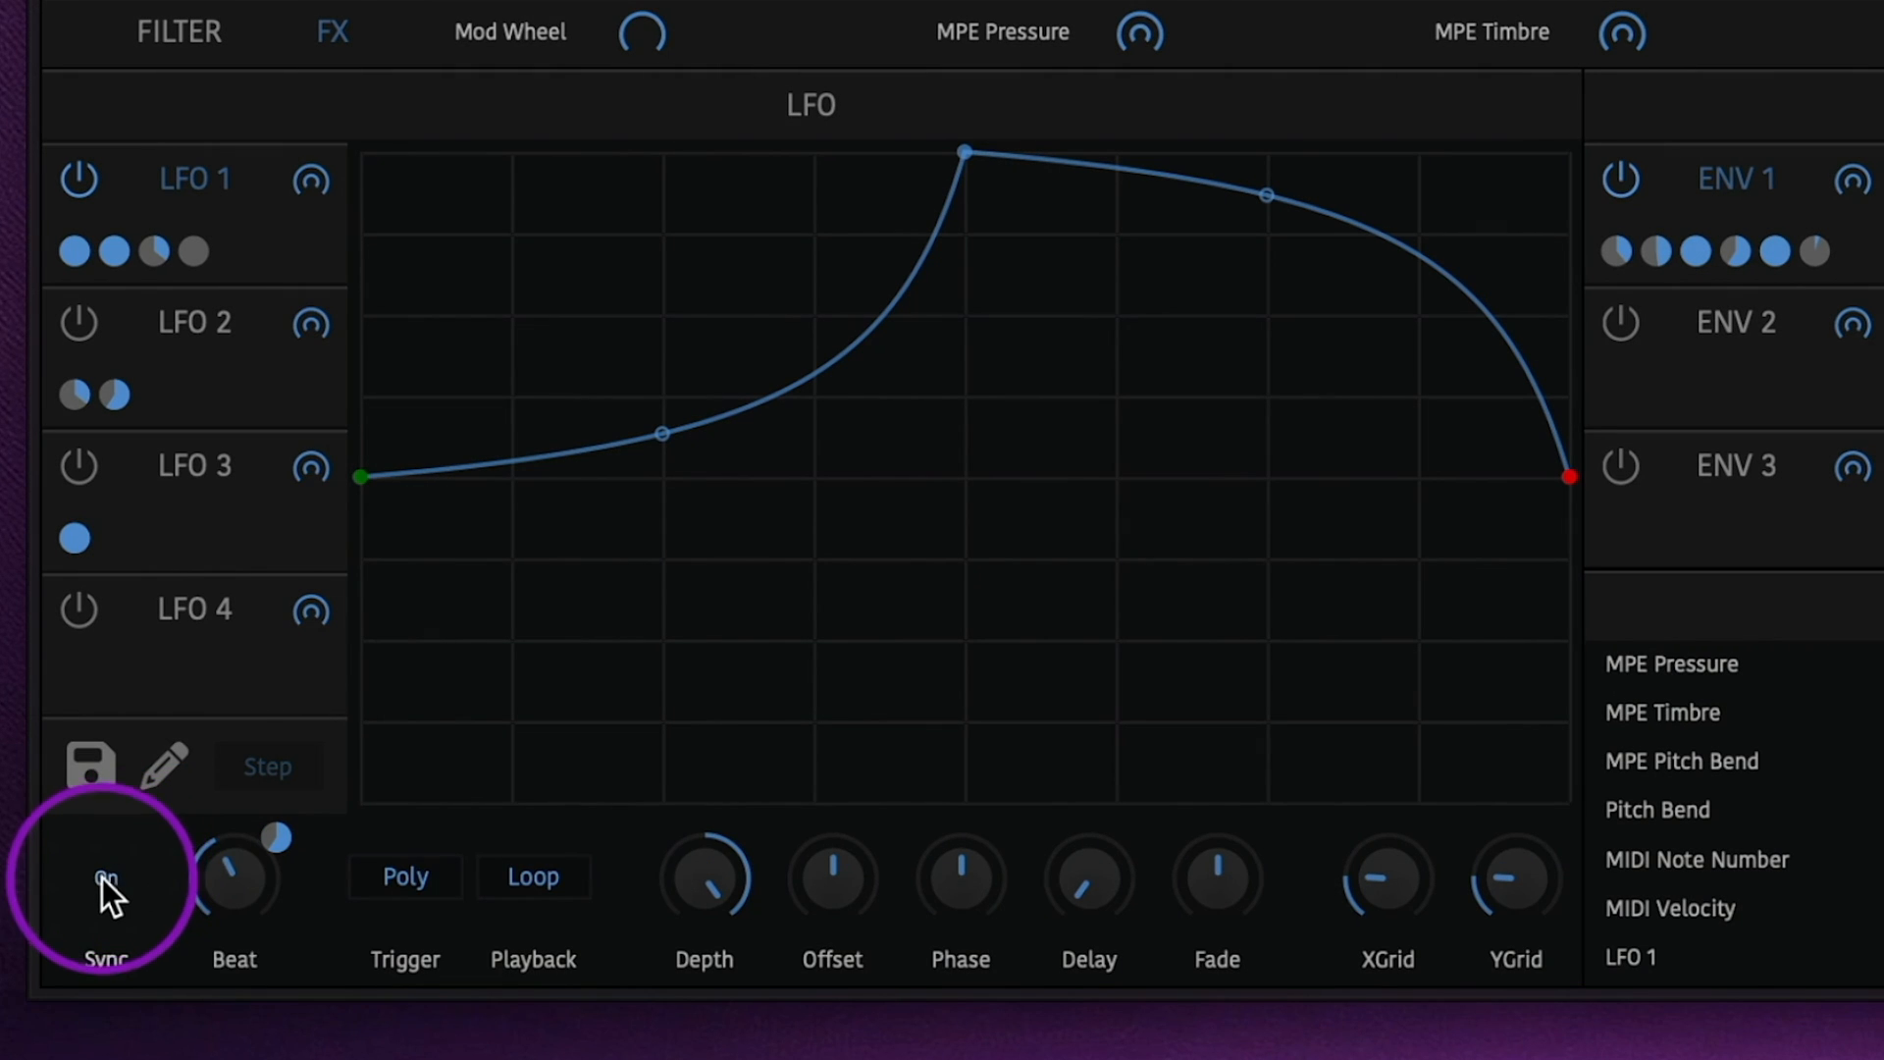
pyautogui.click(107, 877)
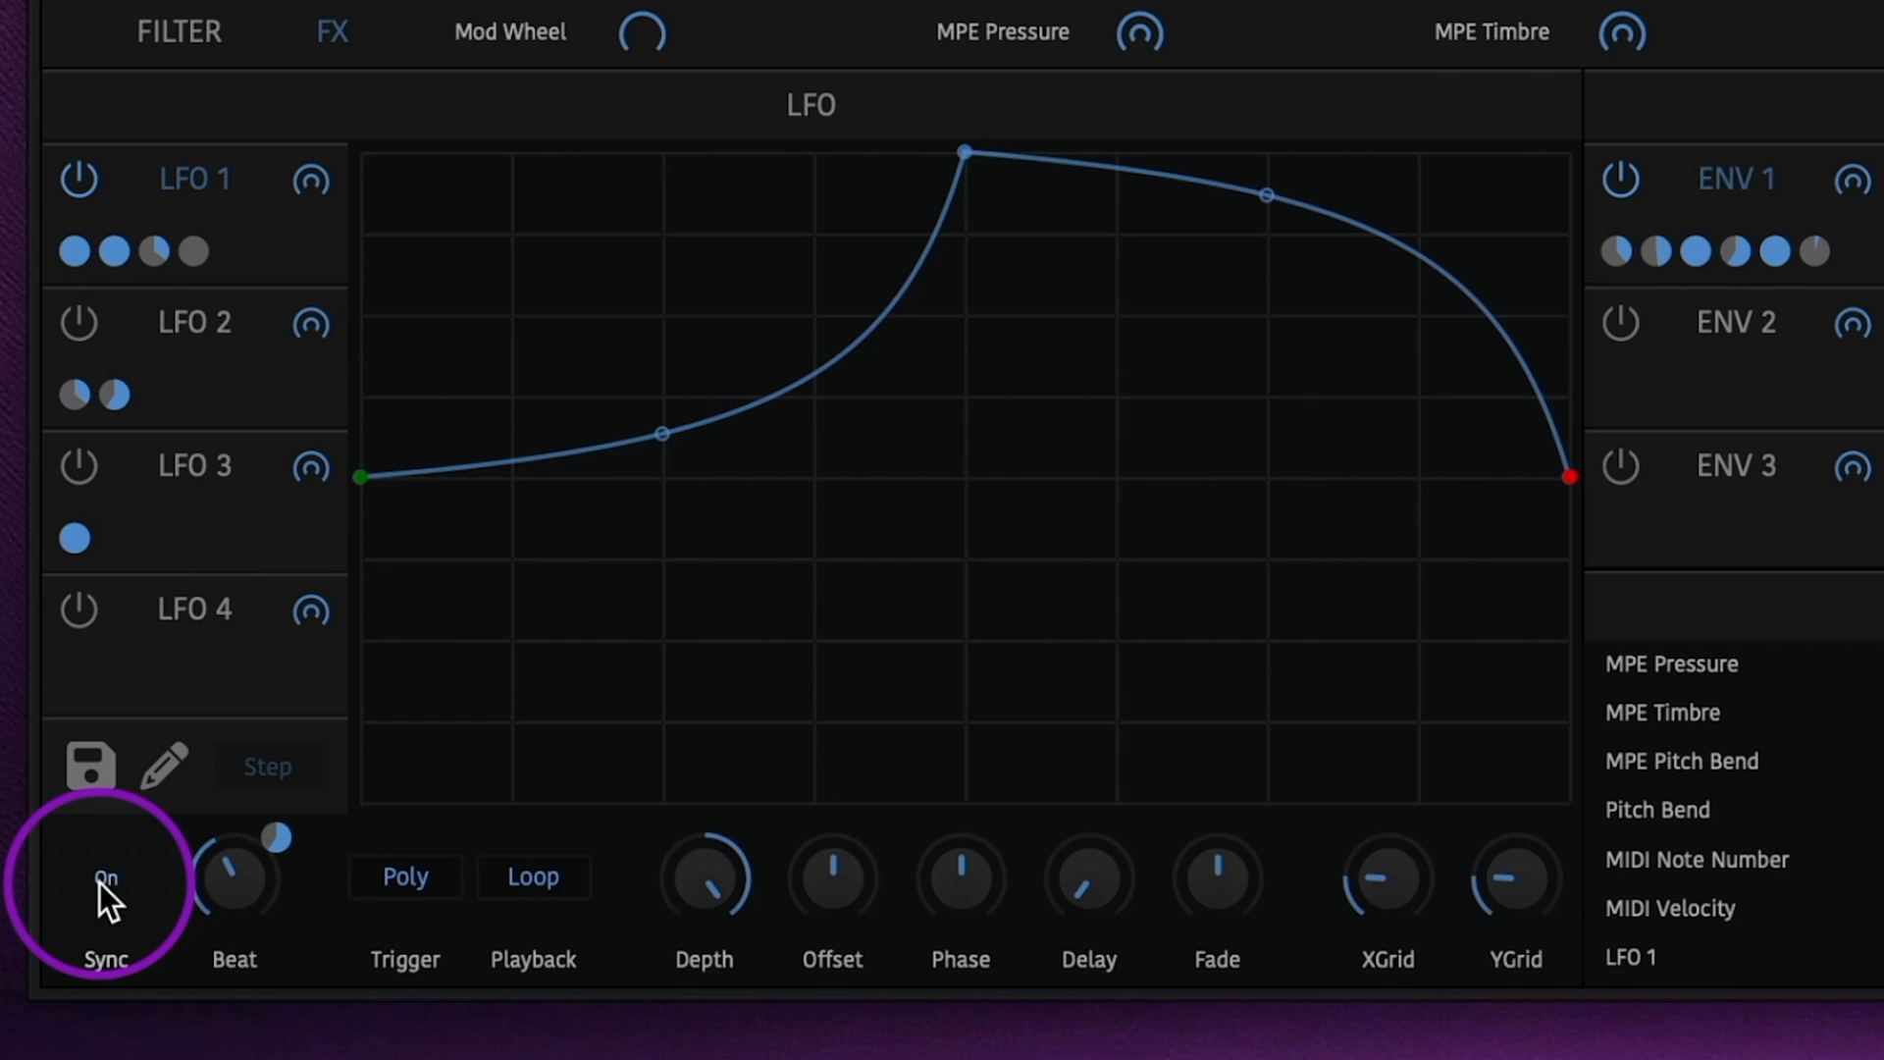
pyautogui.click(405, 876)
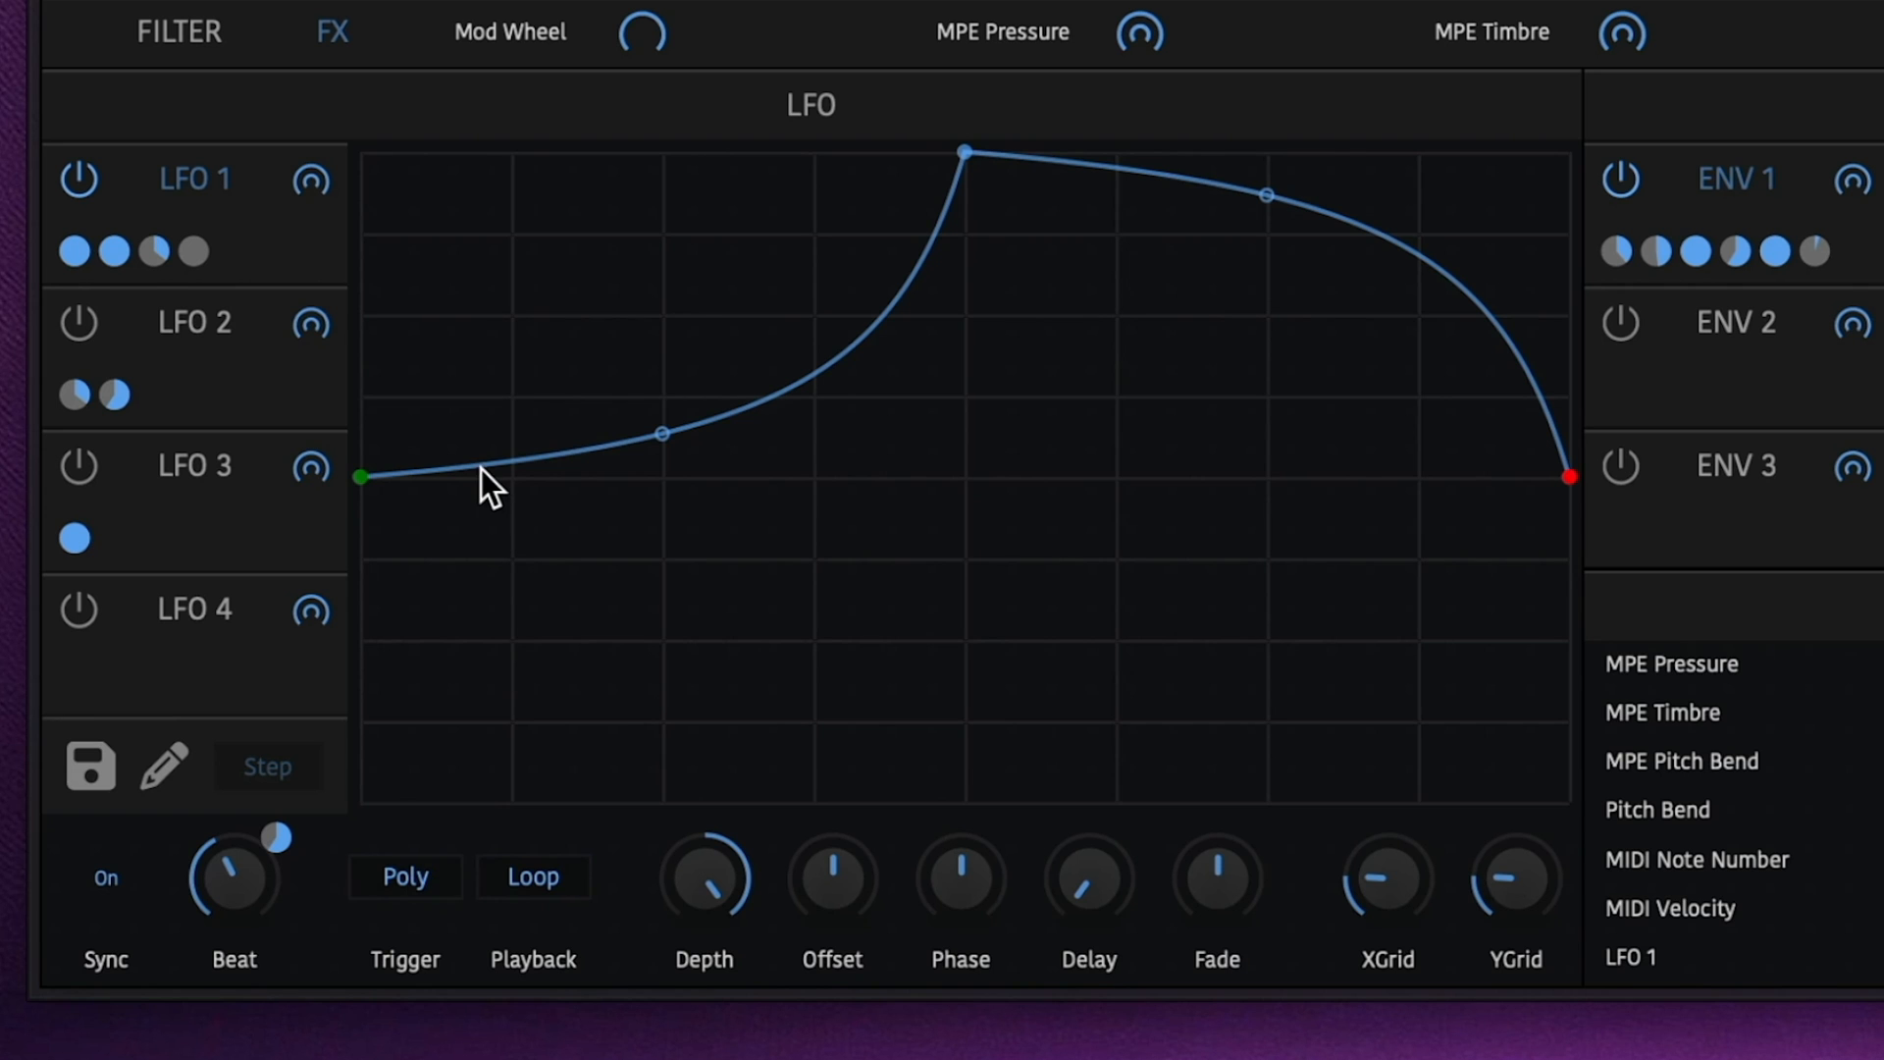
# Set a loop start point, add a dip, pick Up draw mode, load Trance Gate
pyautogui.rightClick(472, 456)
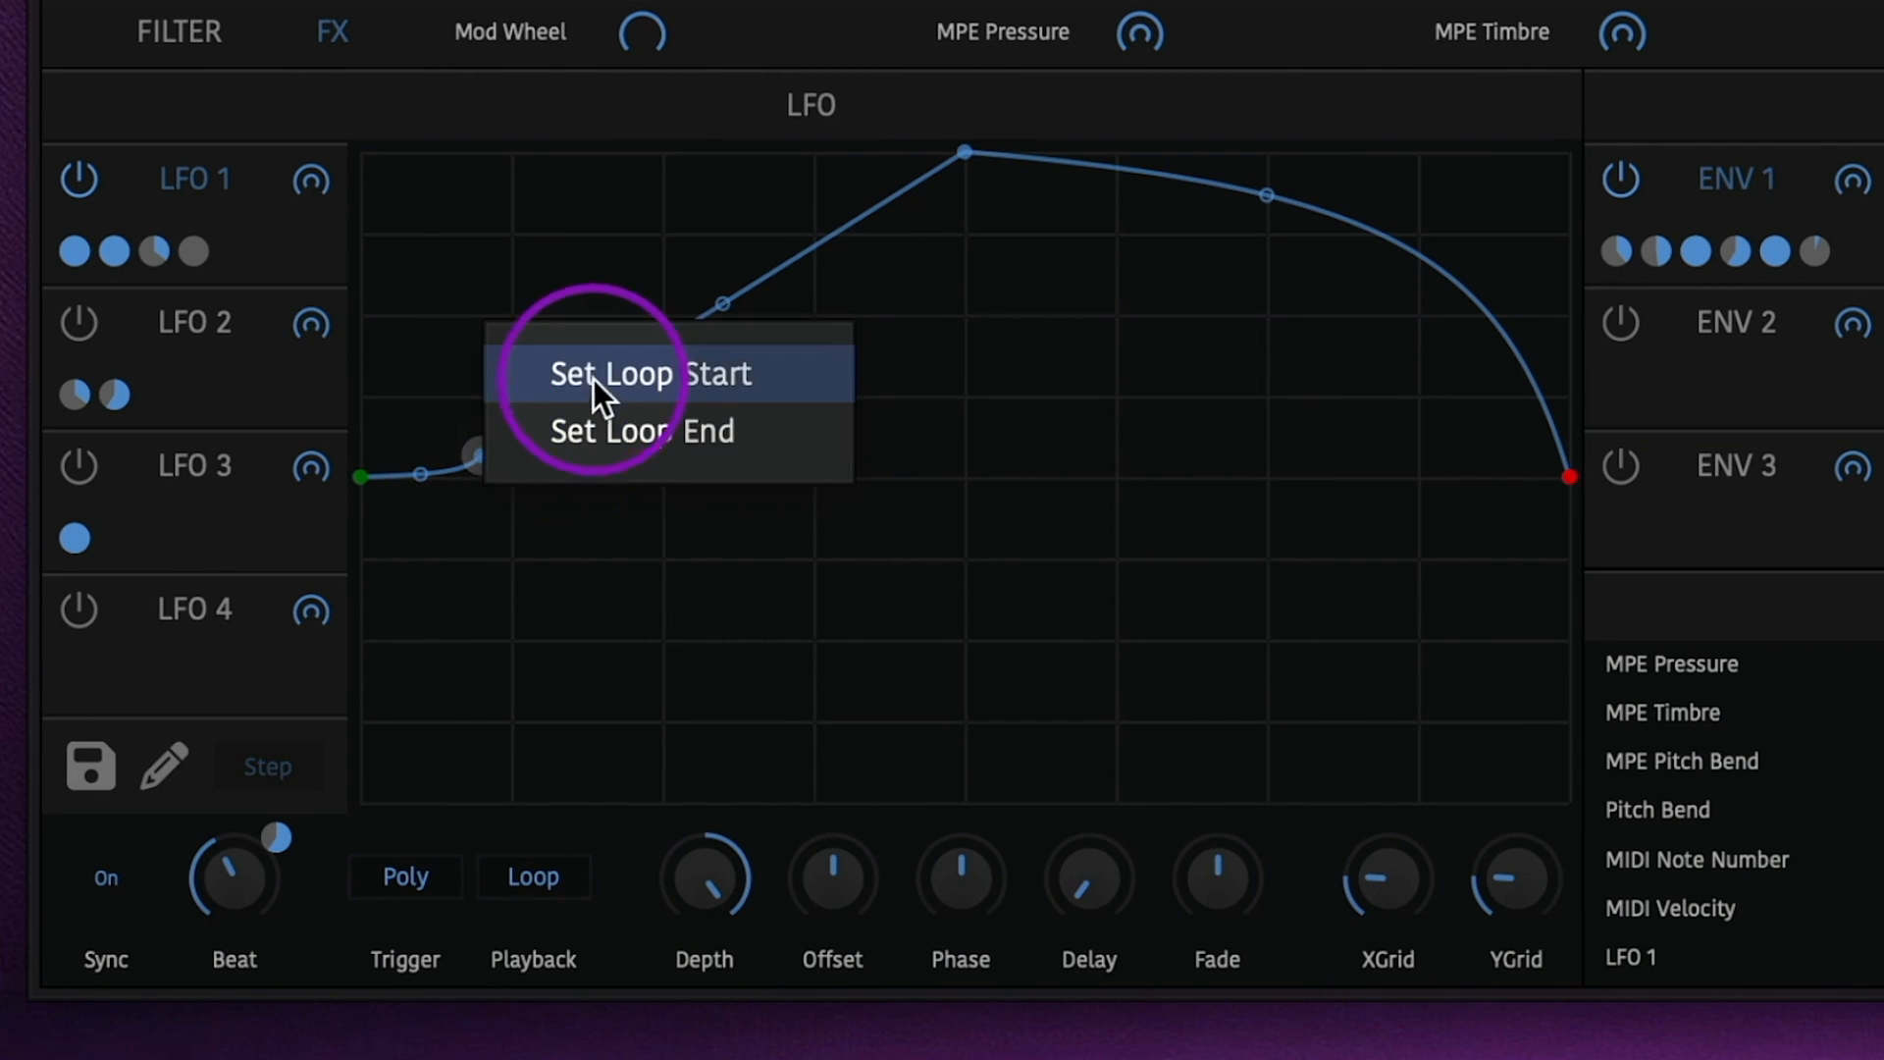
pyautogui.click(653, 374)
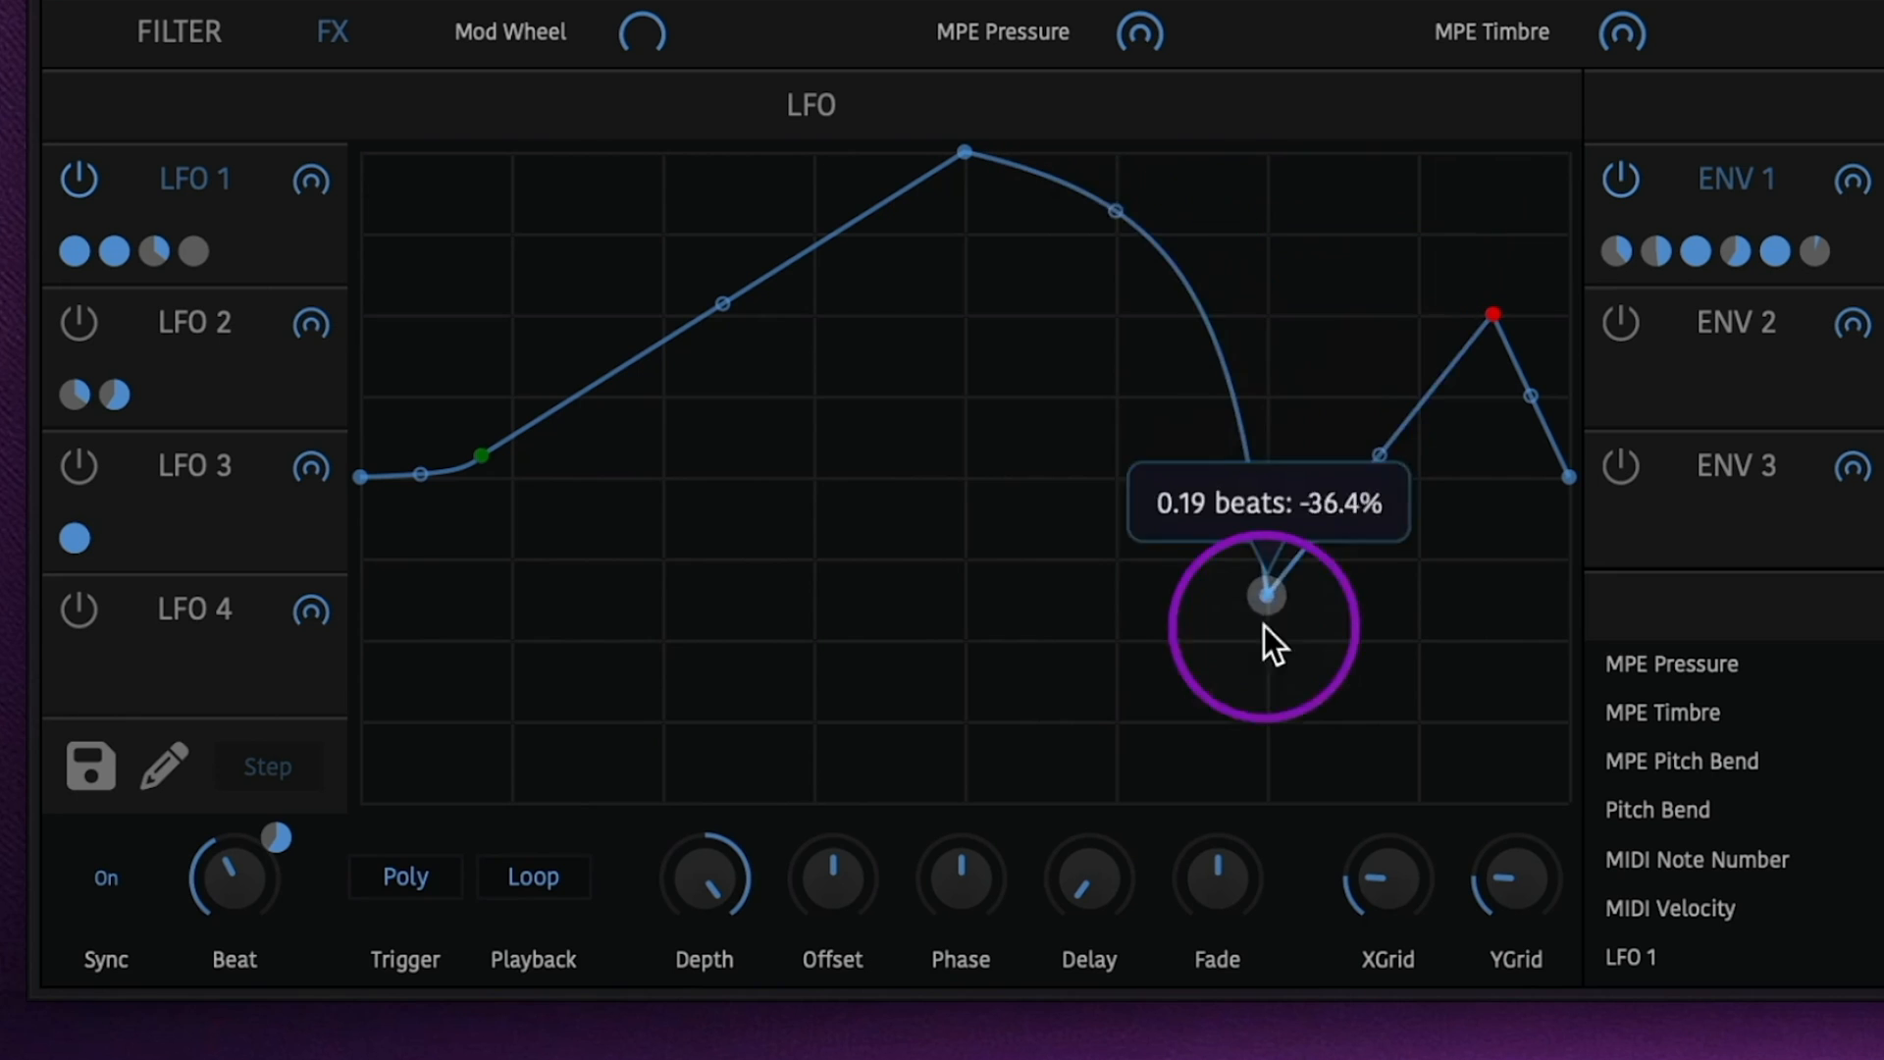
pyautogui.moveTo(1262, 595); pyautogui.dragTo(589, 369)
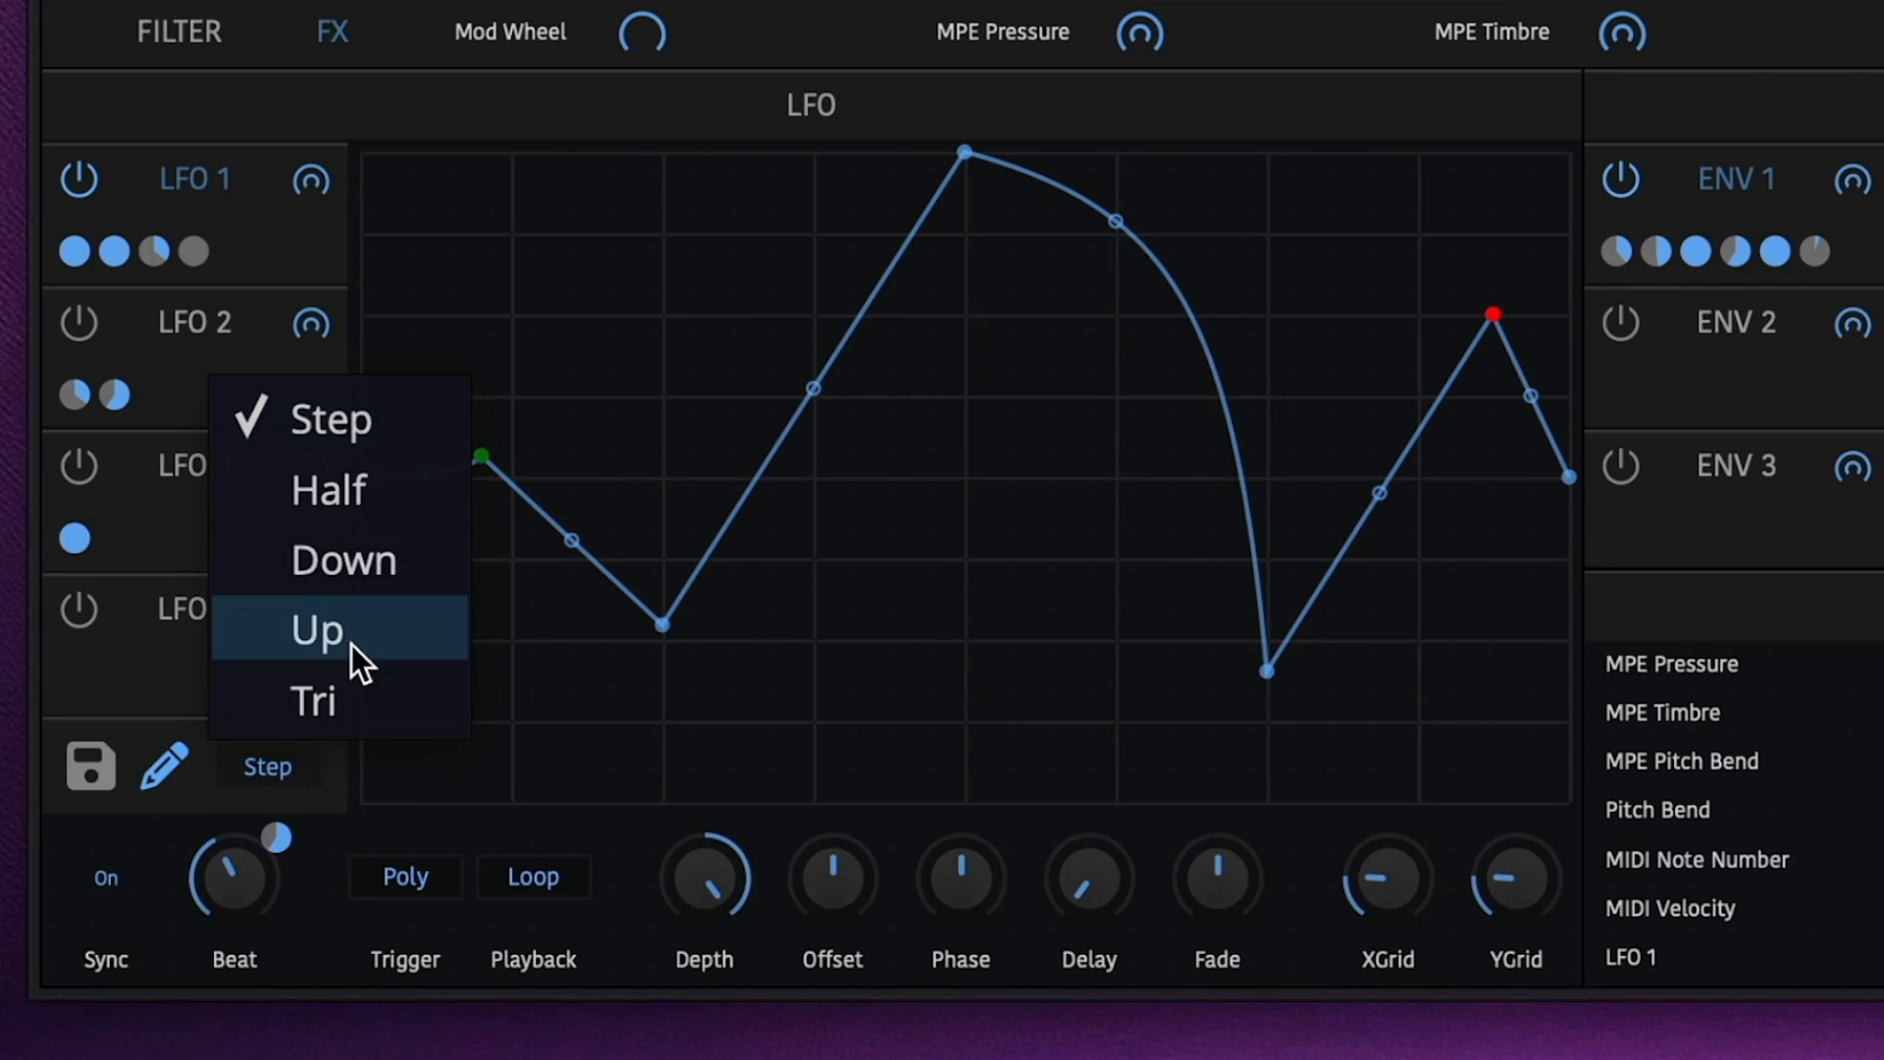
pyautogui.click(316, 630)
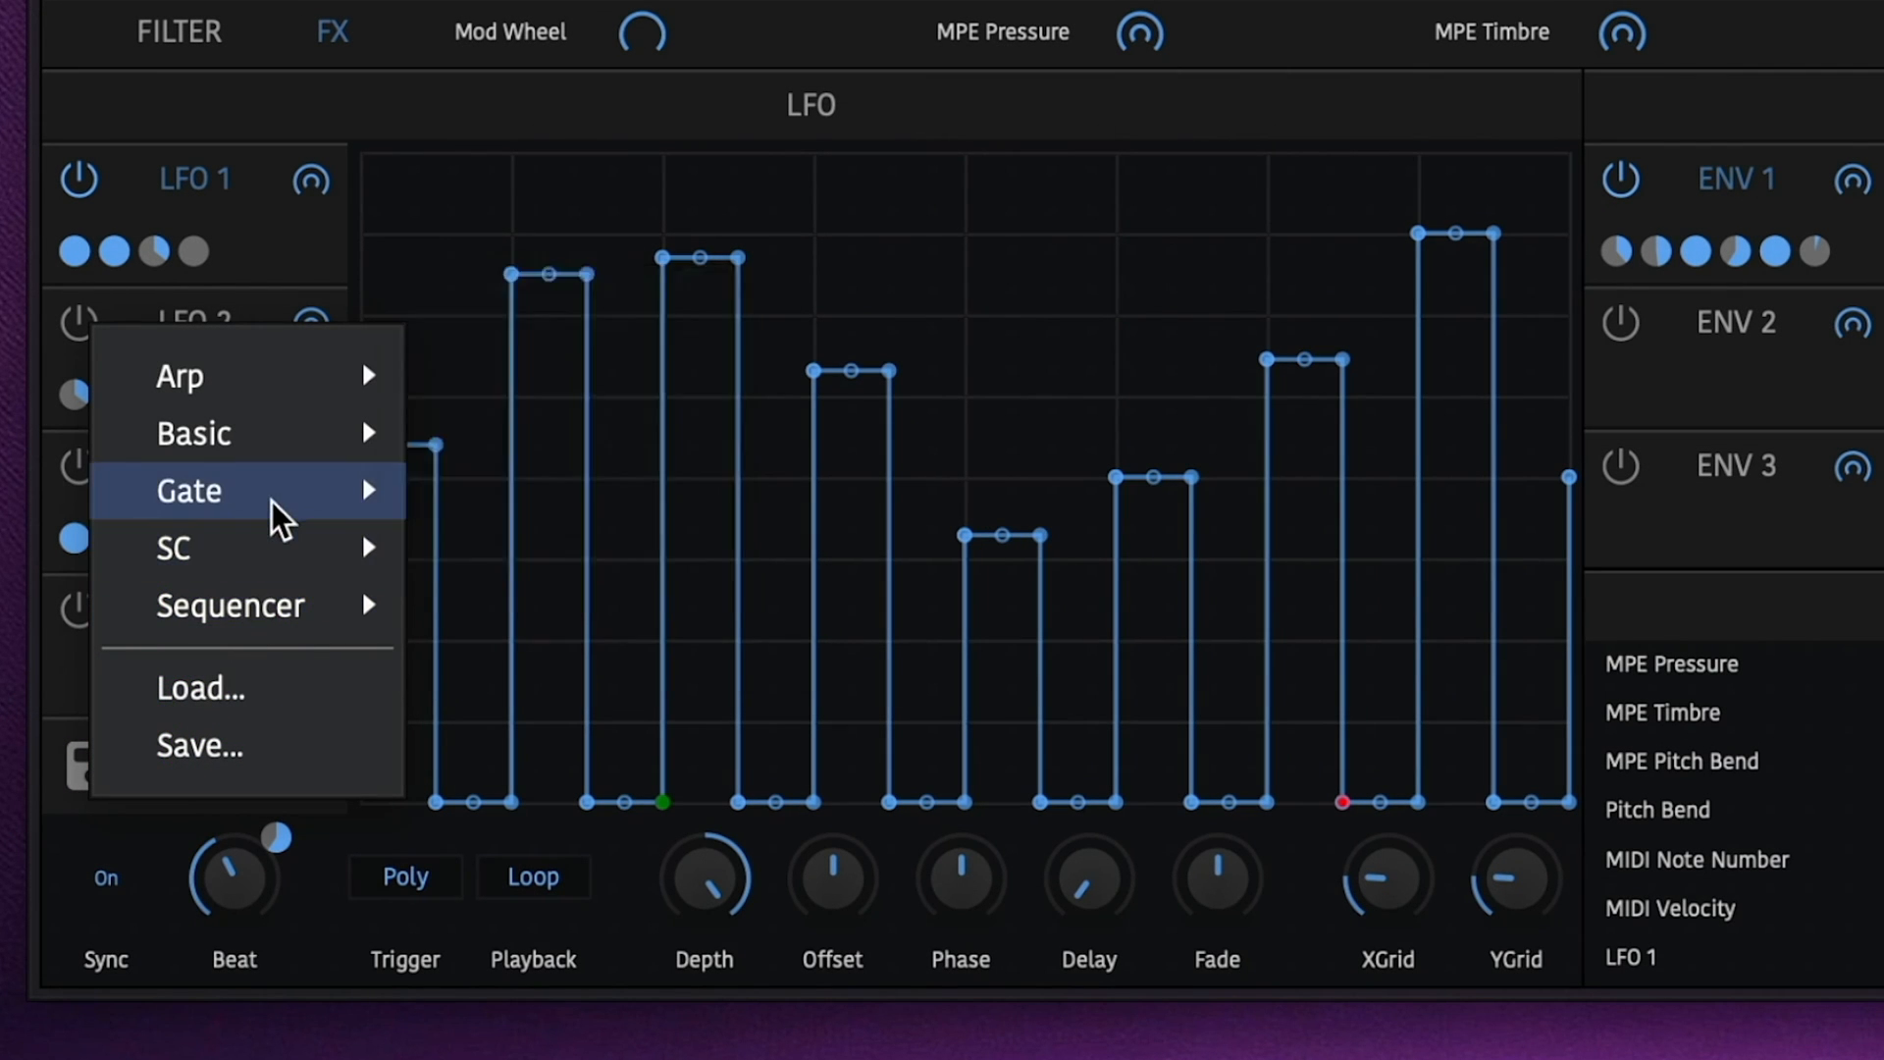
pyautogui.moveTo(186, 491)
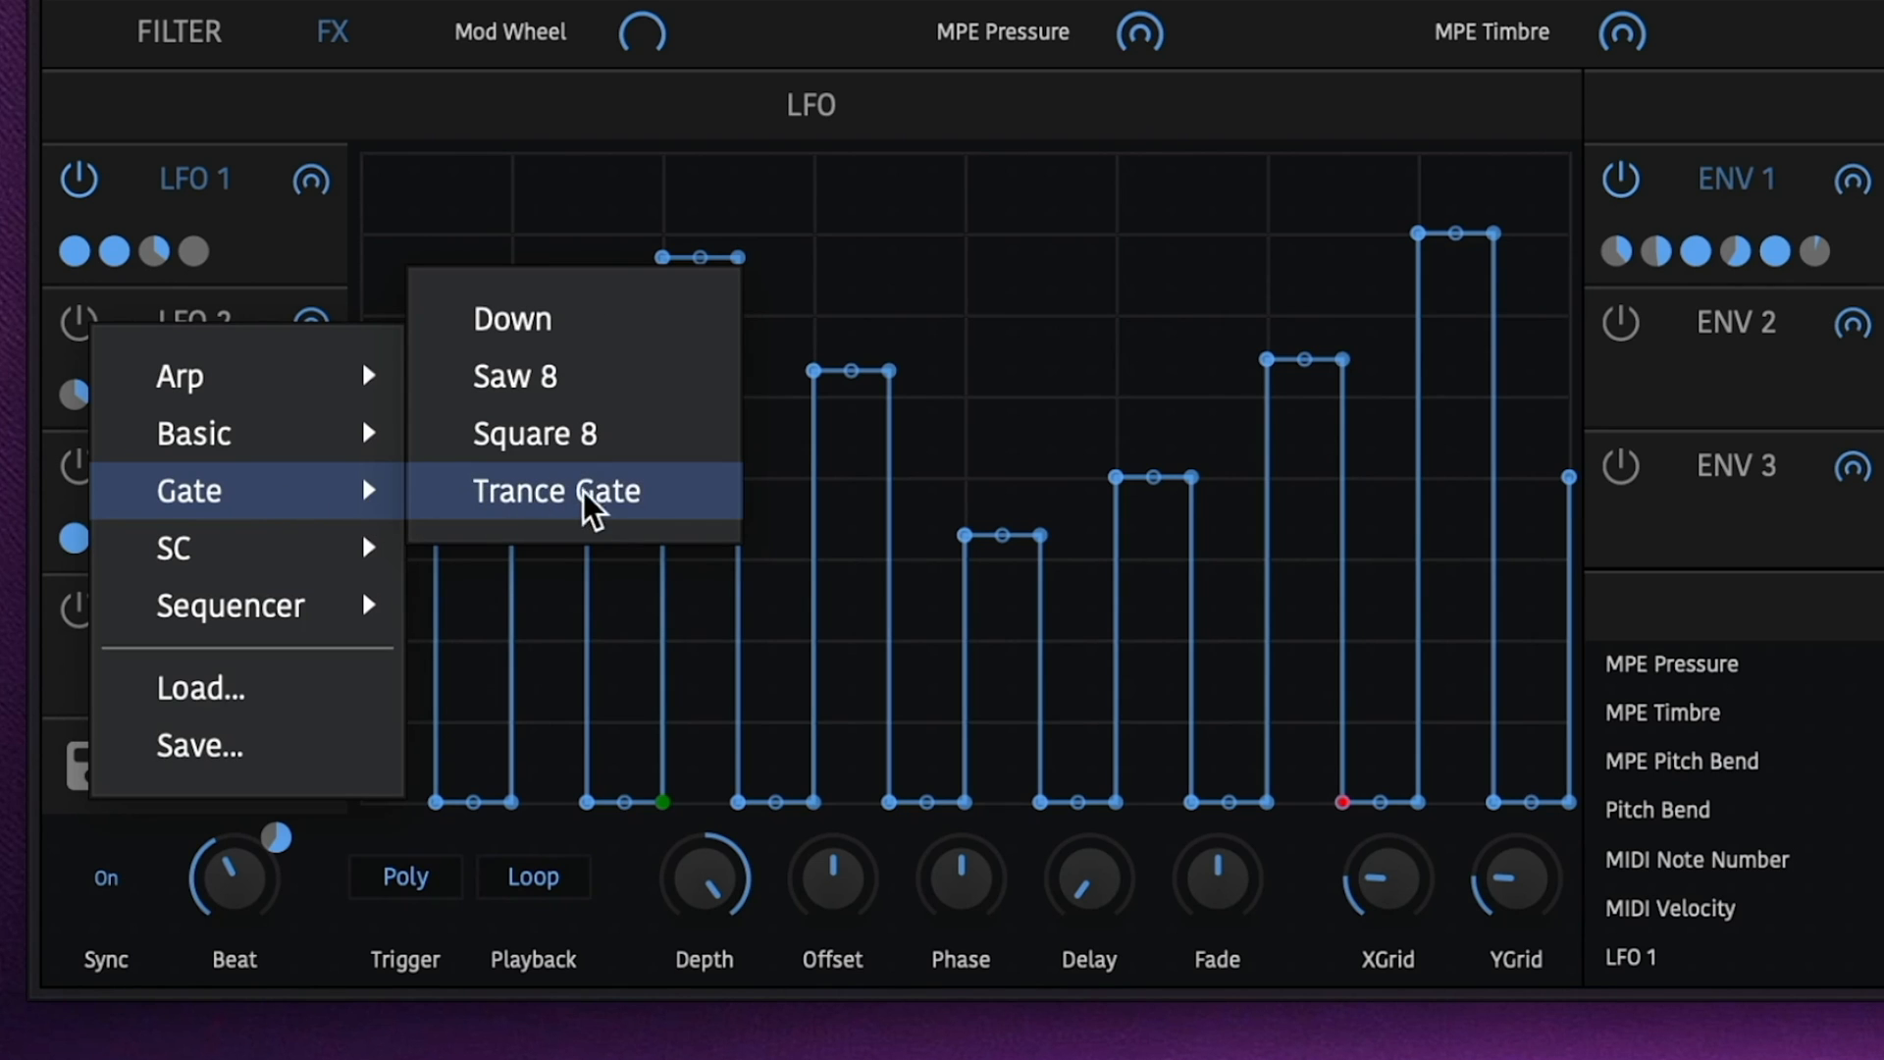
pyautogui.click(556, 491)
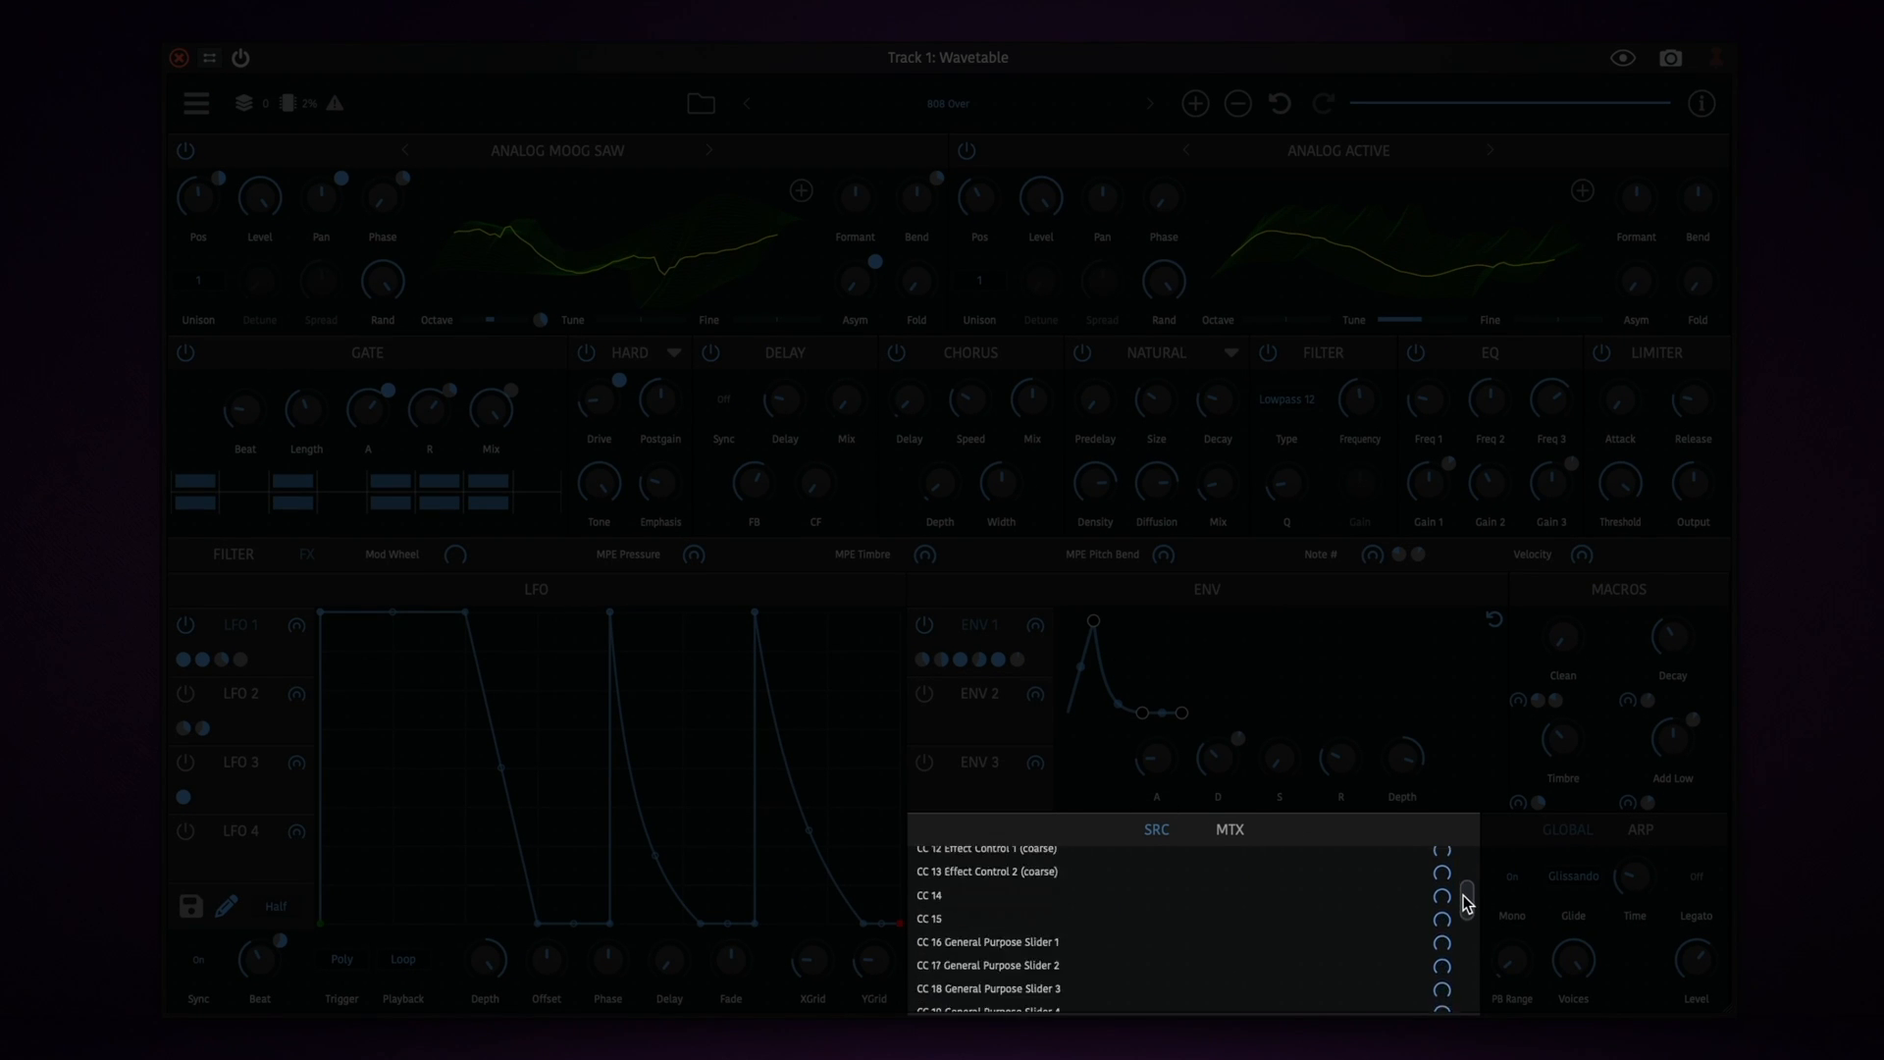
# Display the MTX routing list, including LFO 2 to OSC1 Phase
pyautogui.scroll(-3)
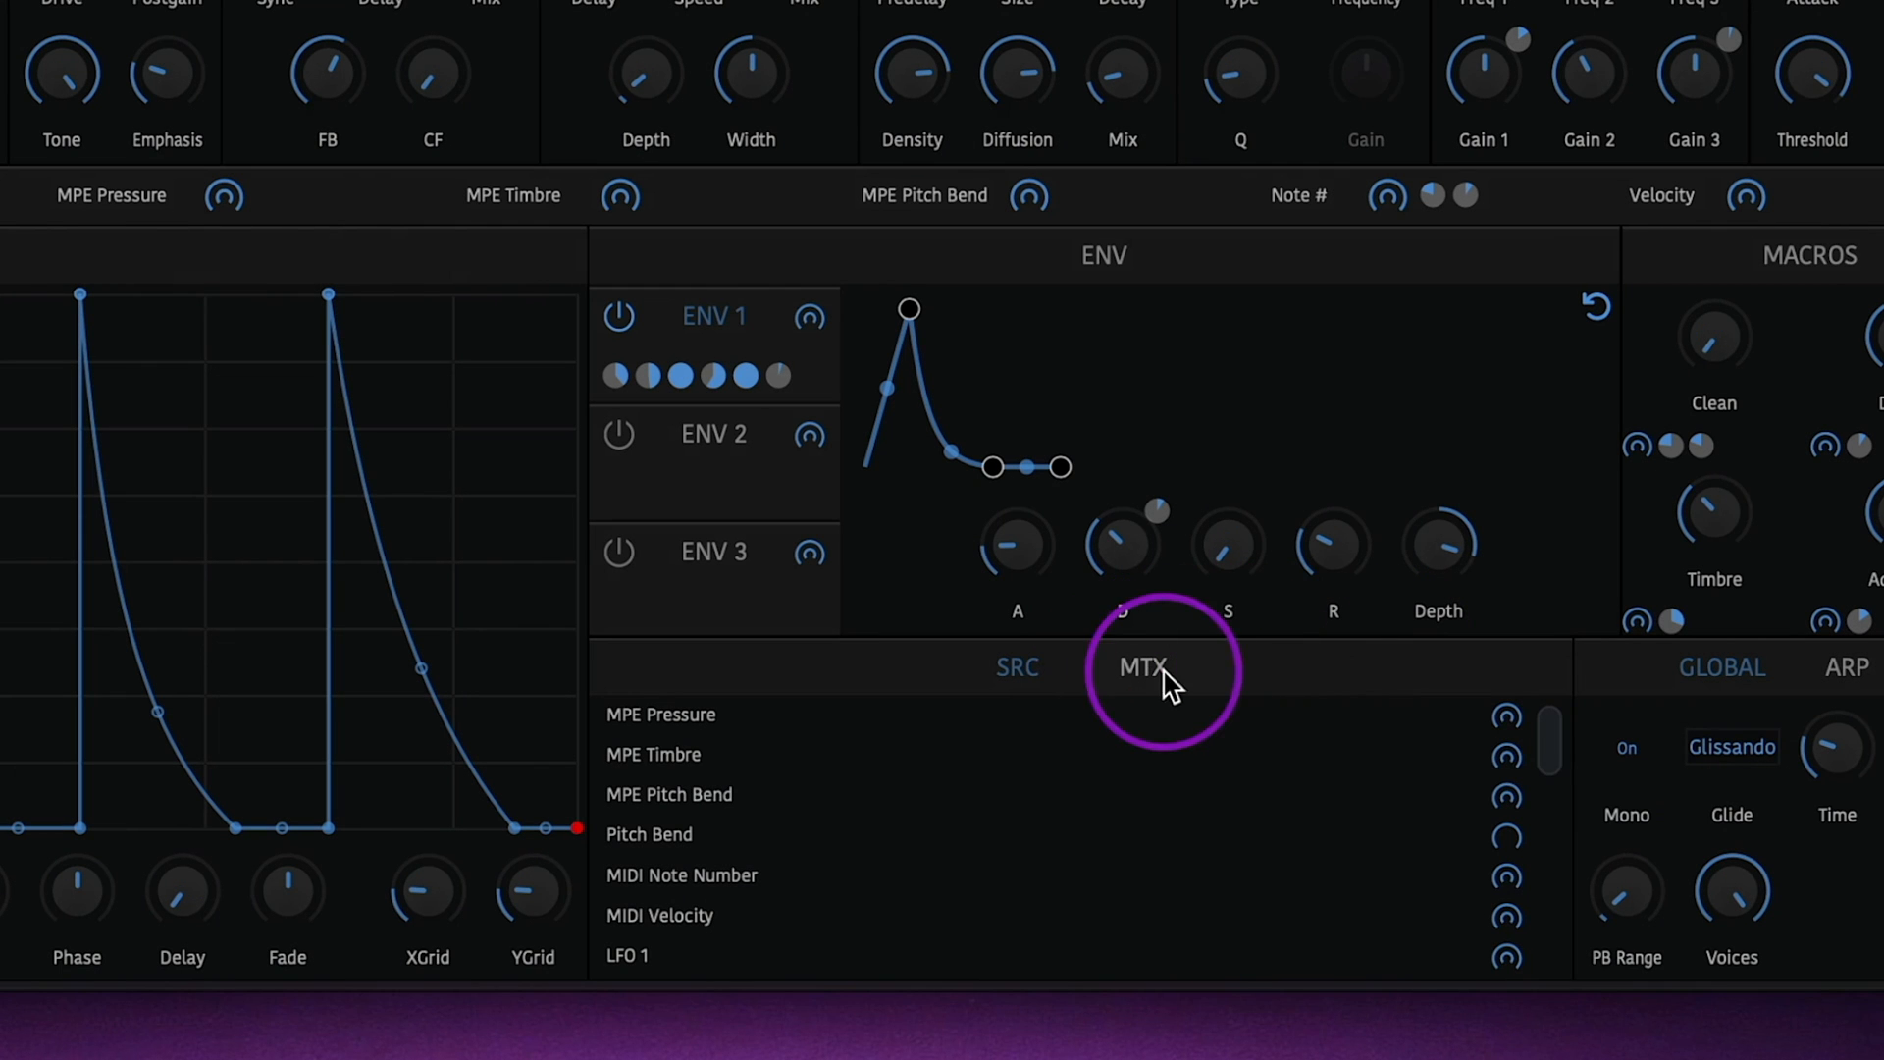
pyautogui.click(1141, 667)
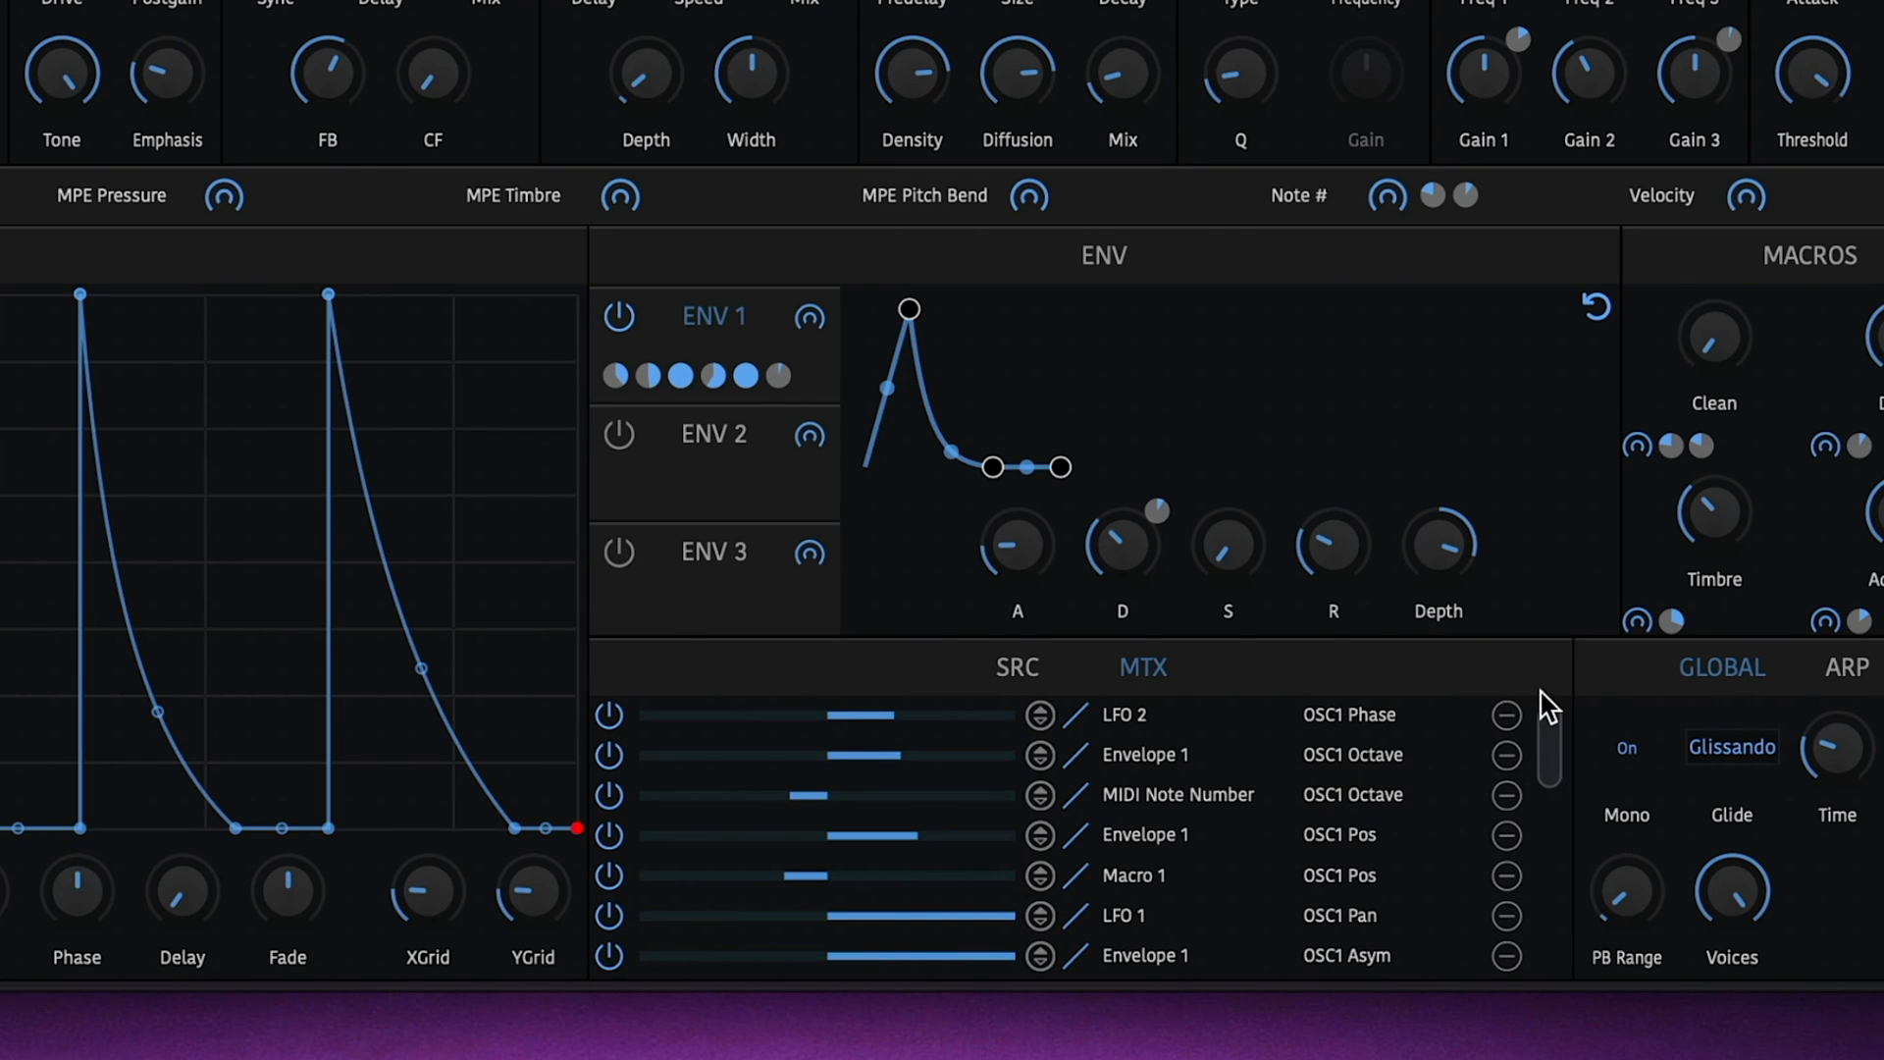
pyautogui.moveTo(609, 721)
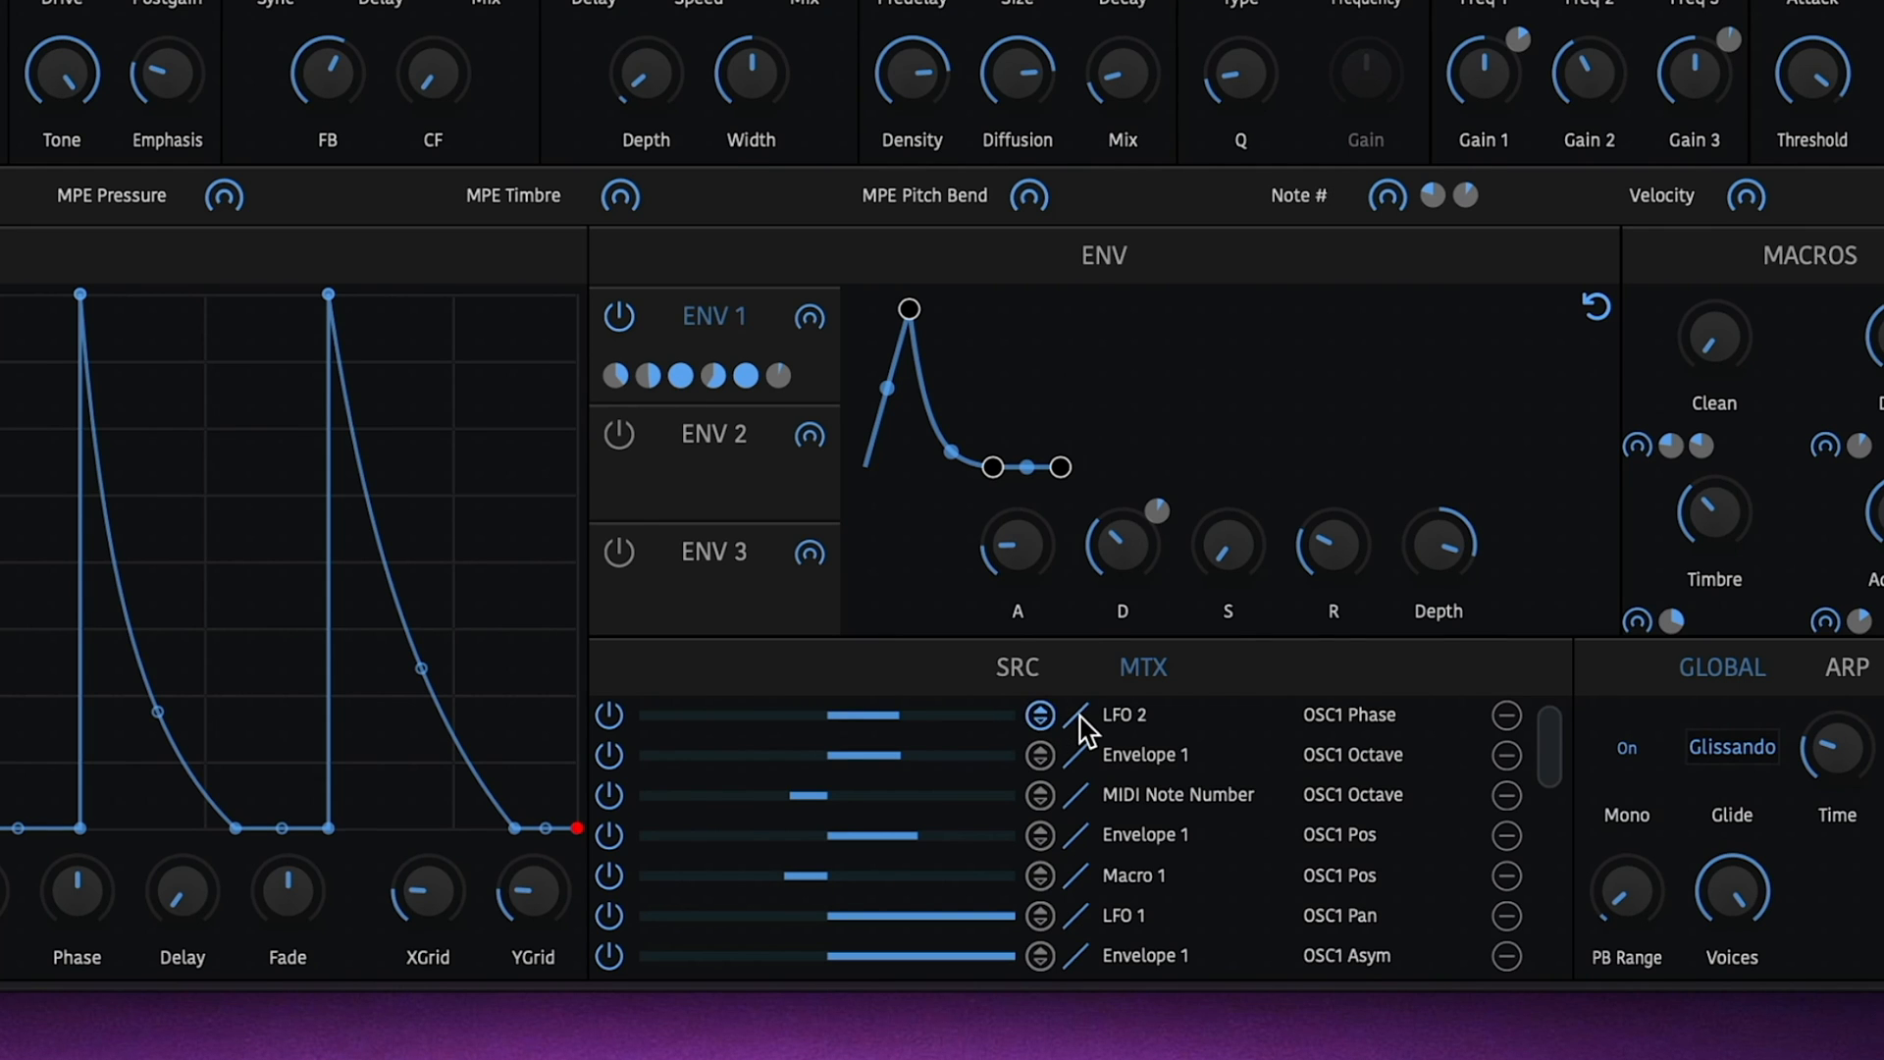
pyautogui.moveTo(1093, 487)
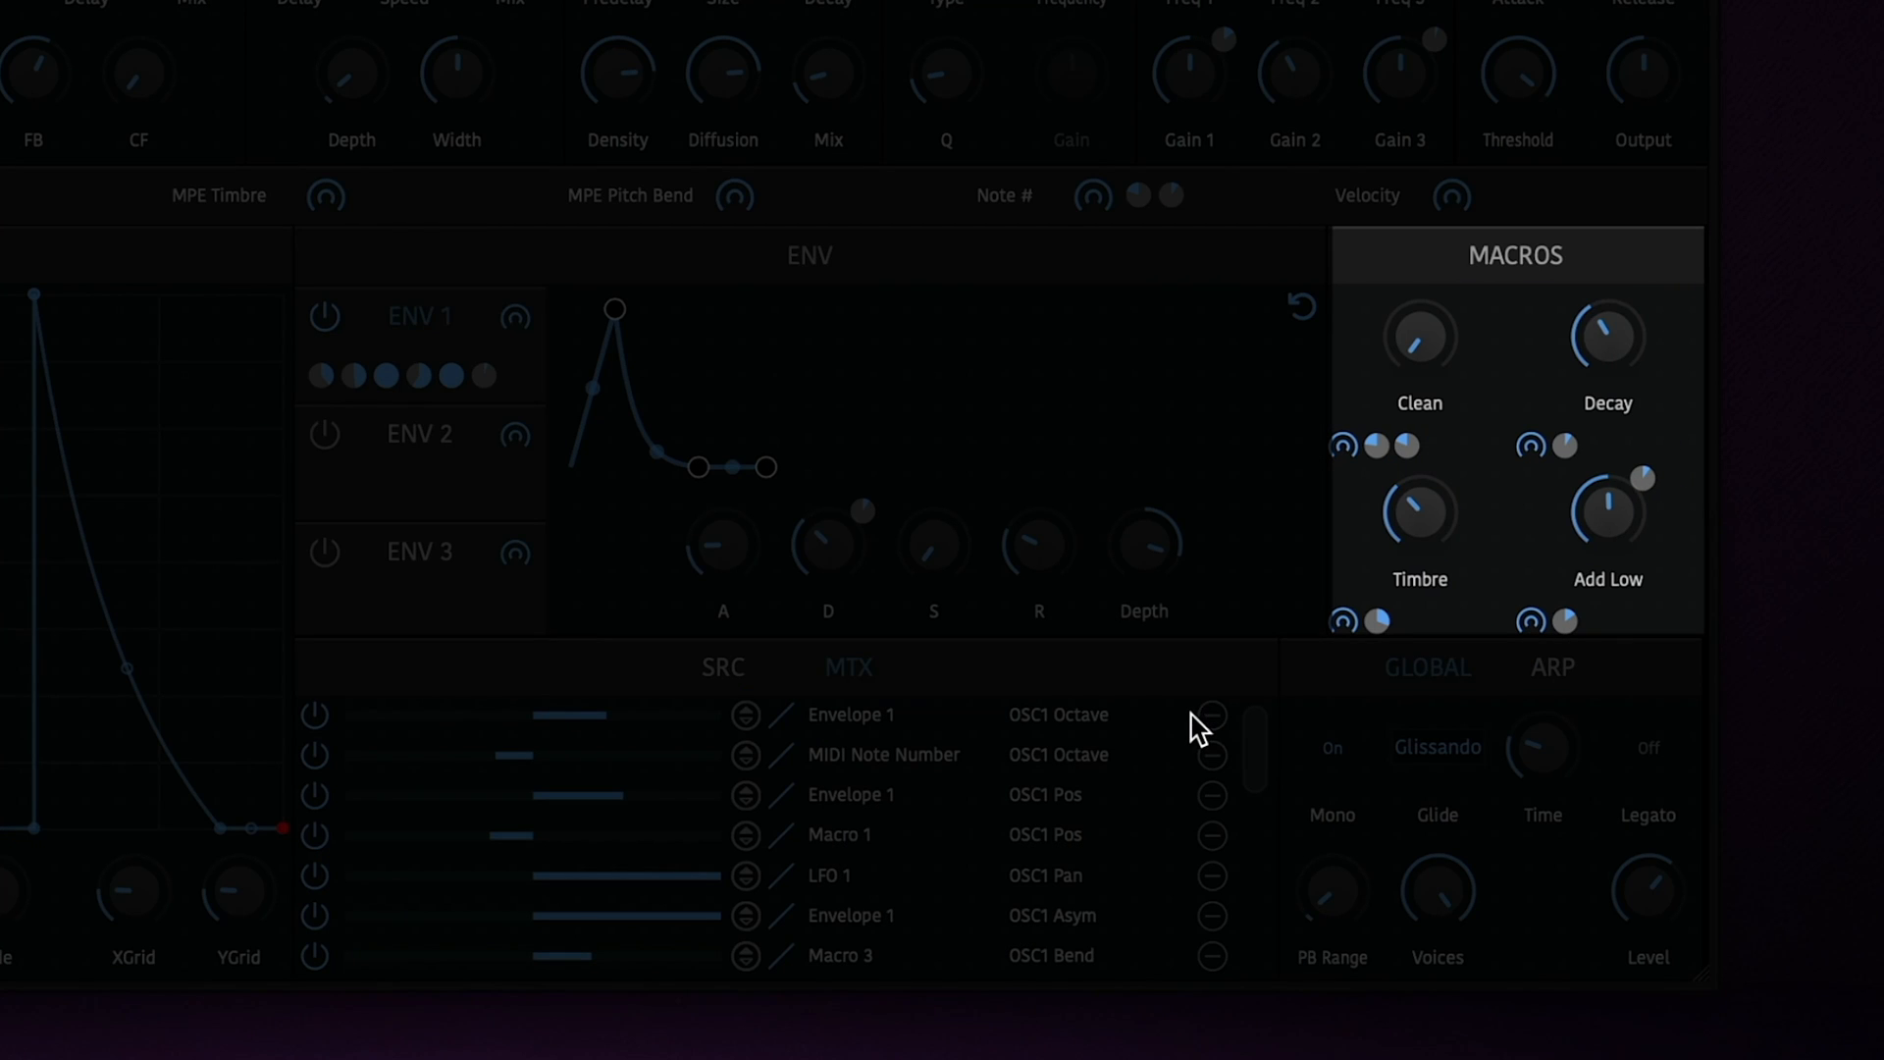
# Type 'Wobble' as the new name of the Clean macro
pyautogui.moveTo(1418, 510); pyautogui.dragTo(1418, 546)
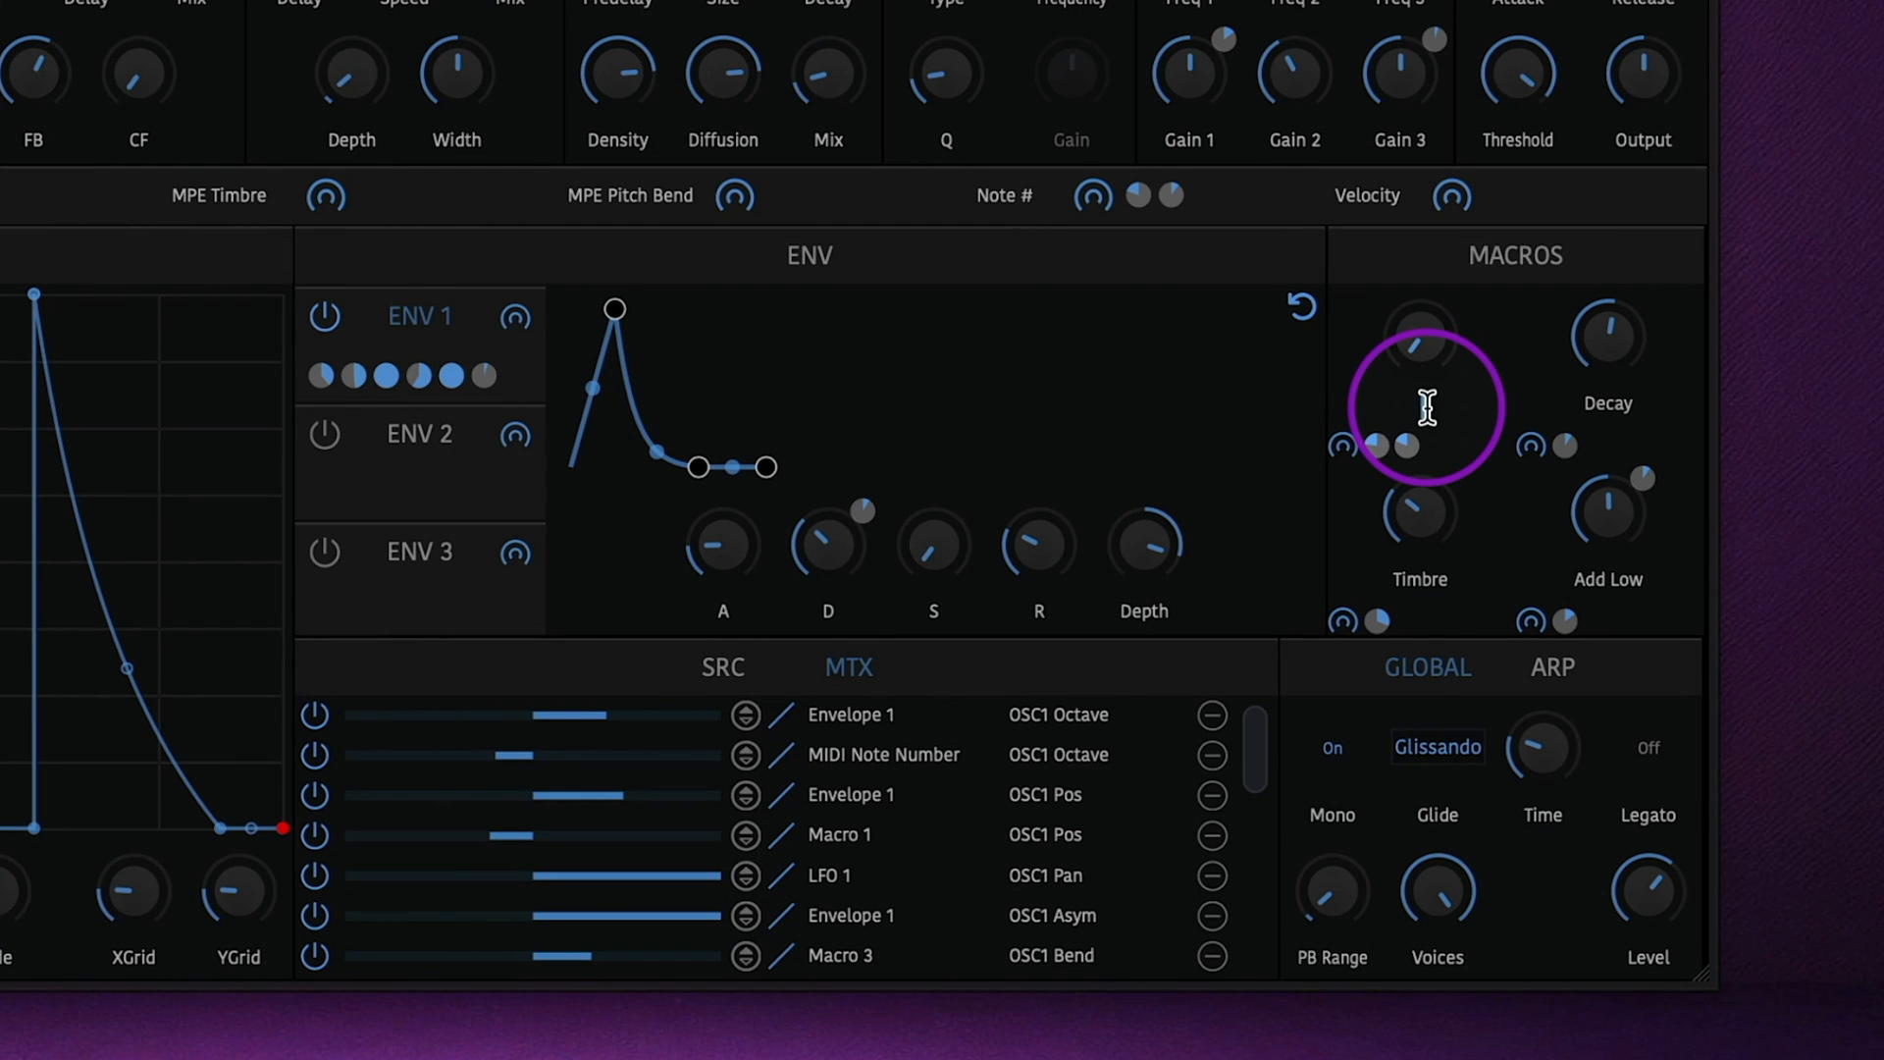
pyautogui.write('Wobble')
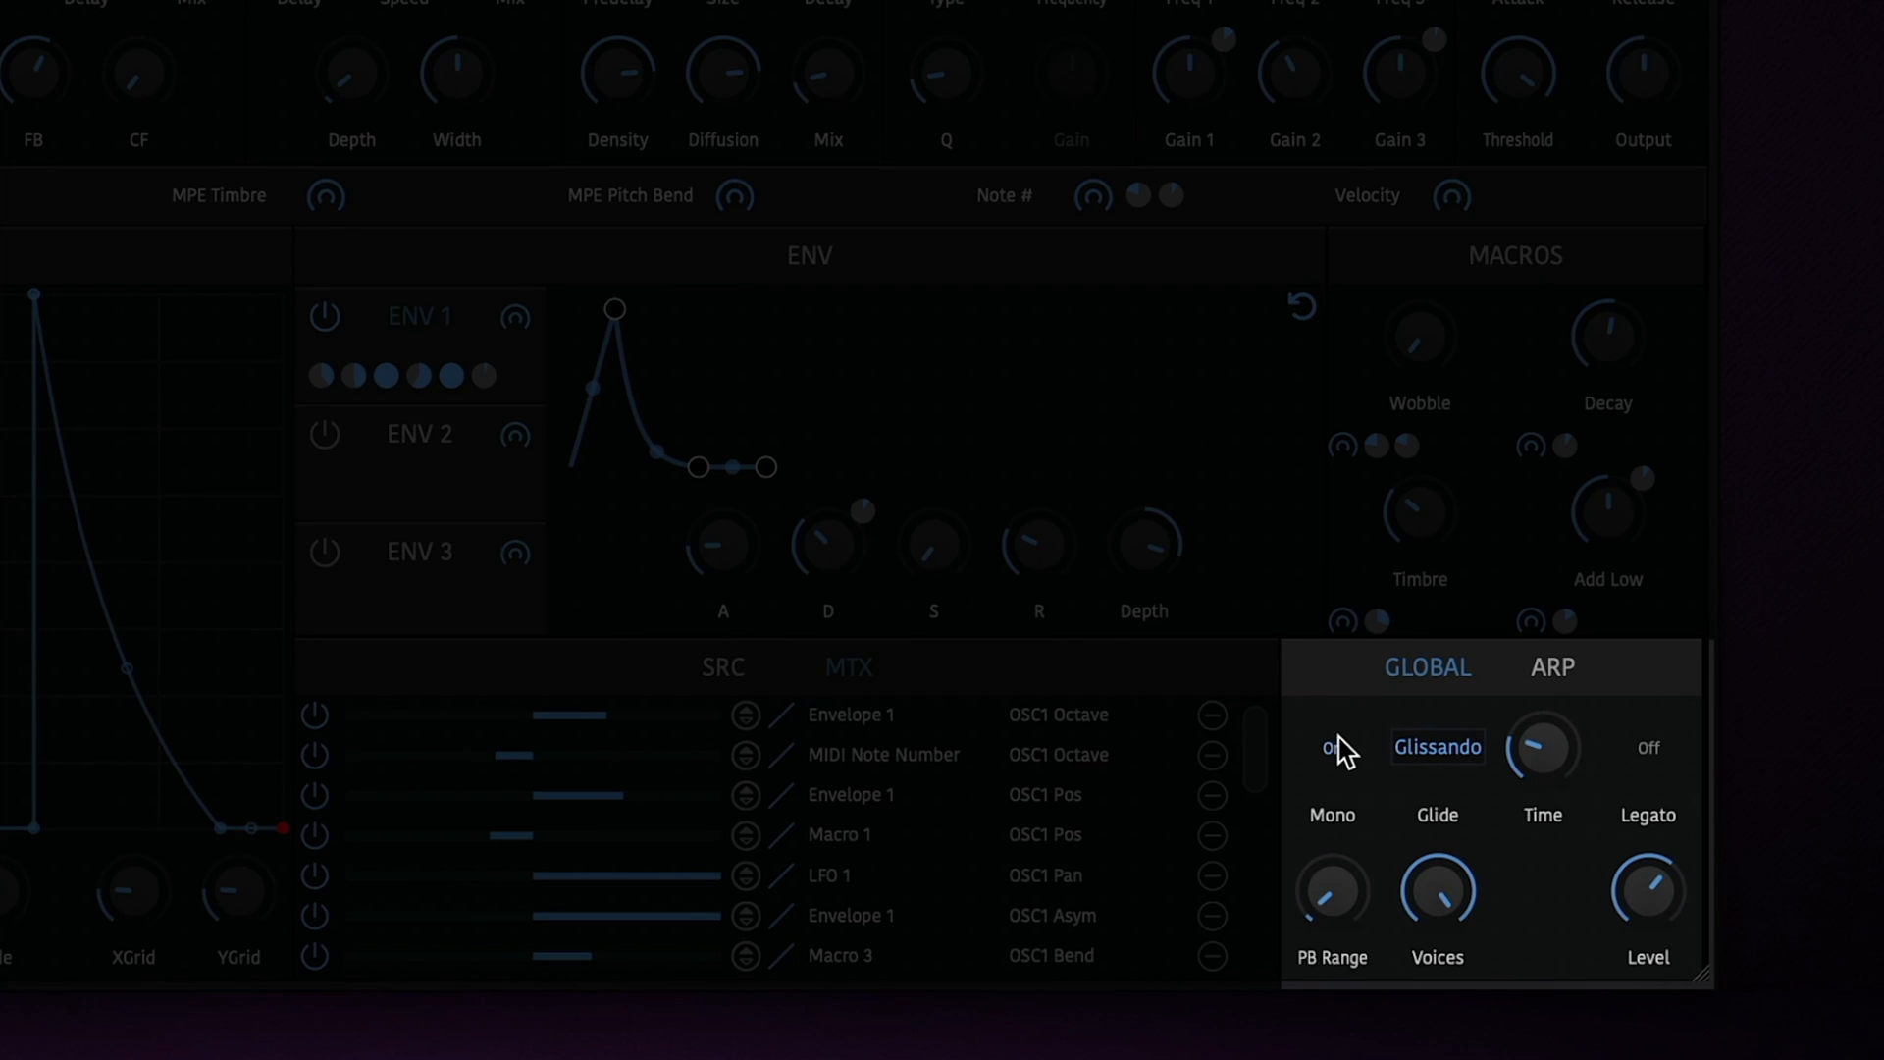
pyautogui.moveTo(1342, 759)
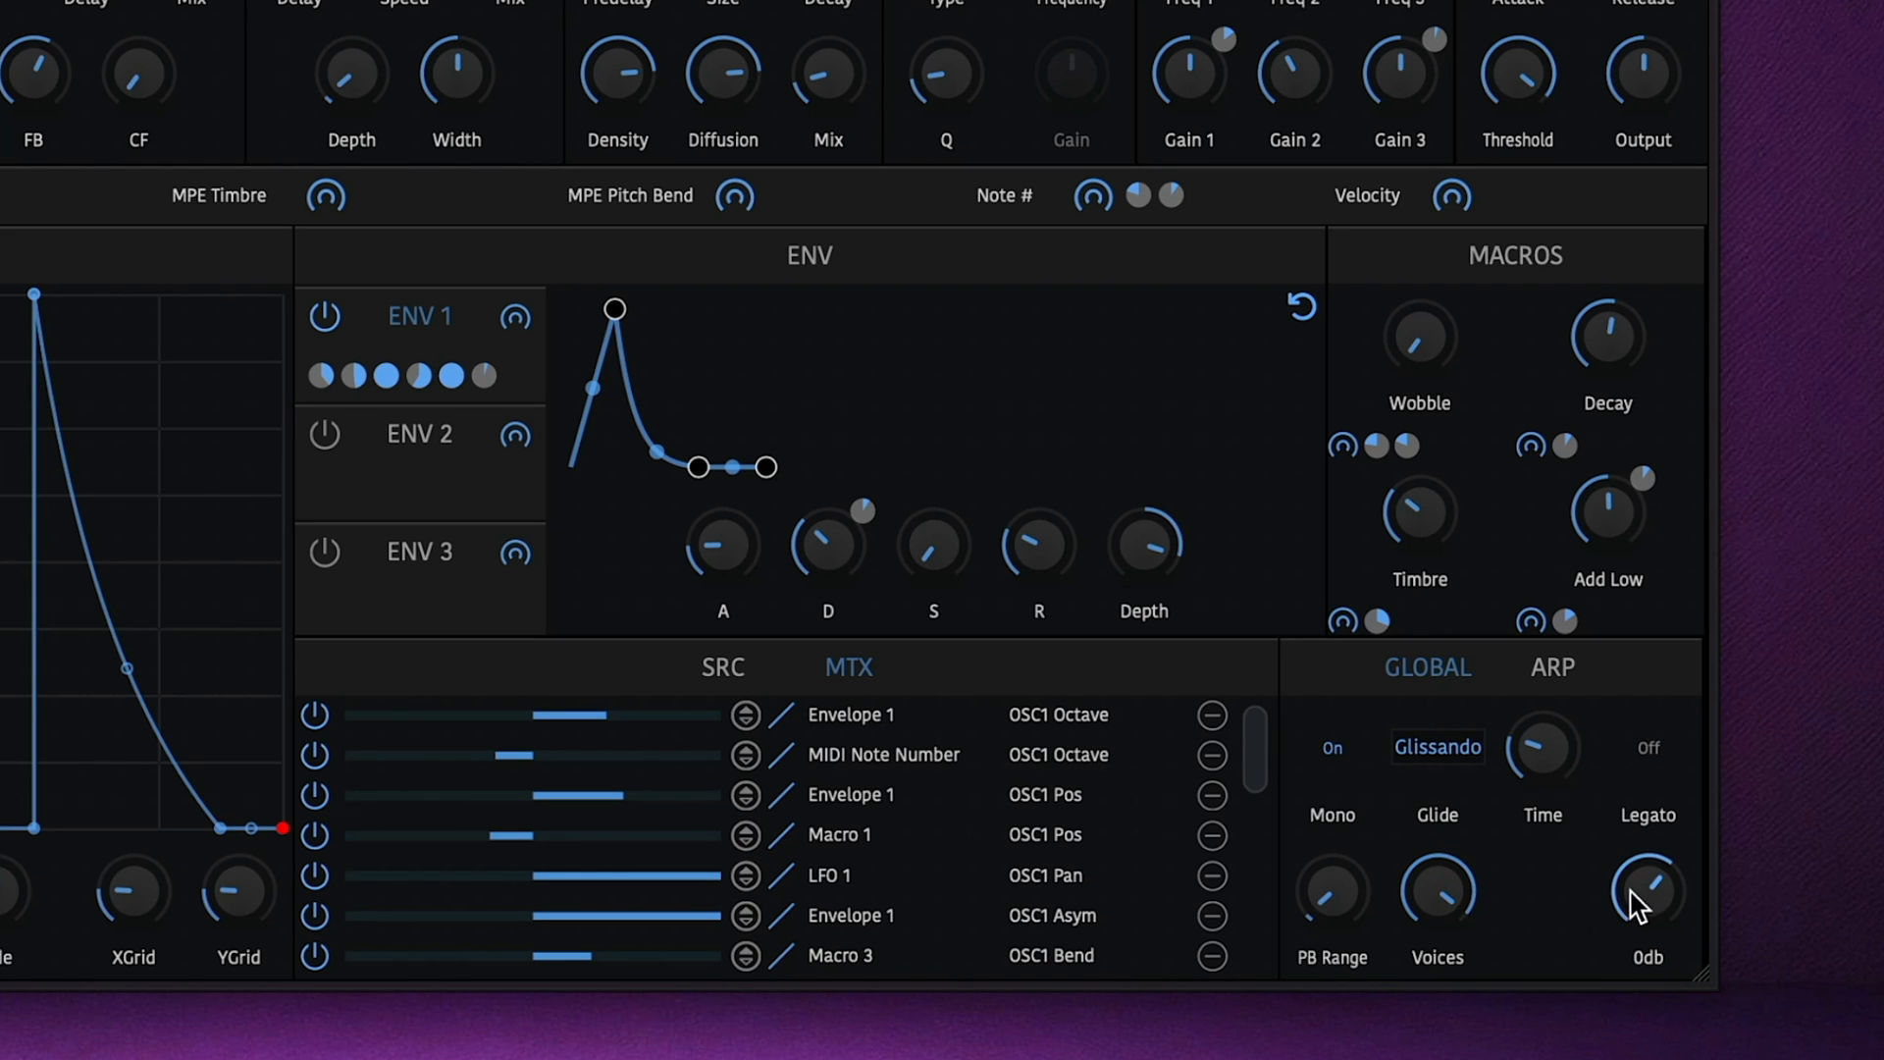
# Set Global Level to 4 dB and the arpeggiator Mode to Random
pyautogui.moveTo(1645, 901); pyautogui.dragTo(1645, 868)
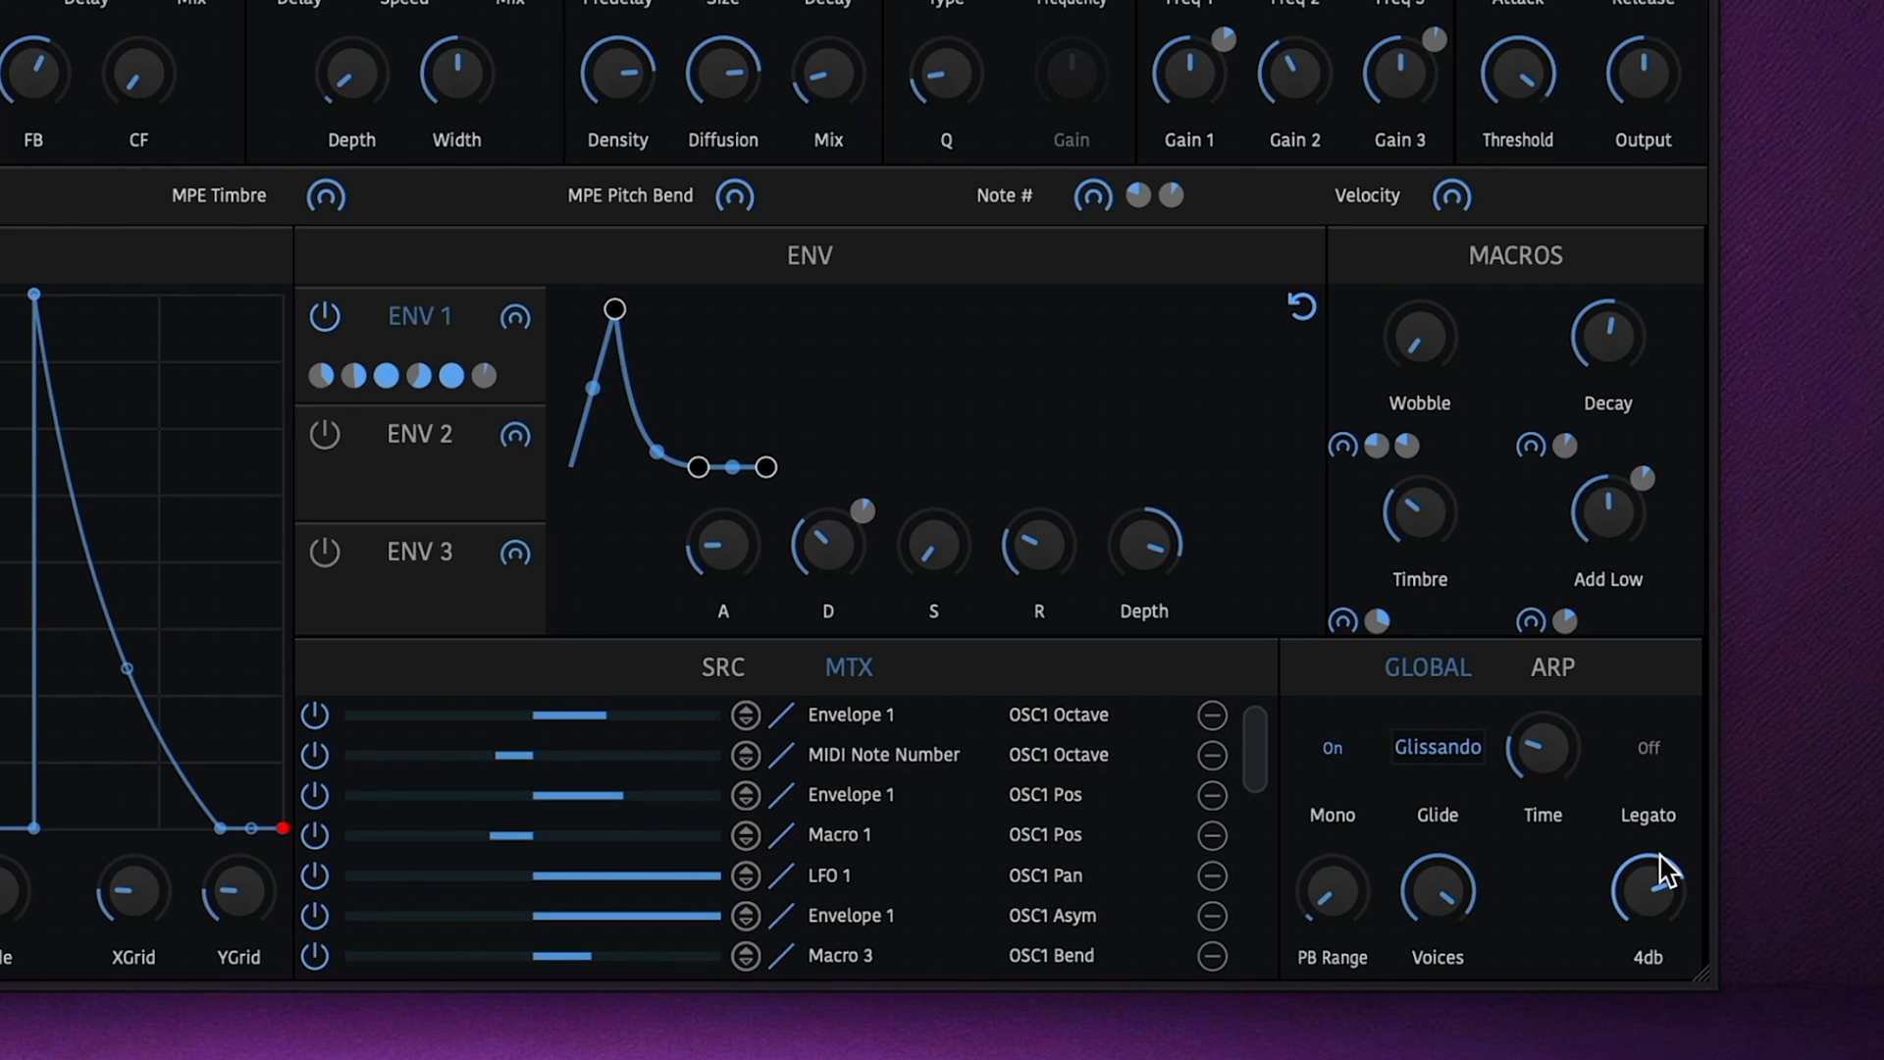
pyautogui.click(1551, 668)
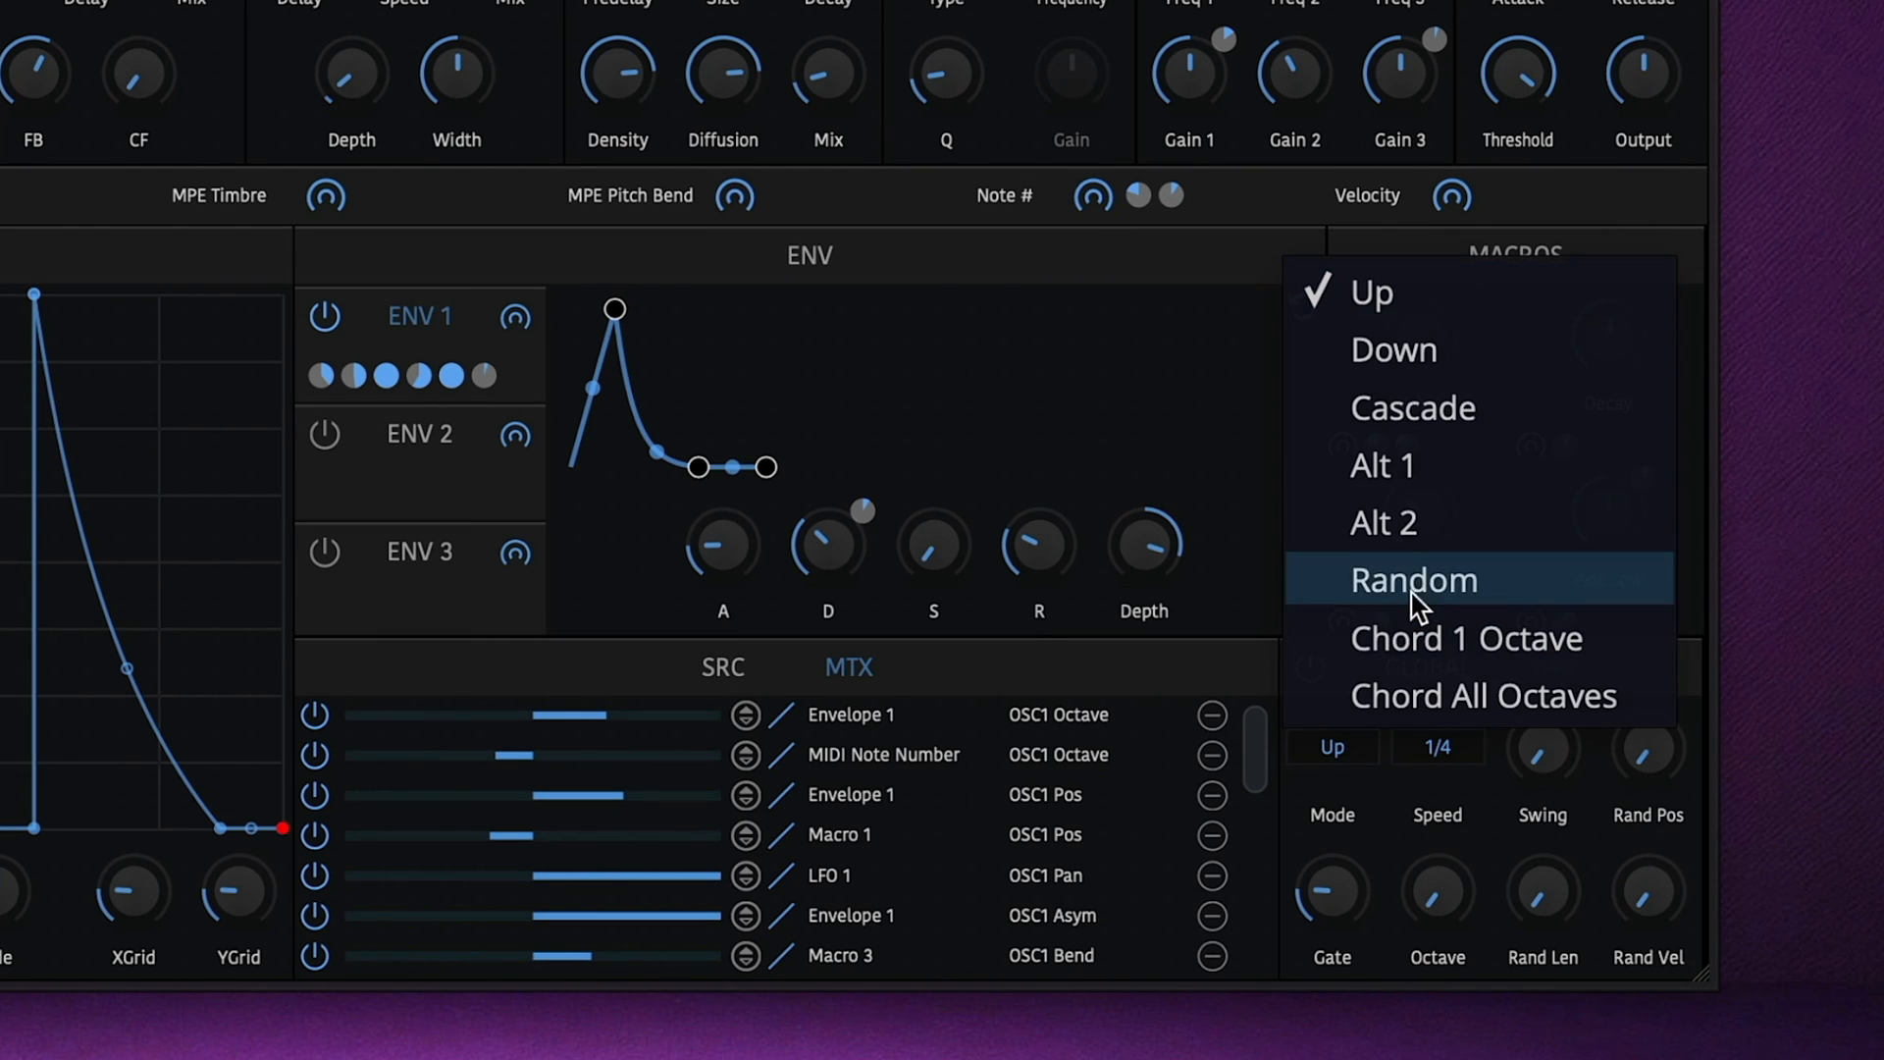
pyautogui.click(1414, 579)
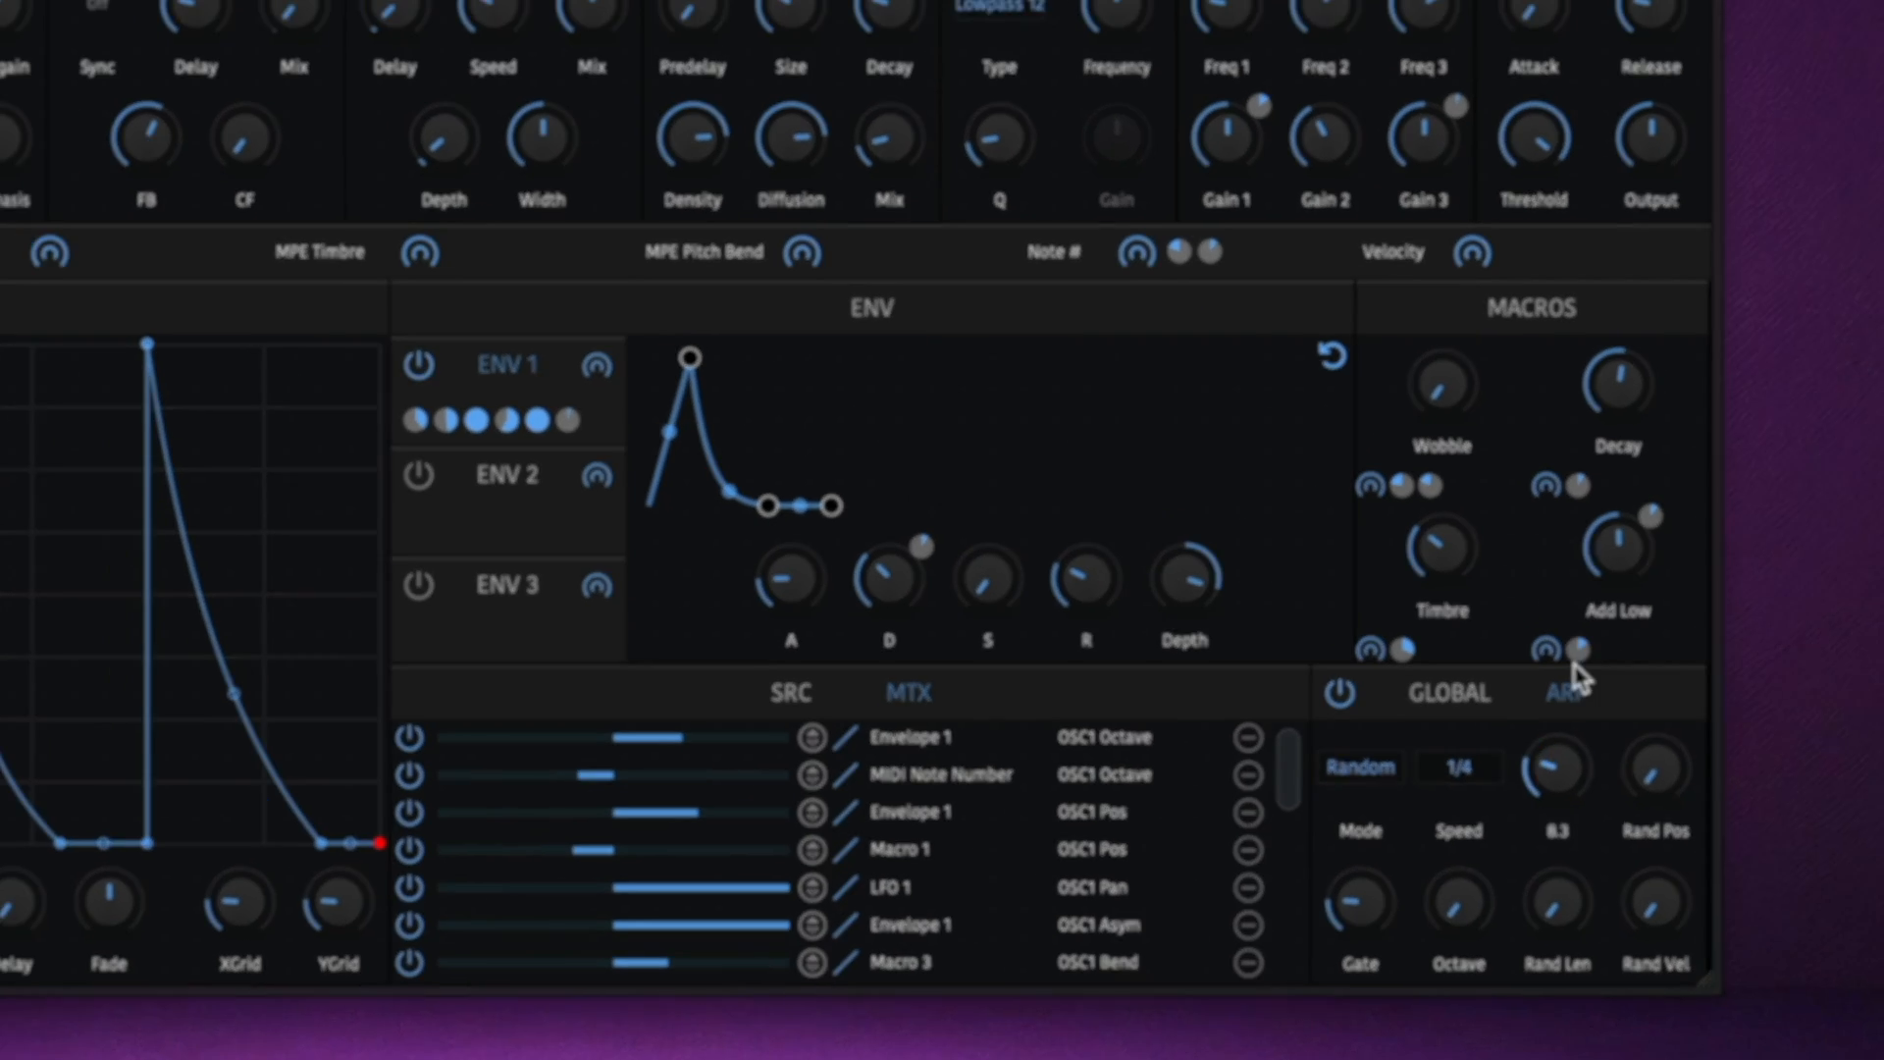